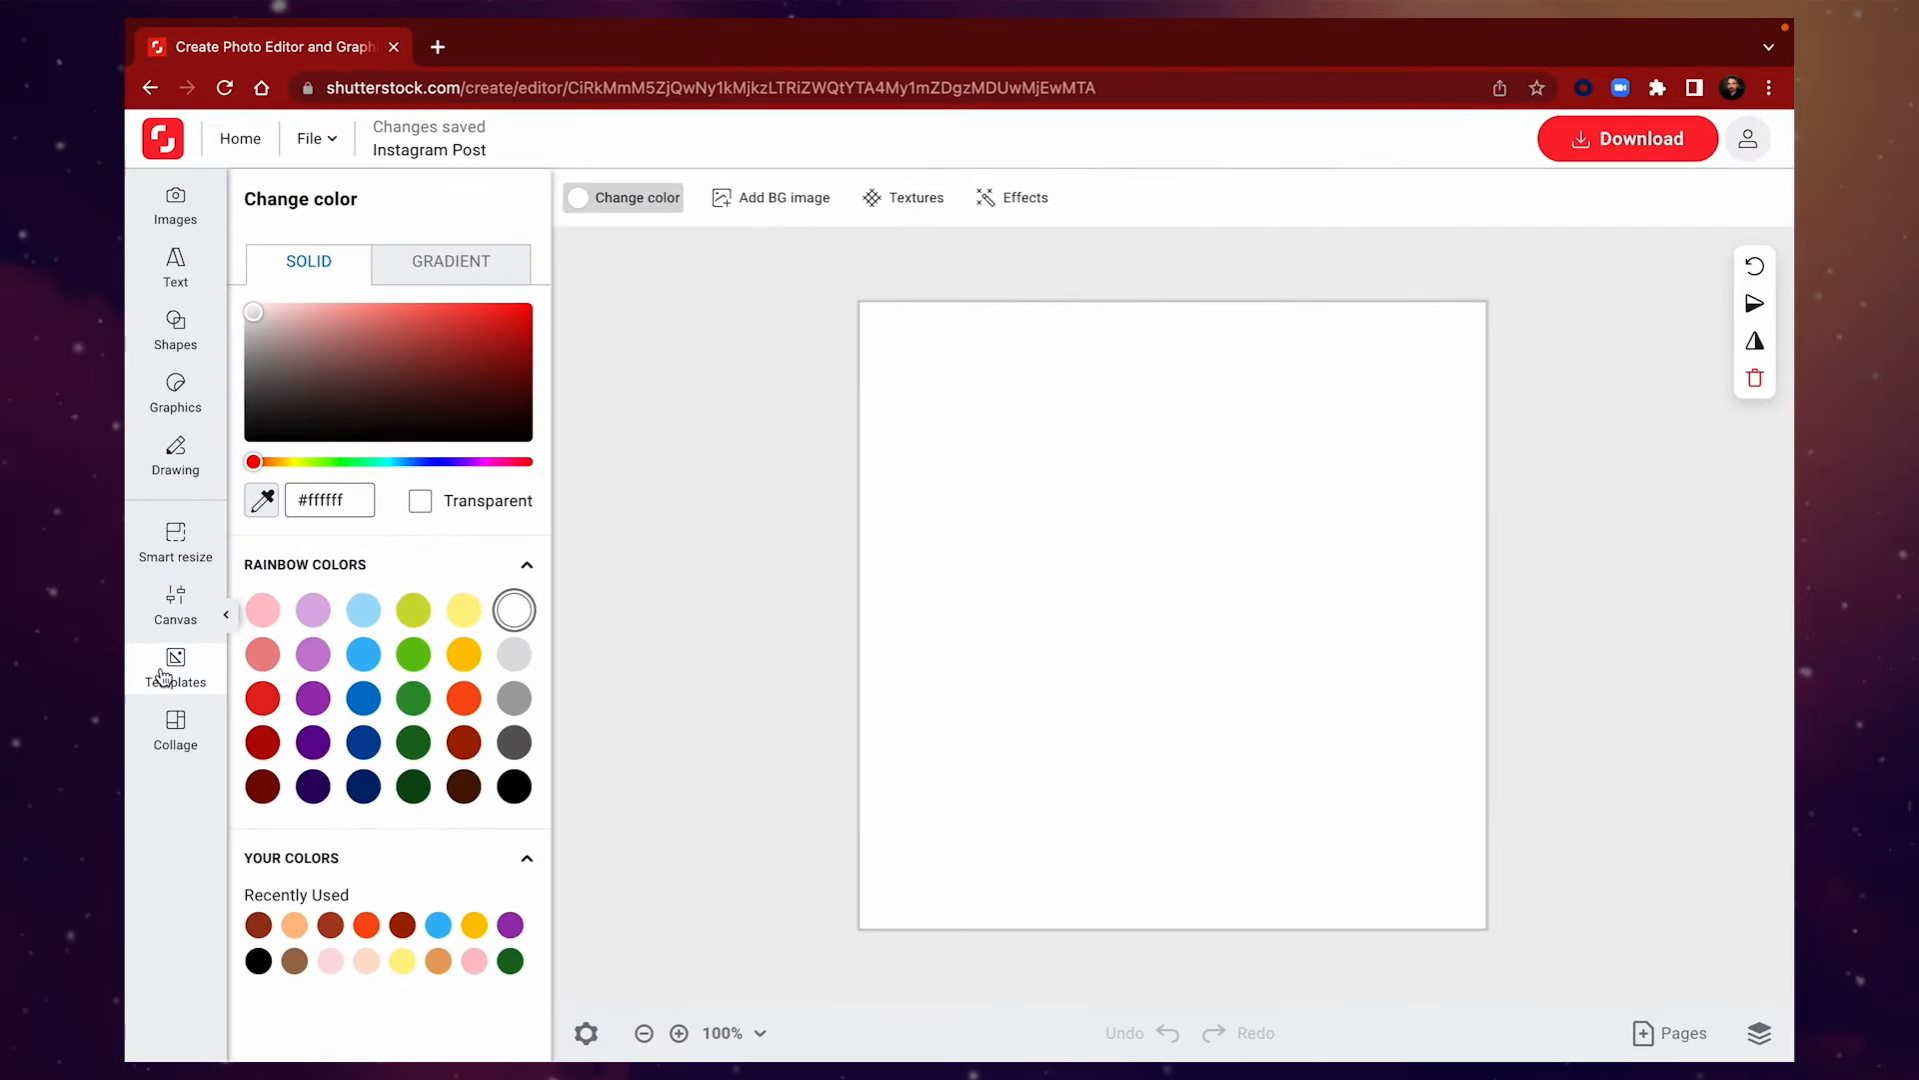
Apply the peach coffee-pouring Instagram Post template from the template search
click(174, 668)
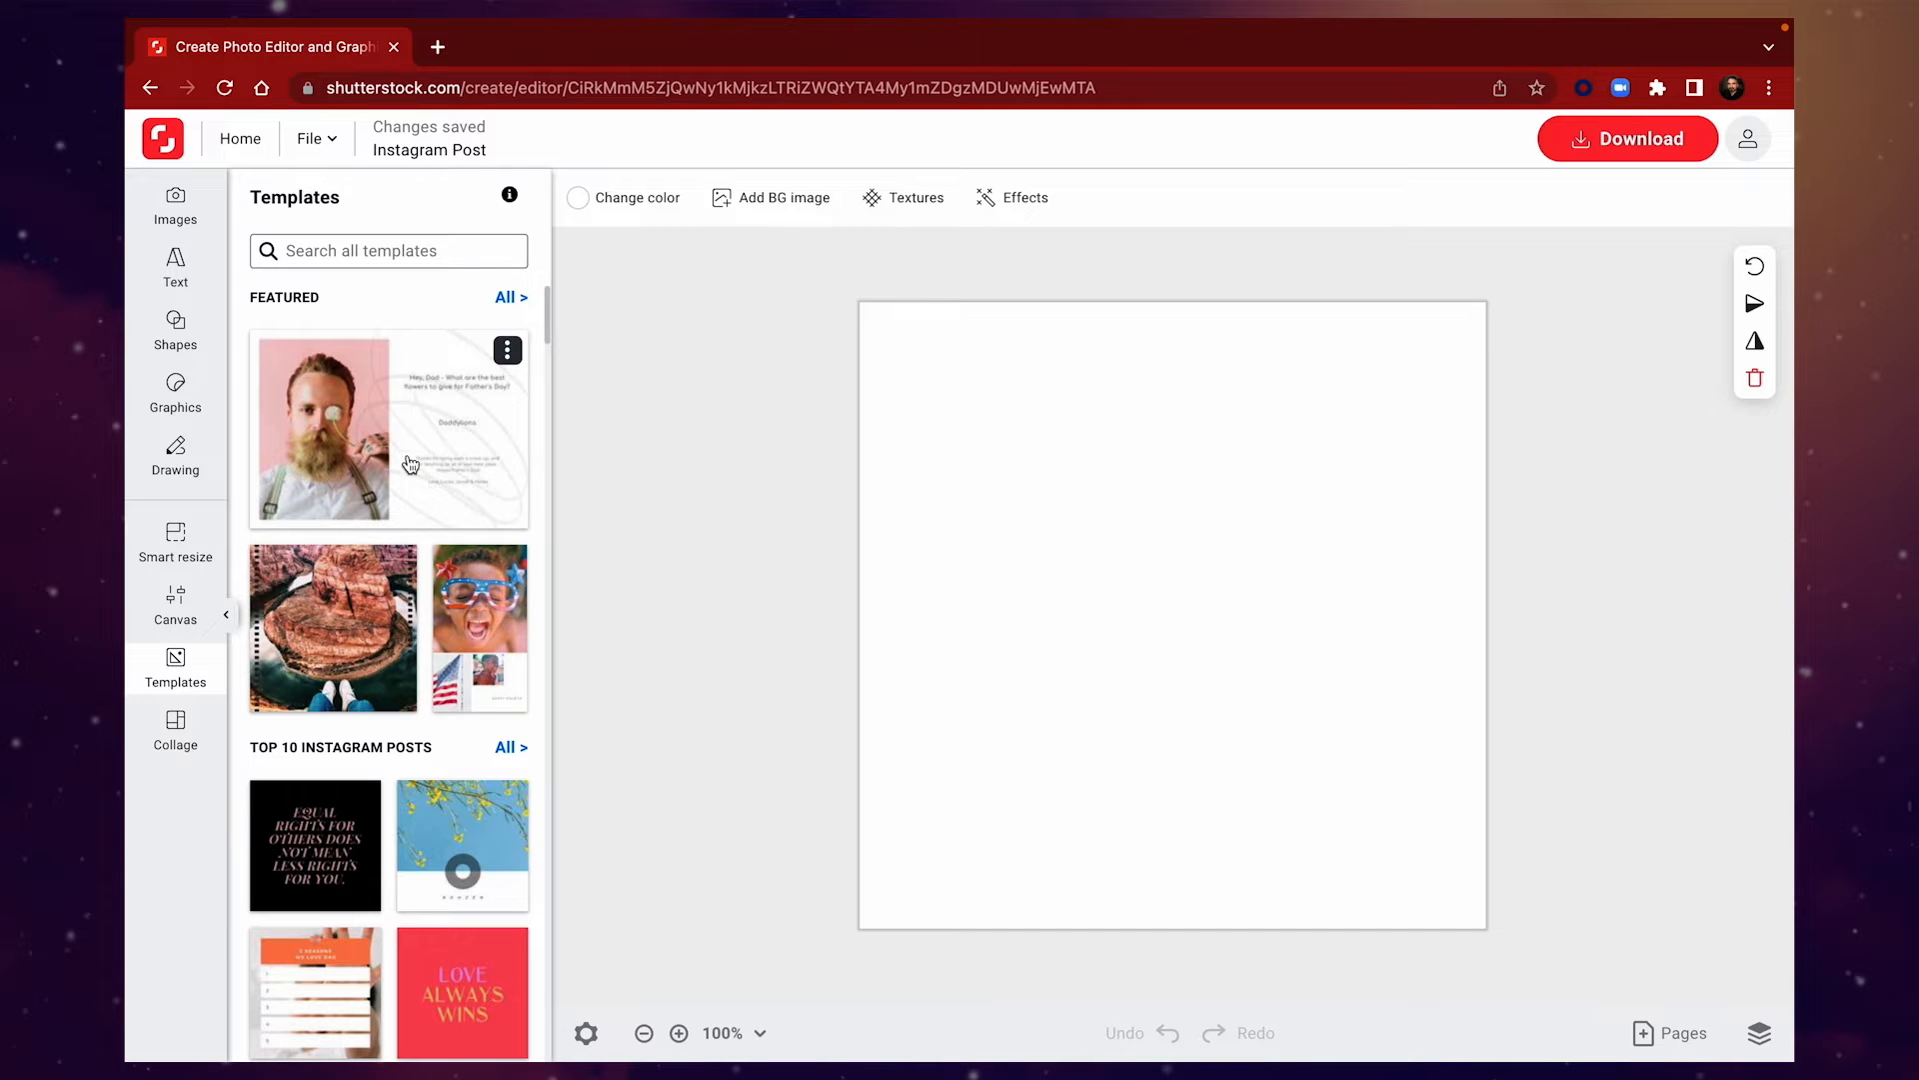
click(386, 251)
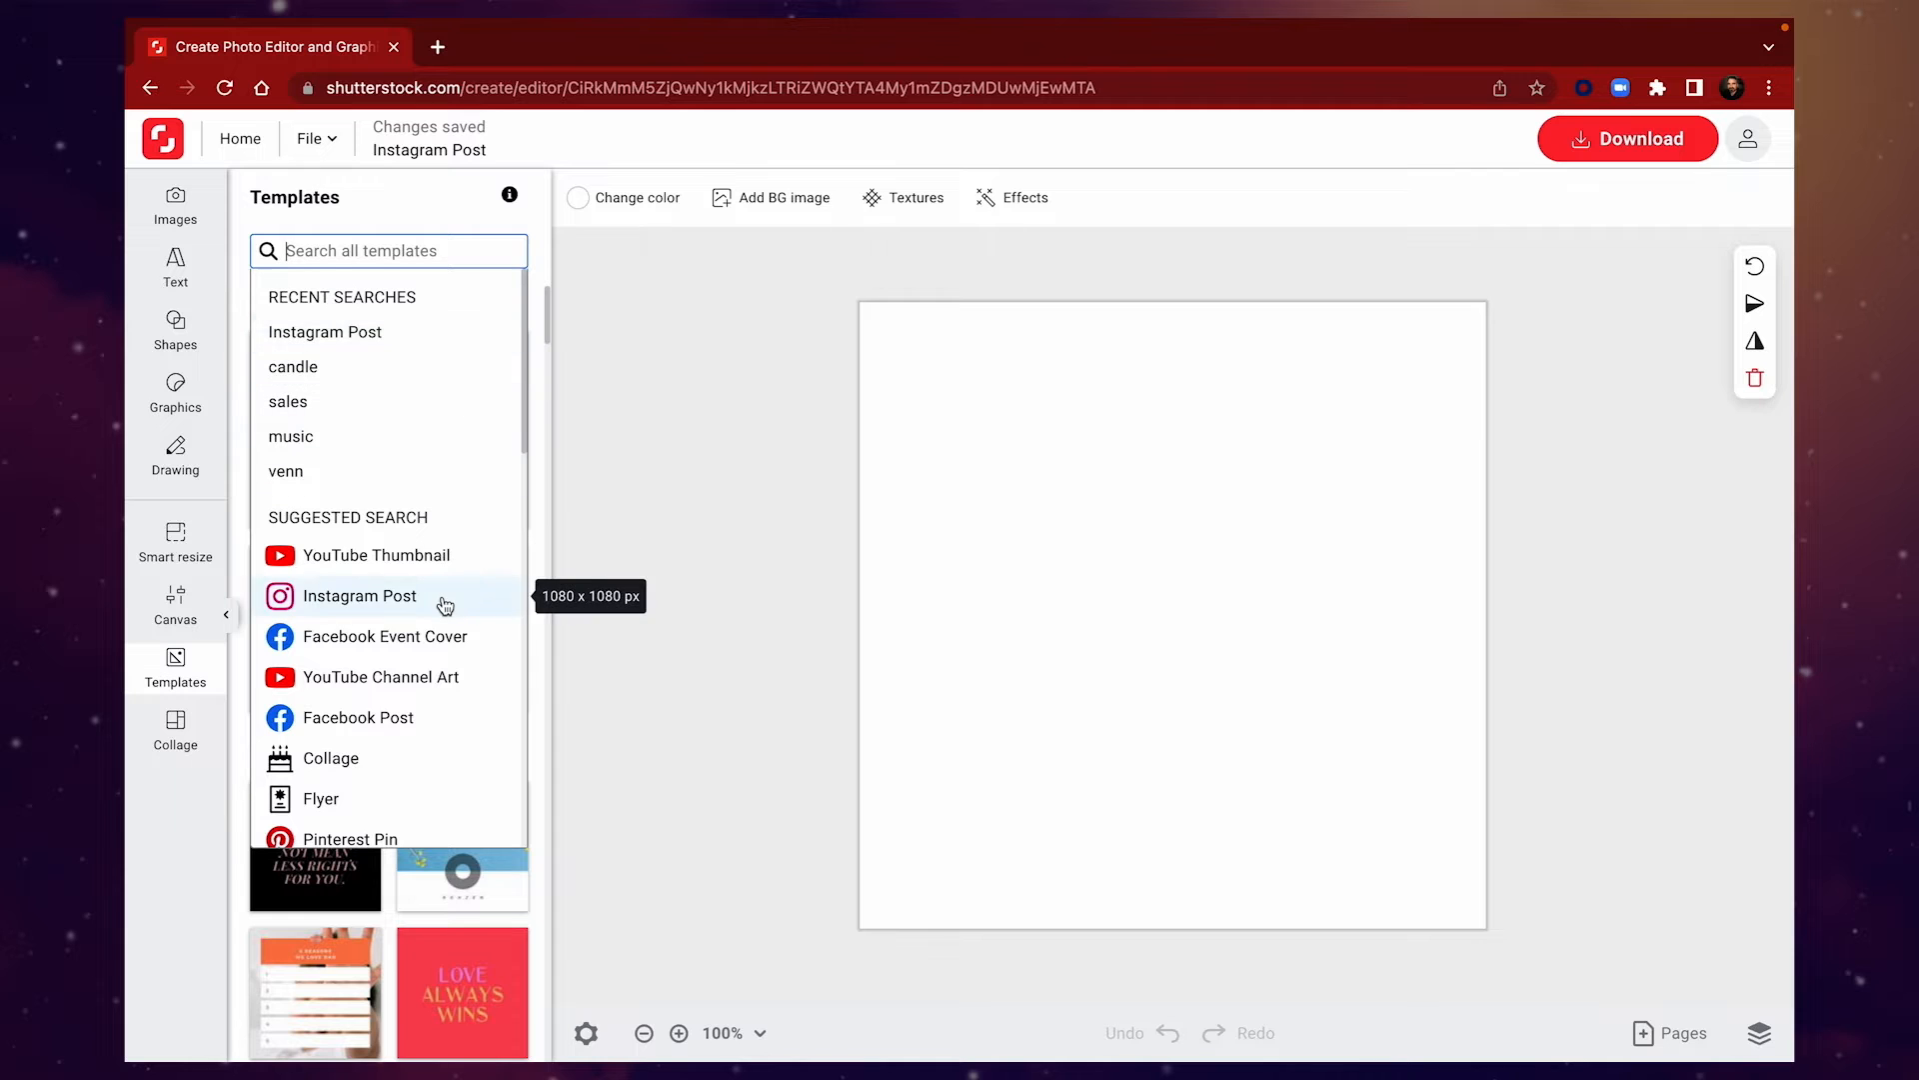
click(360, 596)
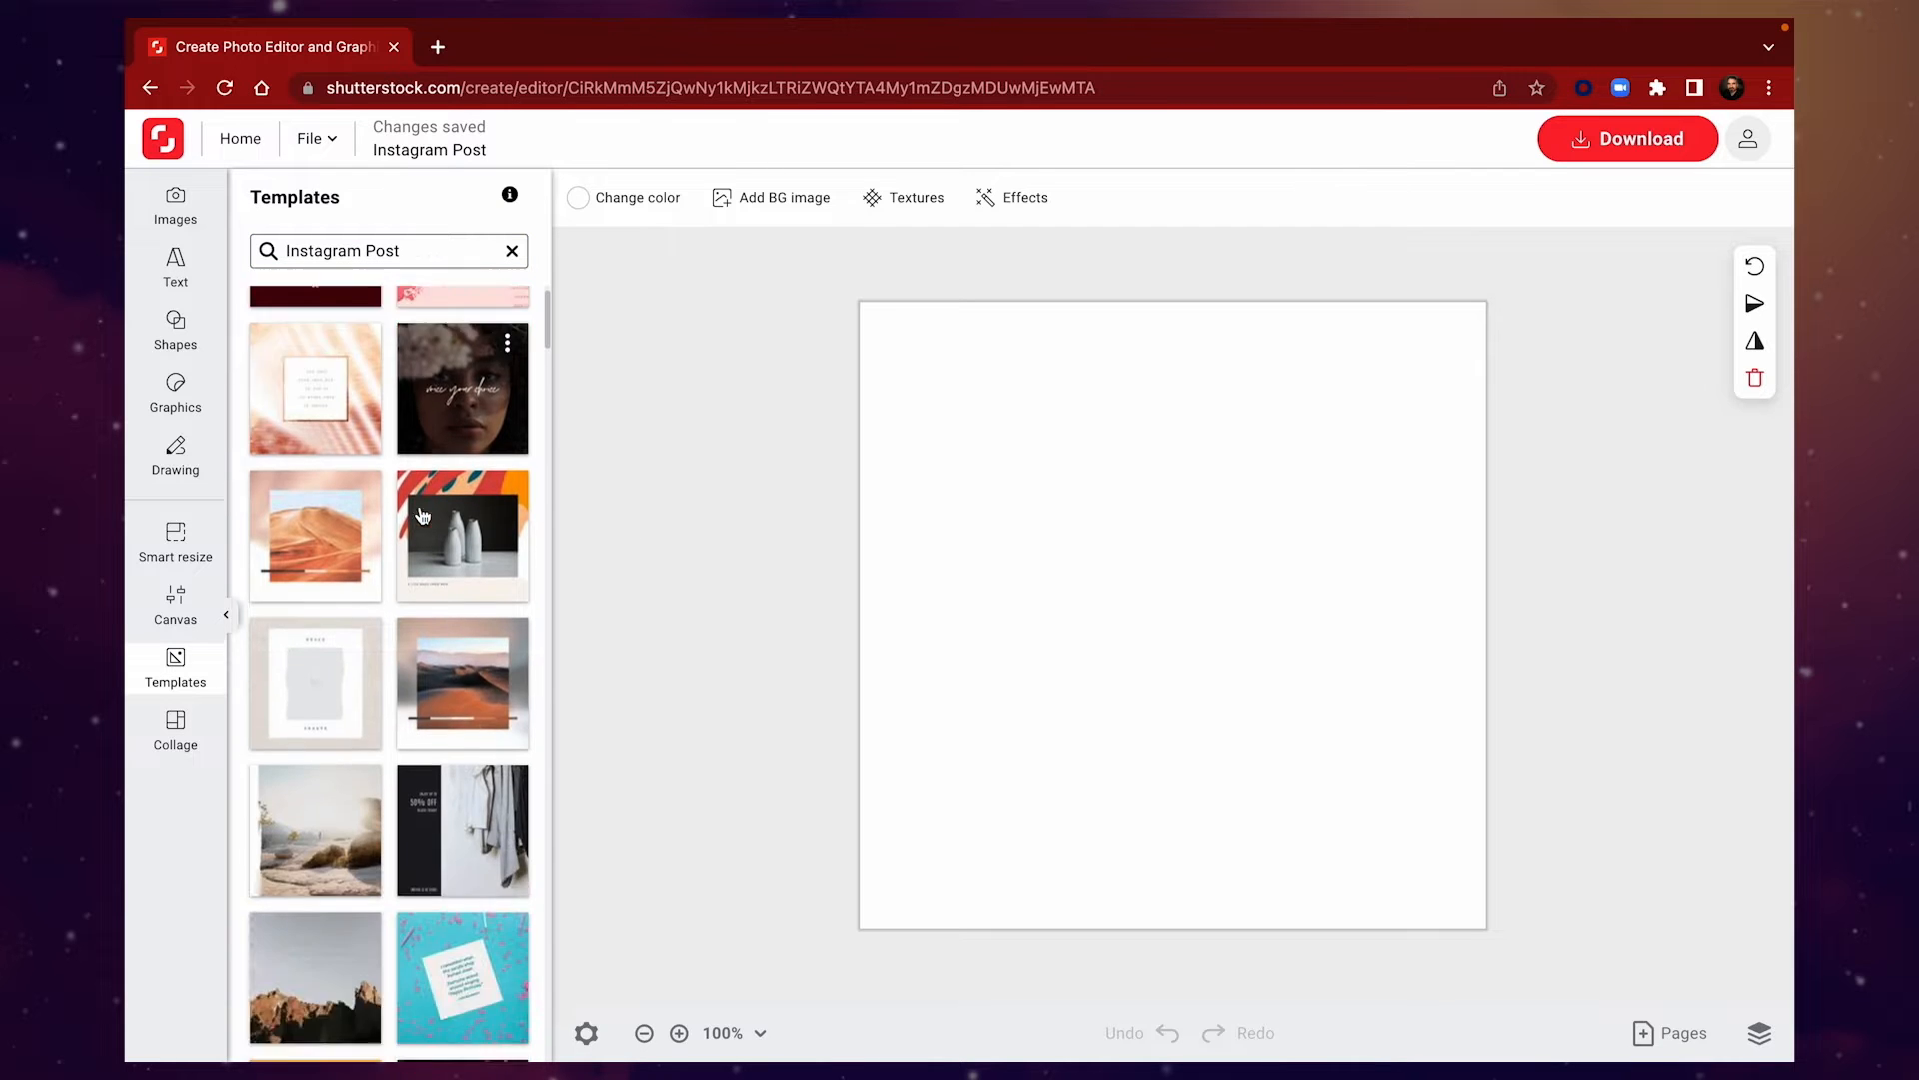
scroll(down, 3)
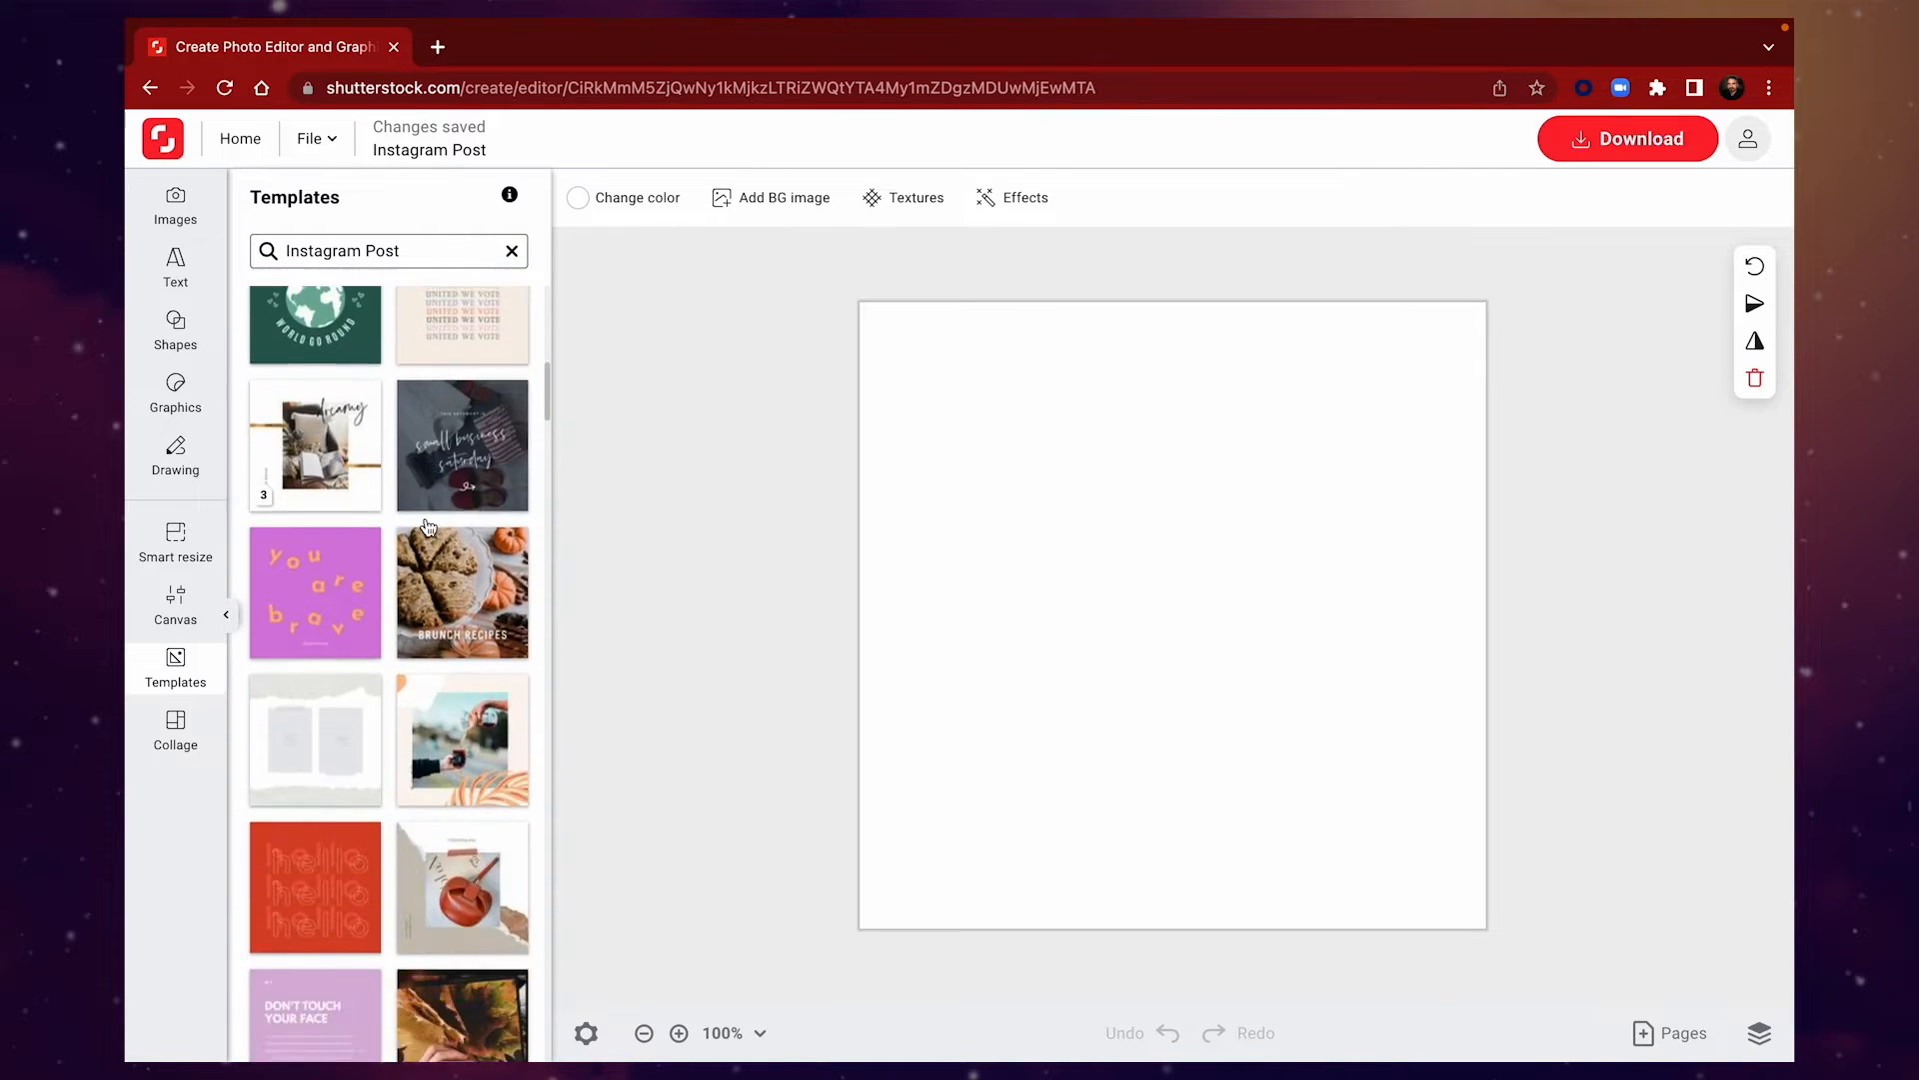
scroll(down, 3)
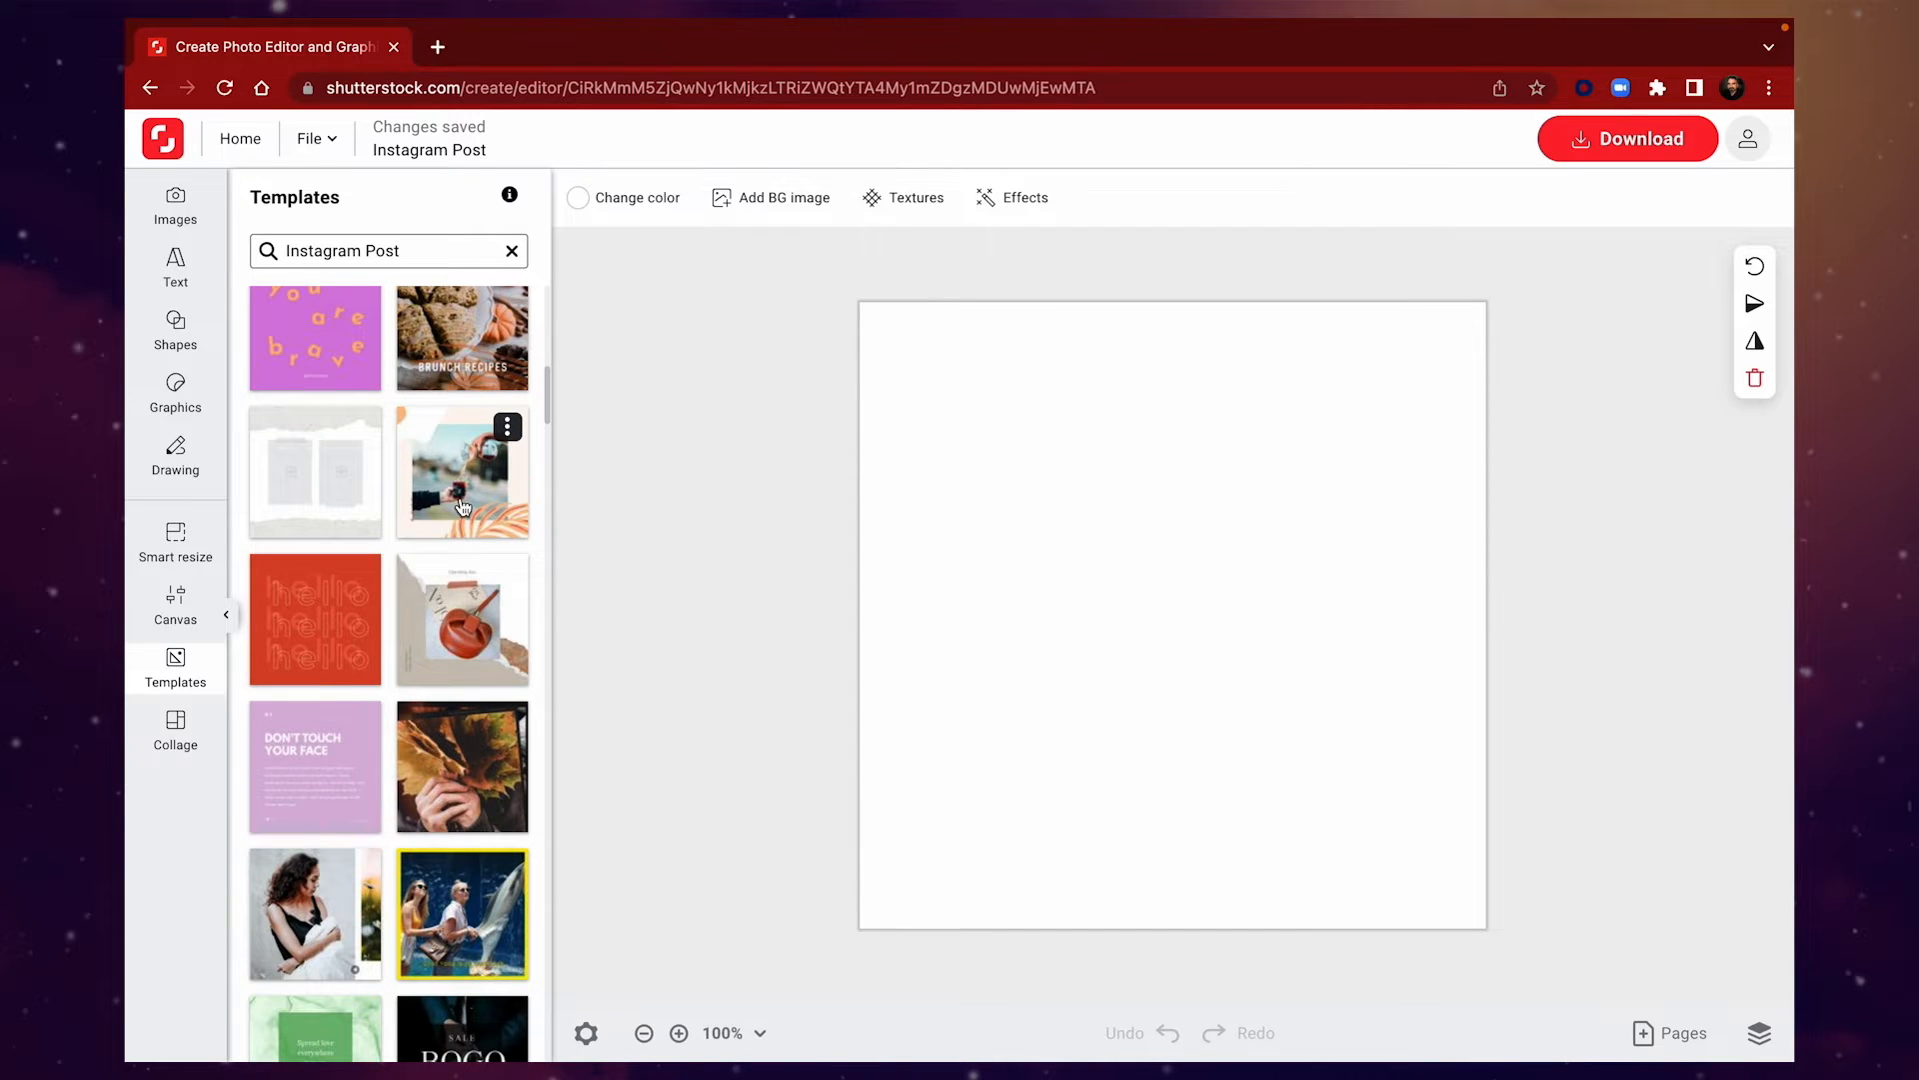
click(461, 474)
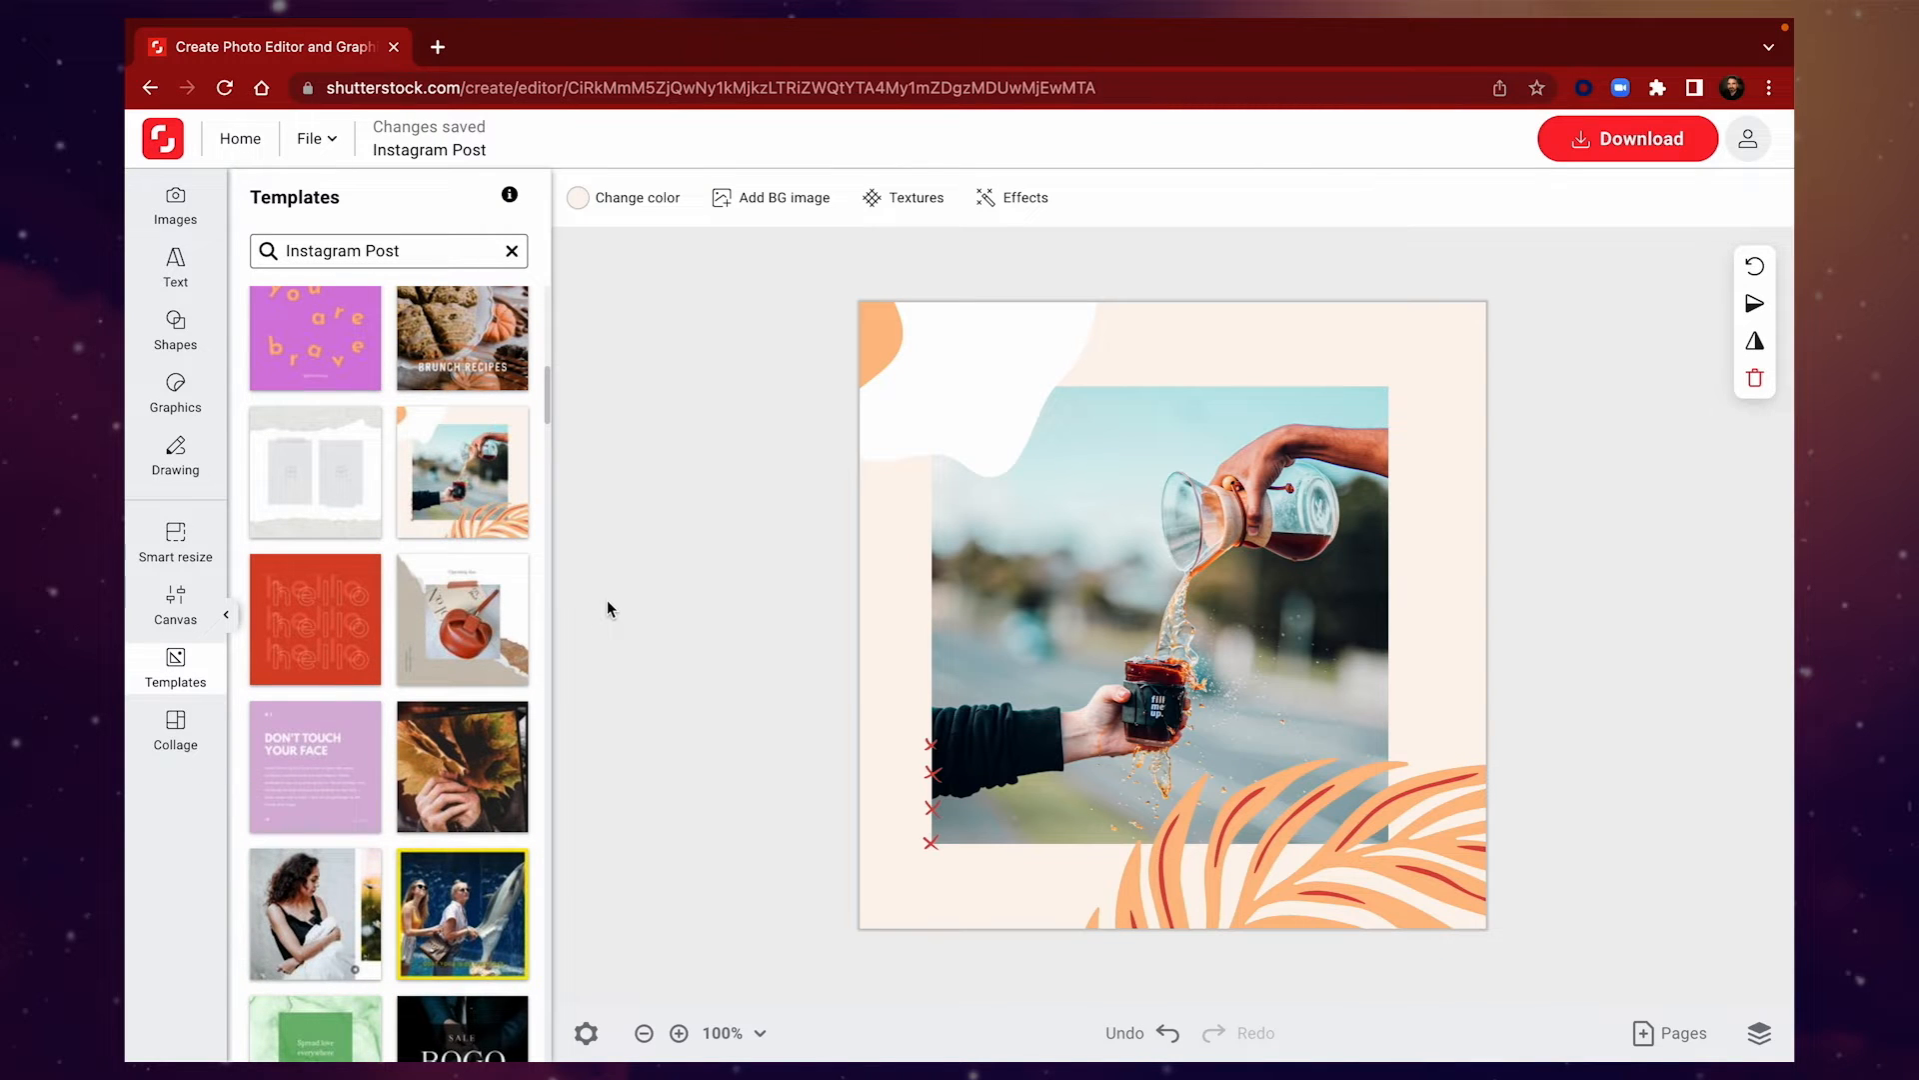
Delete the coffee-pouring photo from the template
click(226, 614)
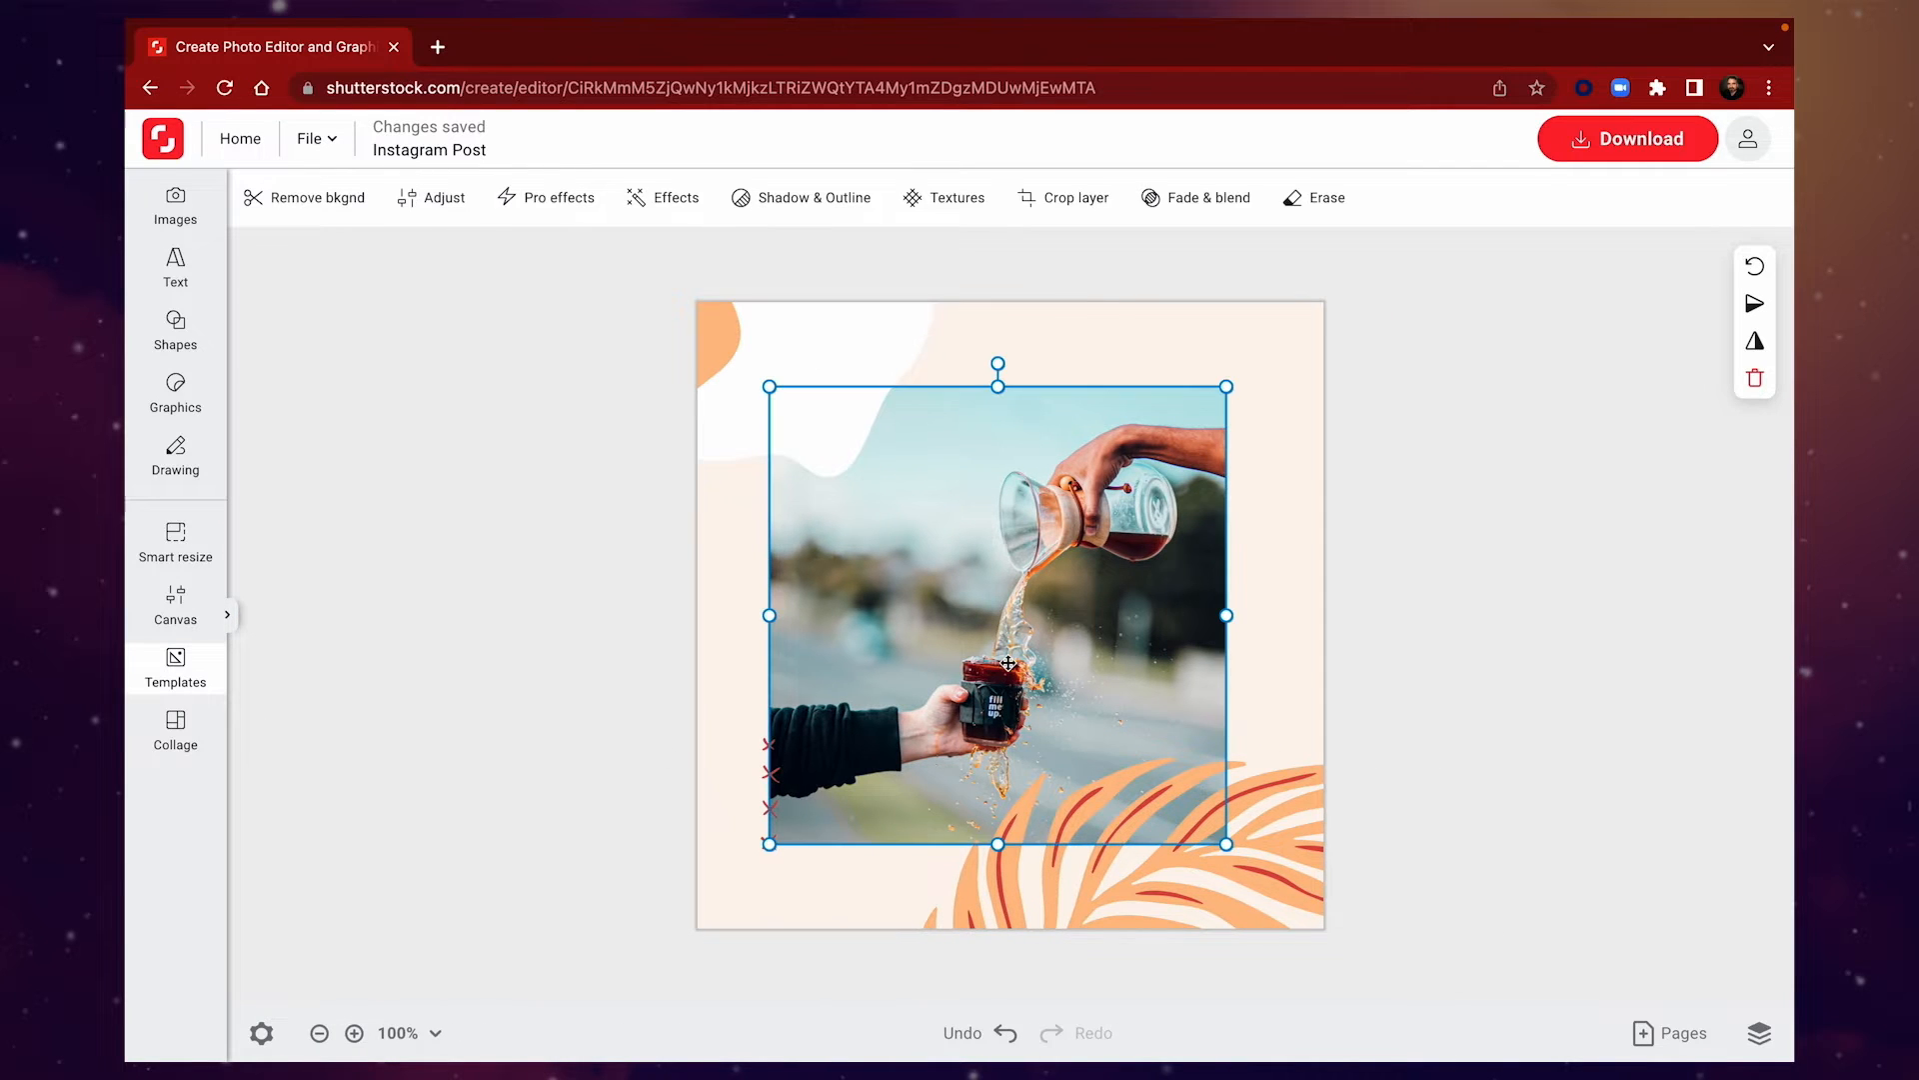
click(1753, 378)
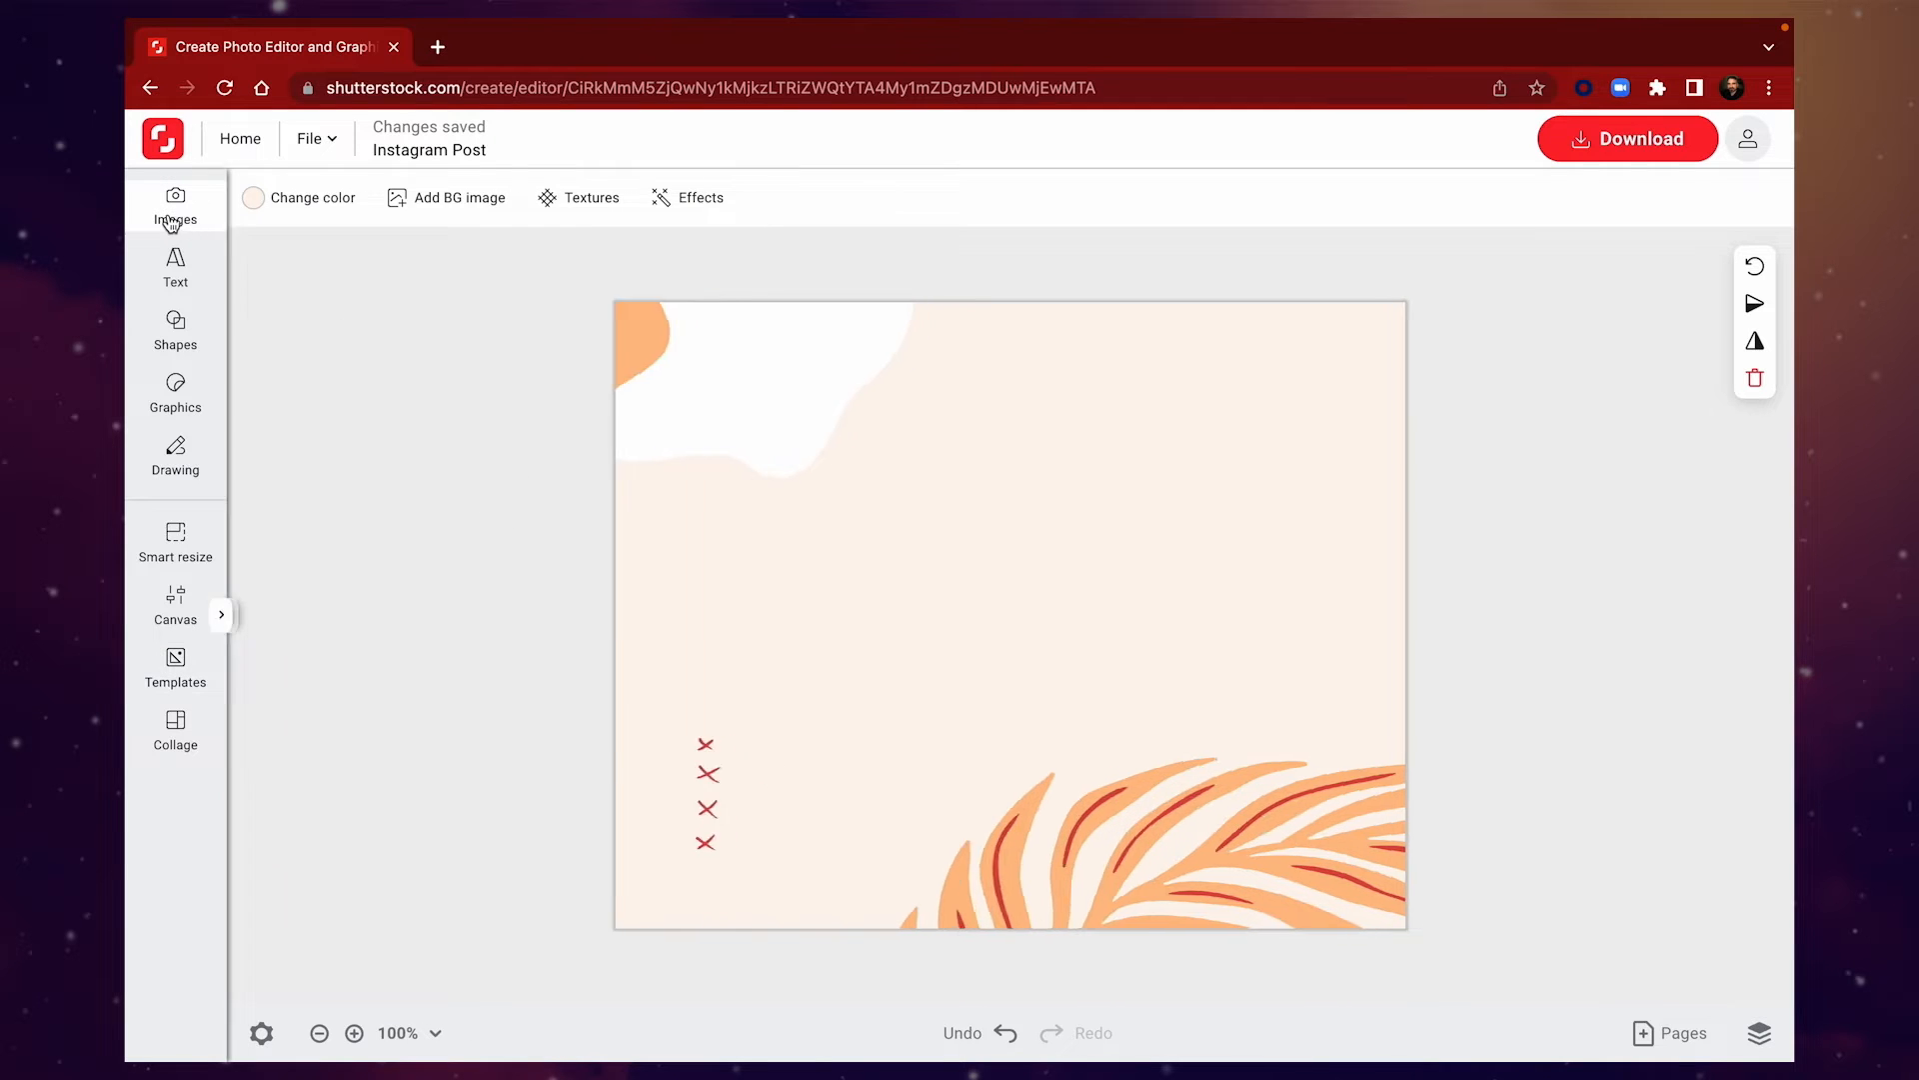
Search stock images for 'coffee cup ceramic' and add the polka-dot ceramic mug photo
click(176, 204)
text(coffee cup)
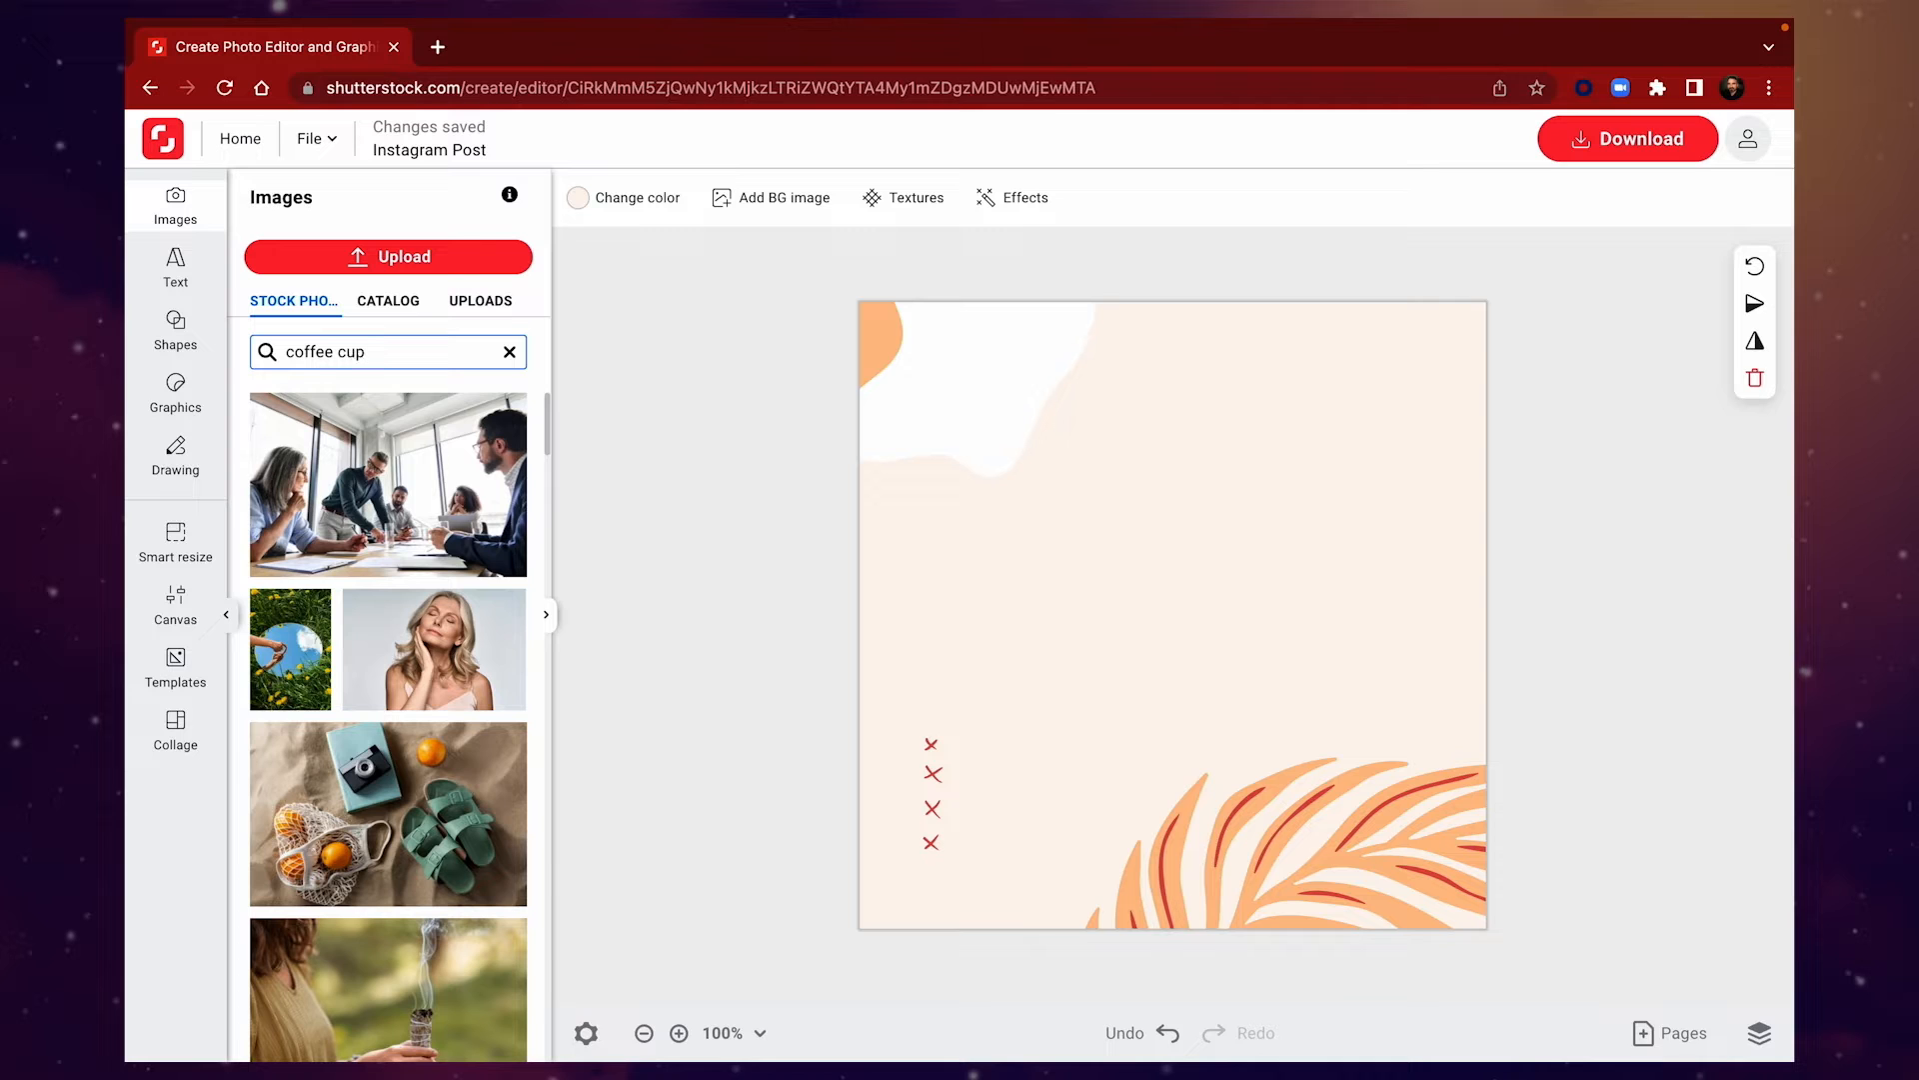
text(c)
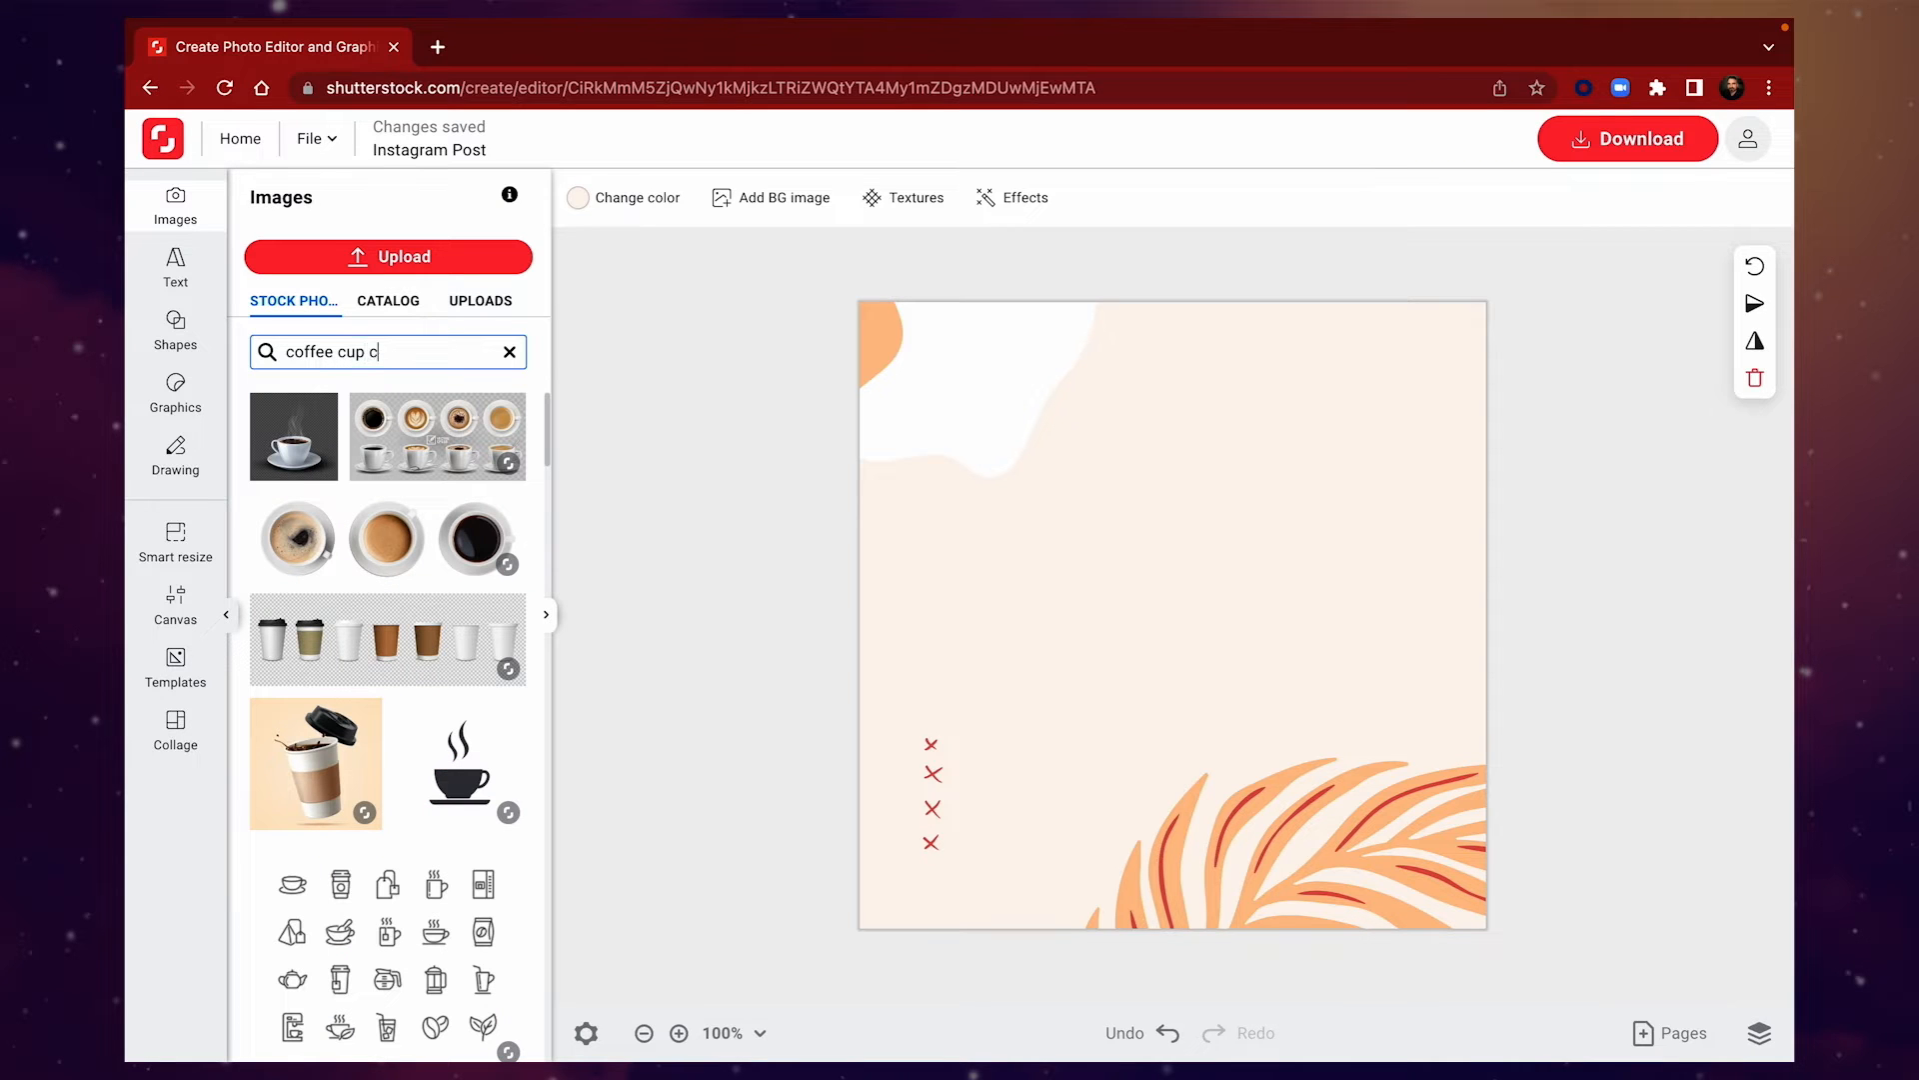
text(eramic)
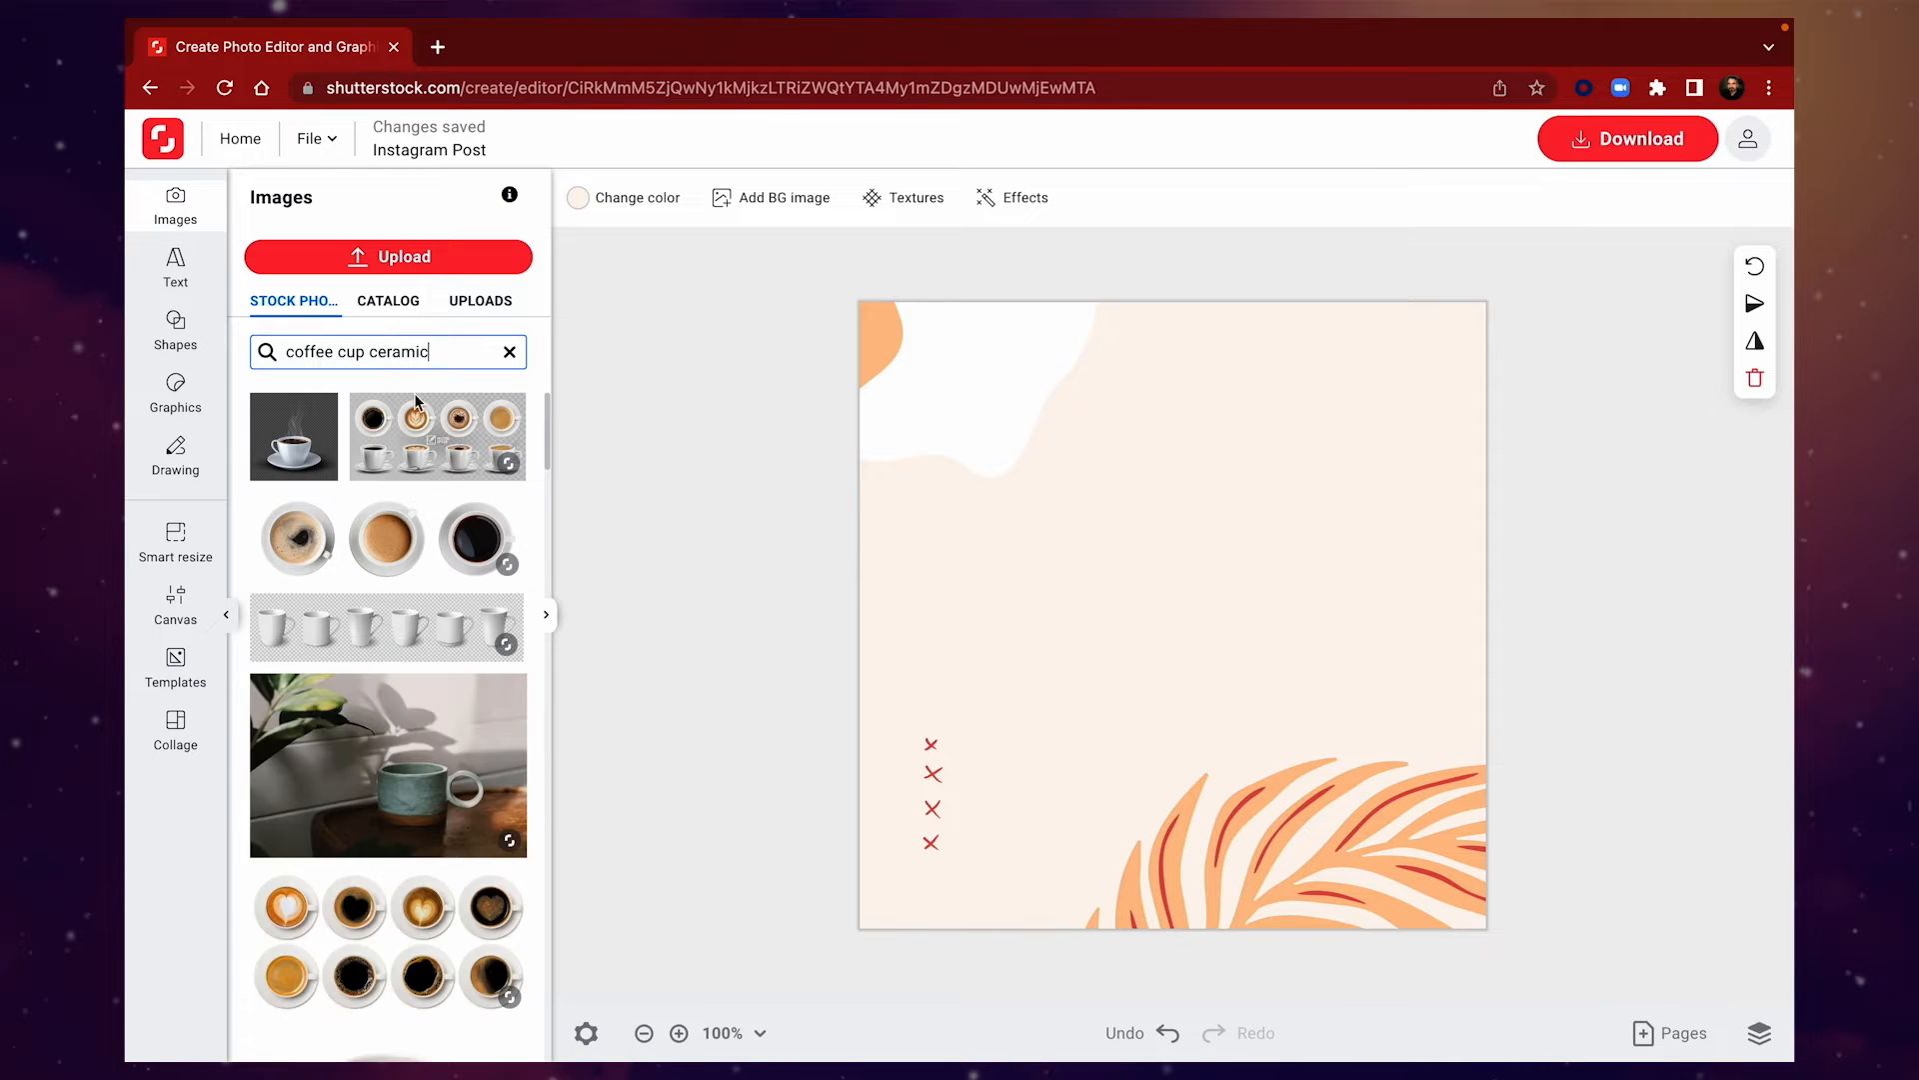
scroll(down, 3)
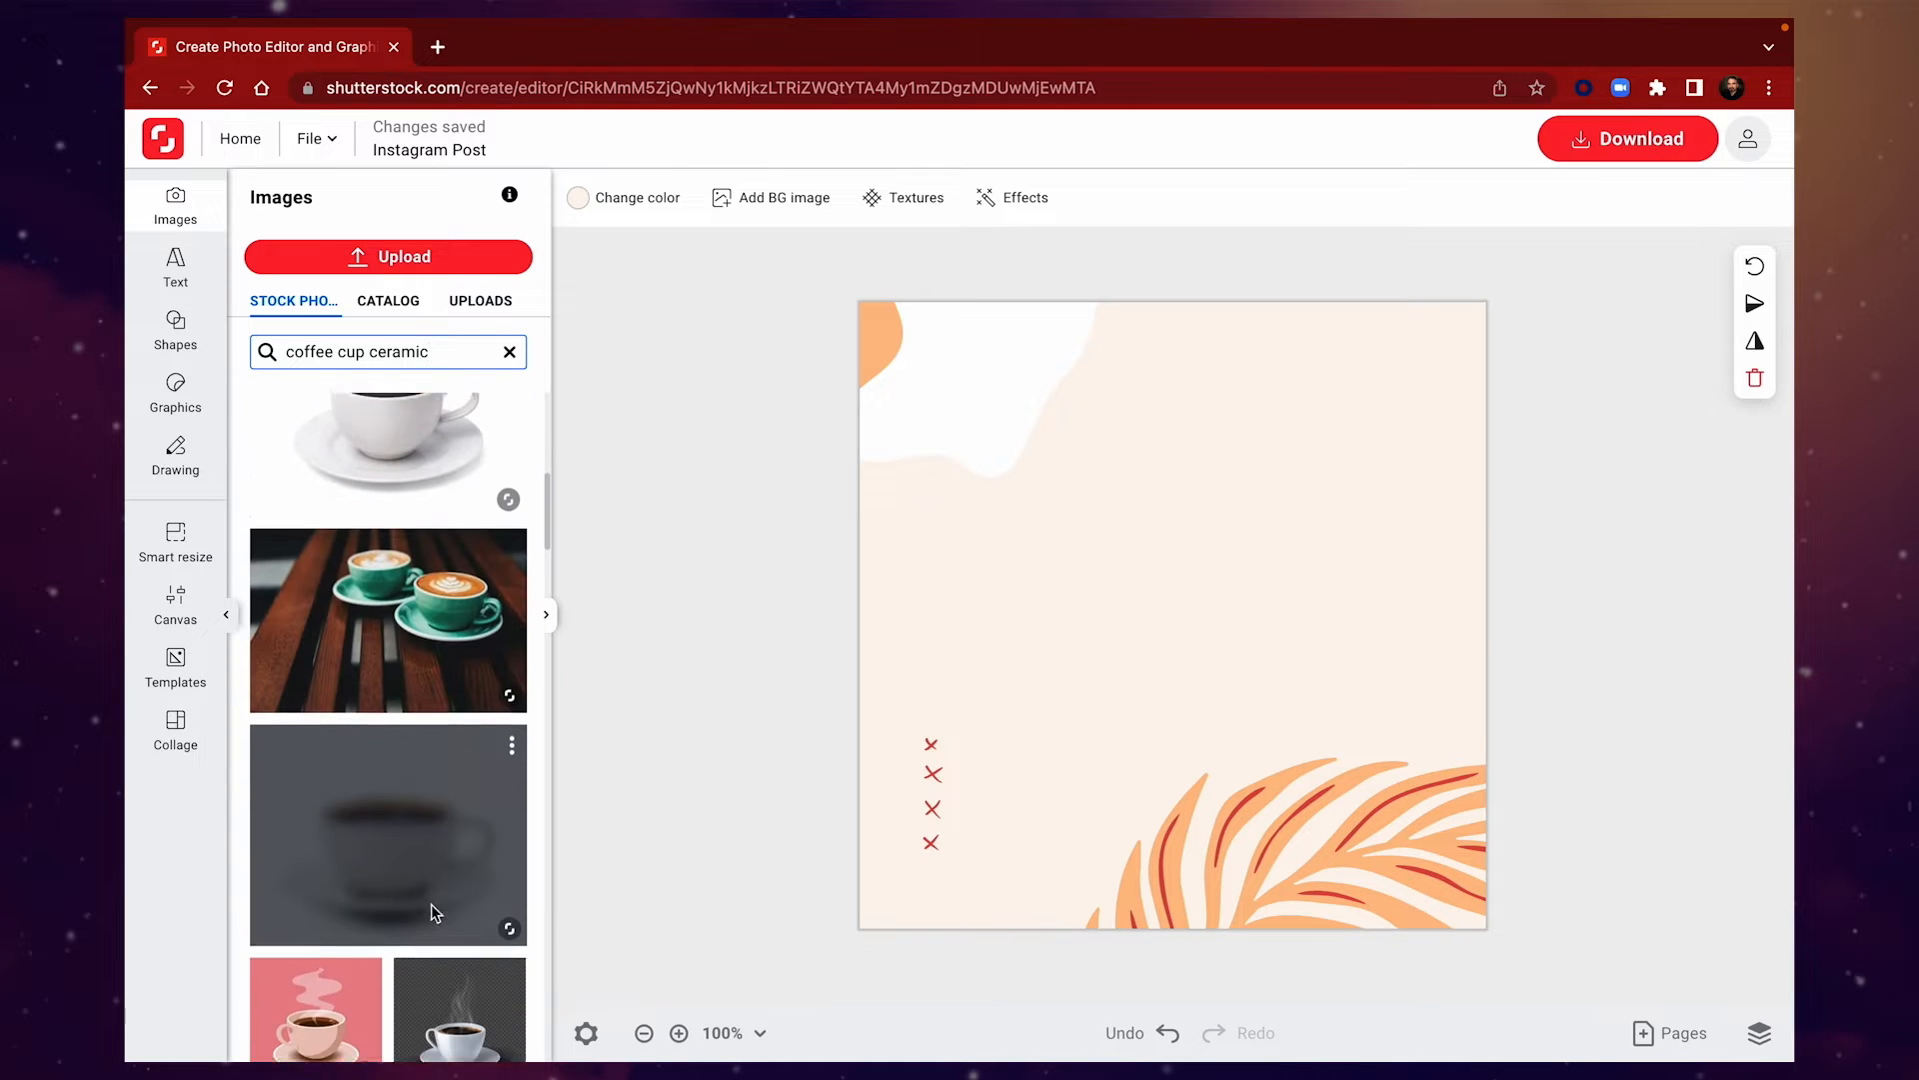
scroll(down, 3)
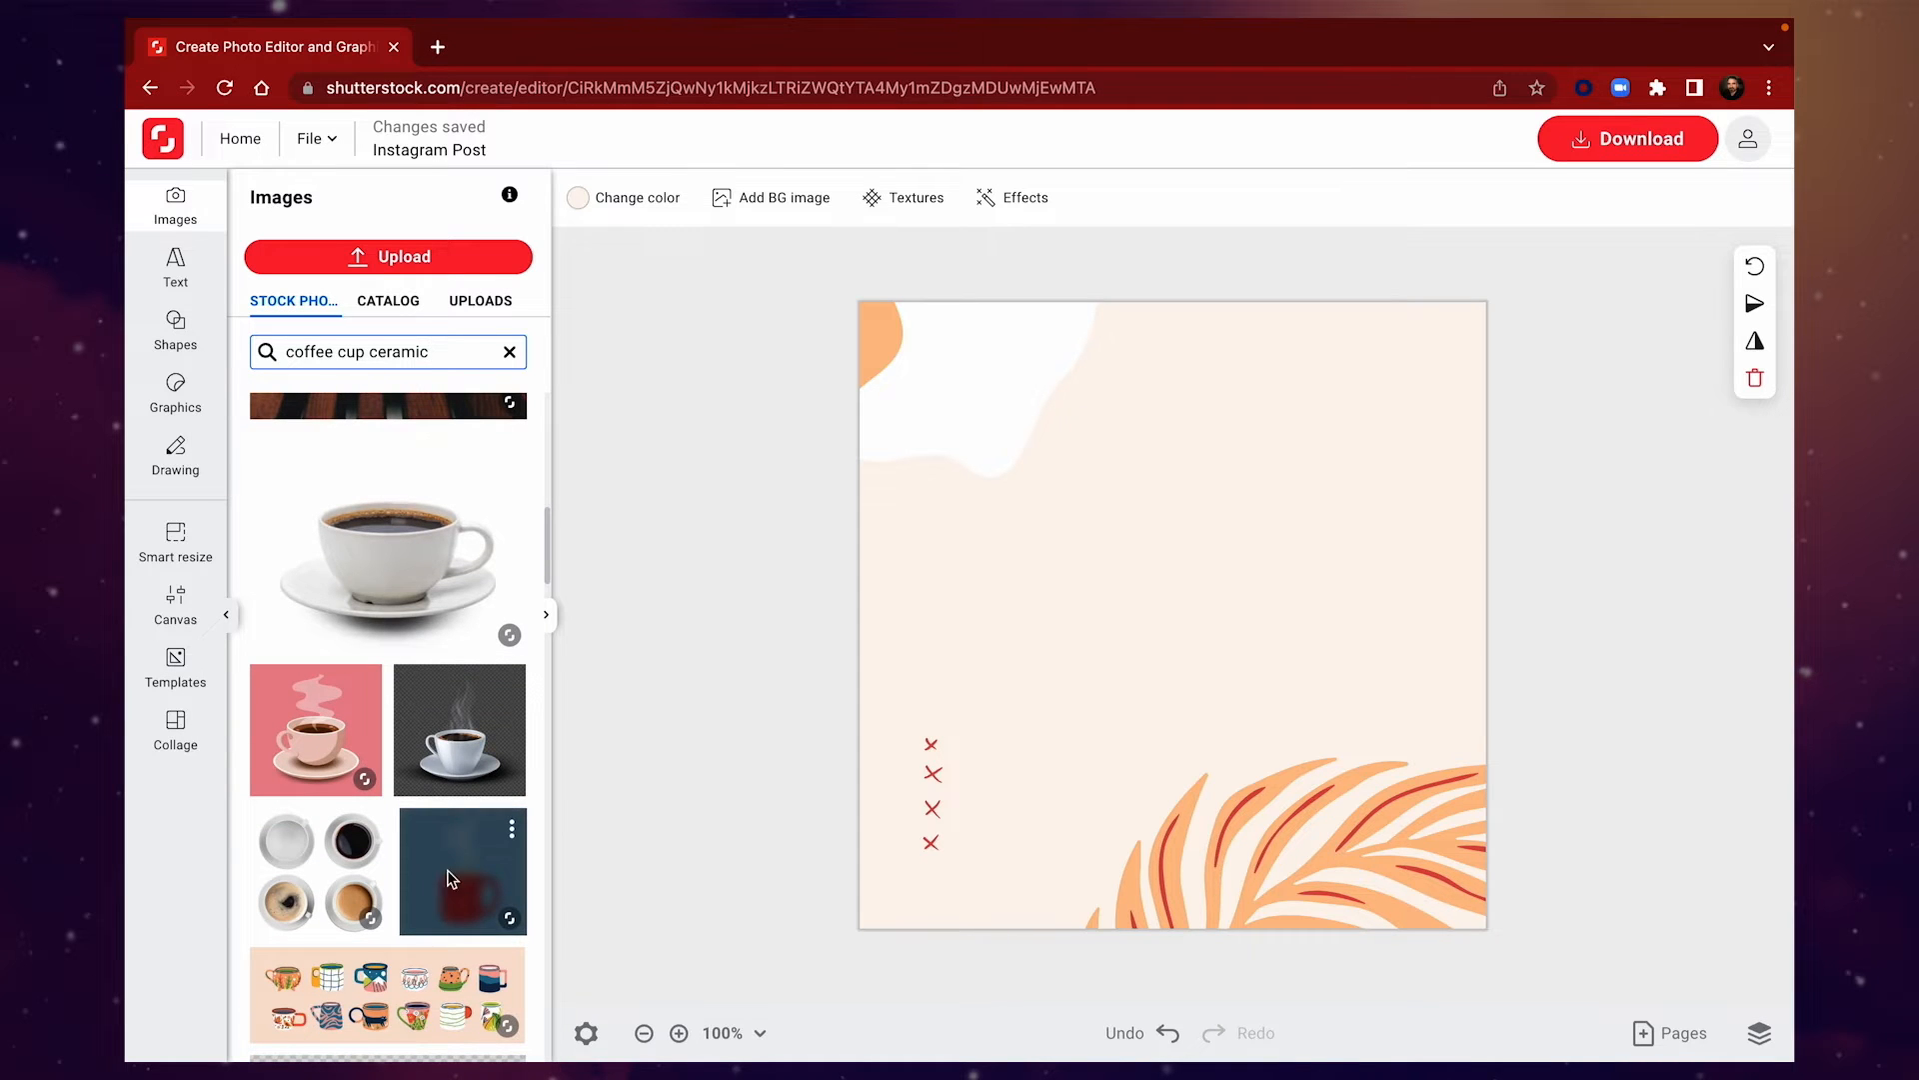
click(462, 872)
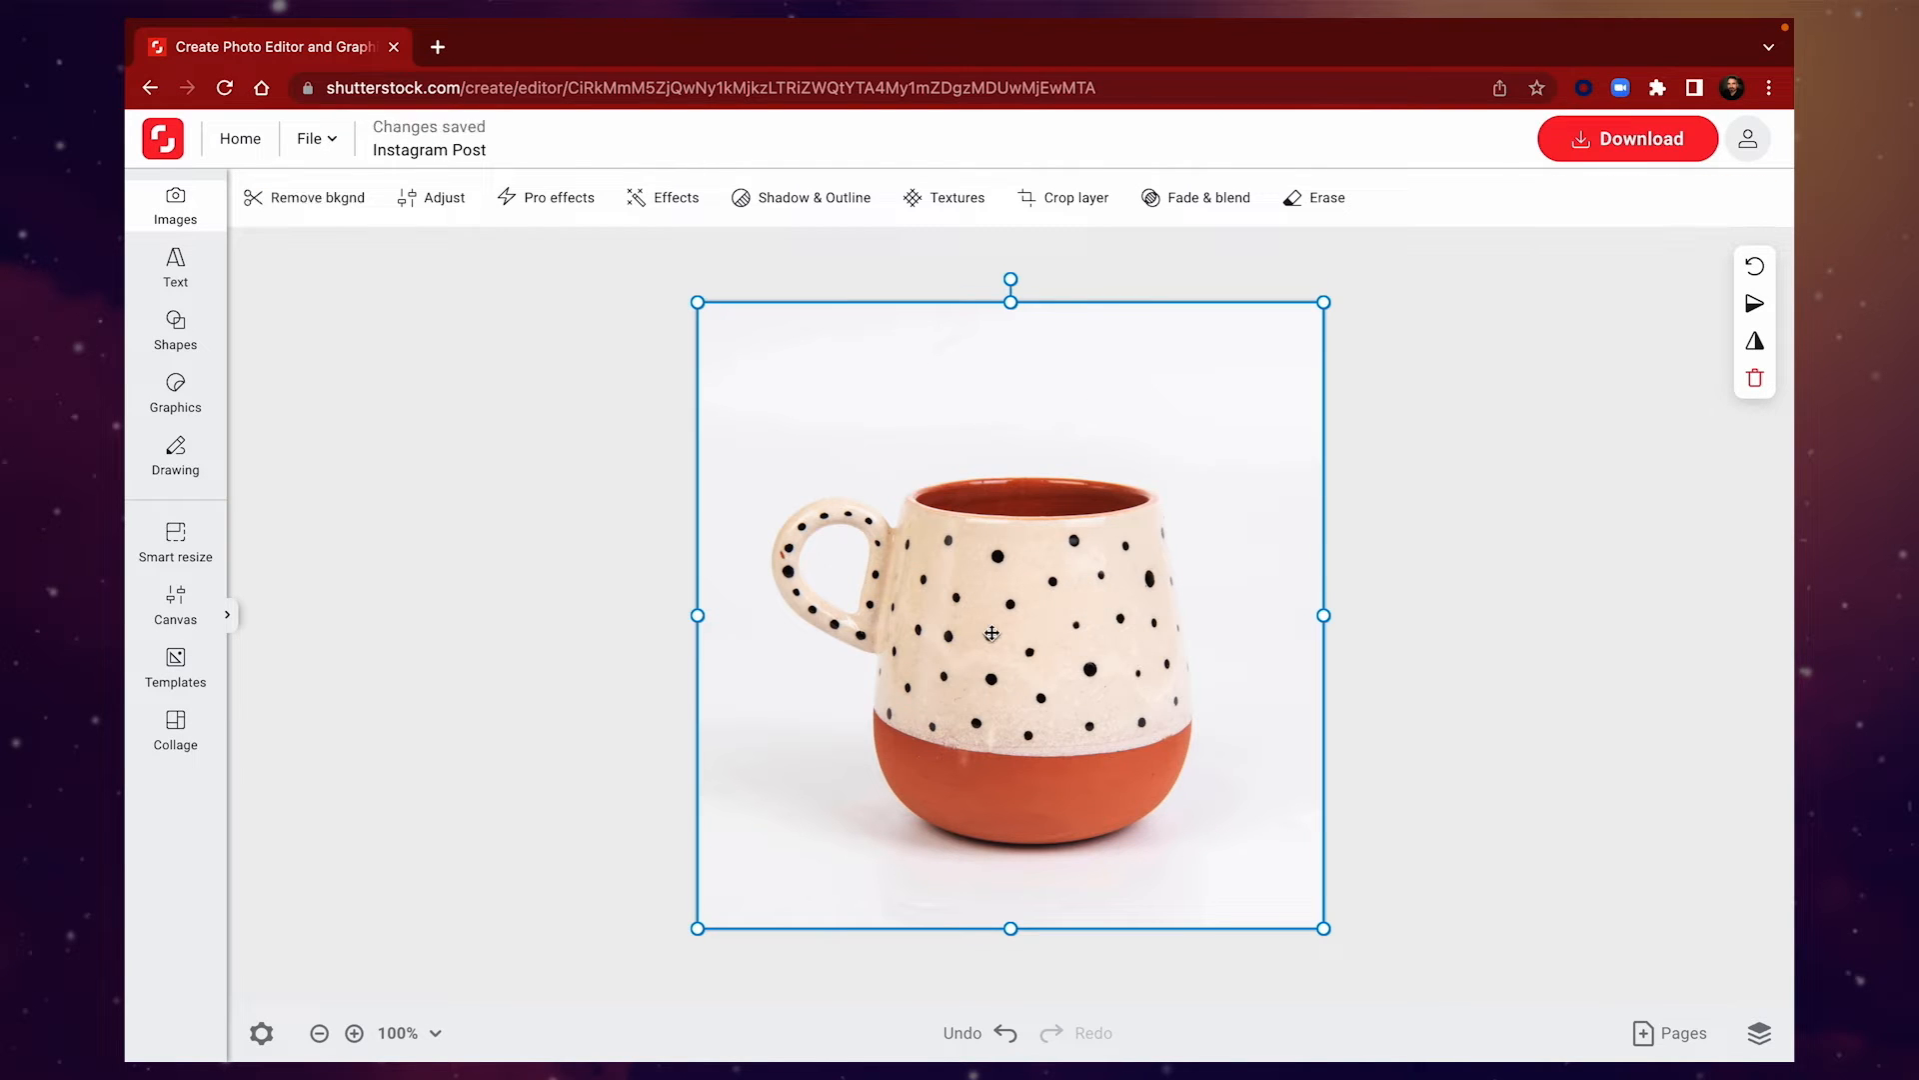
mouse_move(313, 197)
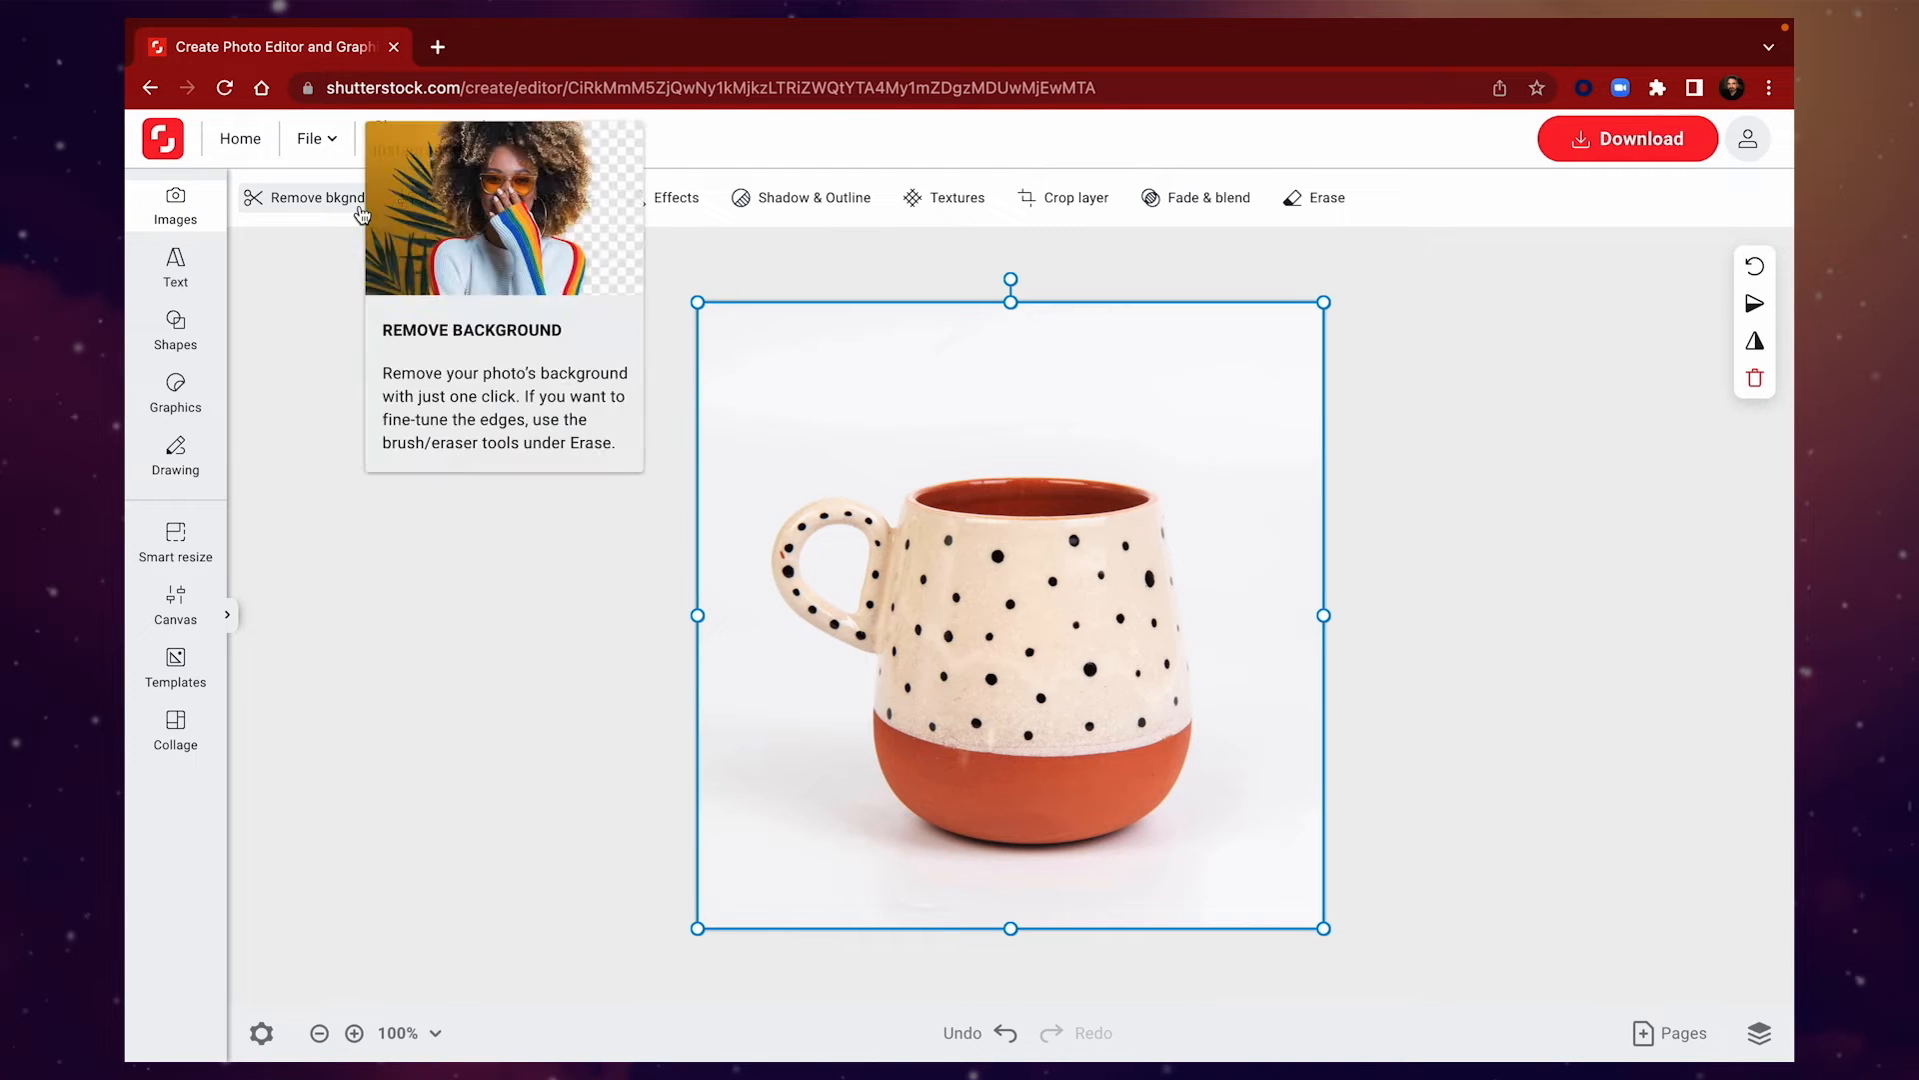
Cut the polka-dot mug out of its white background so it sits on the peach template
click(302, 198)
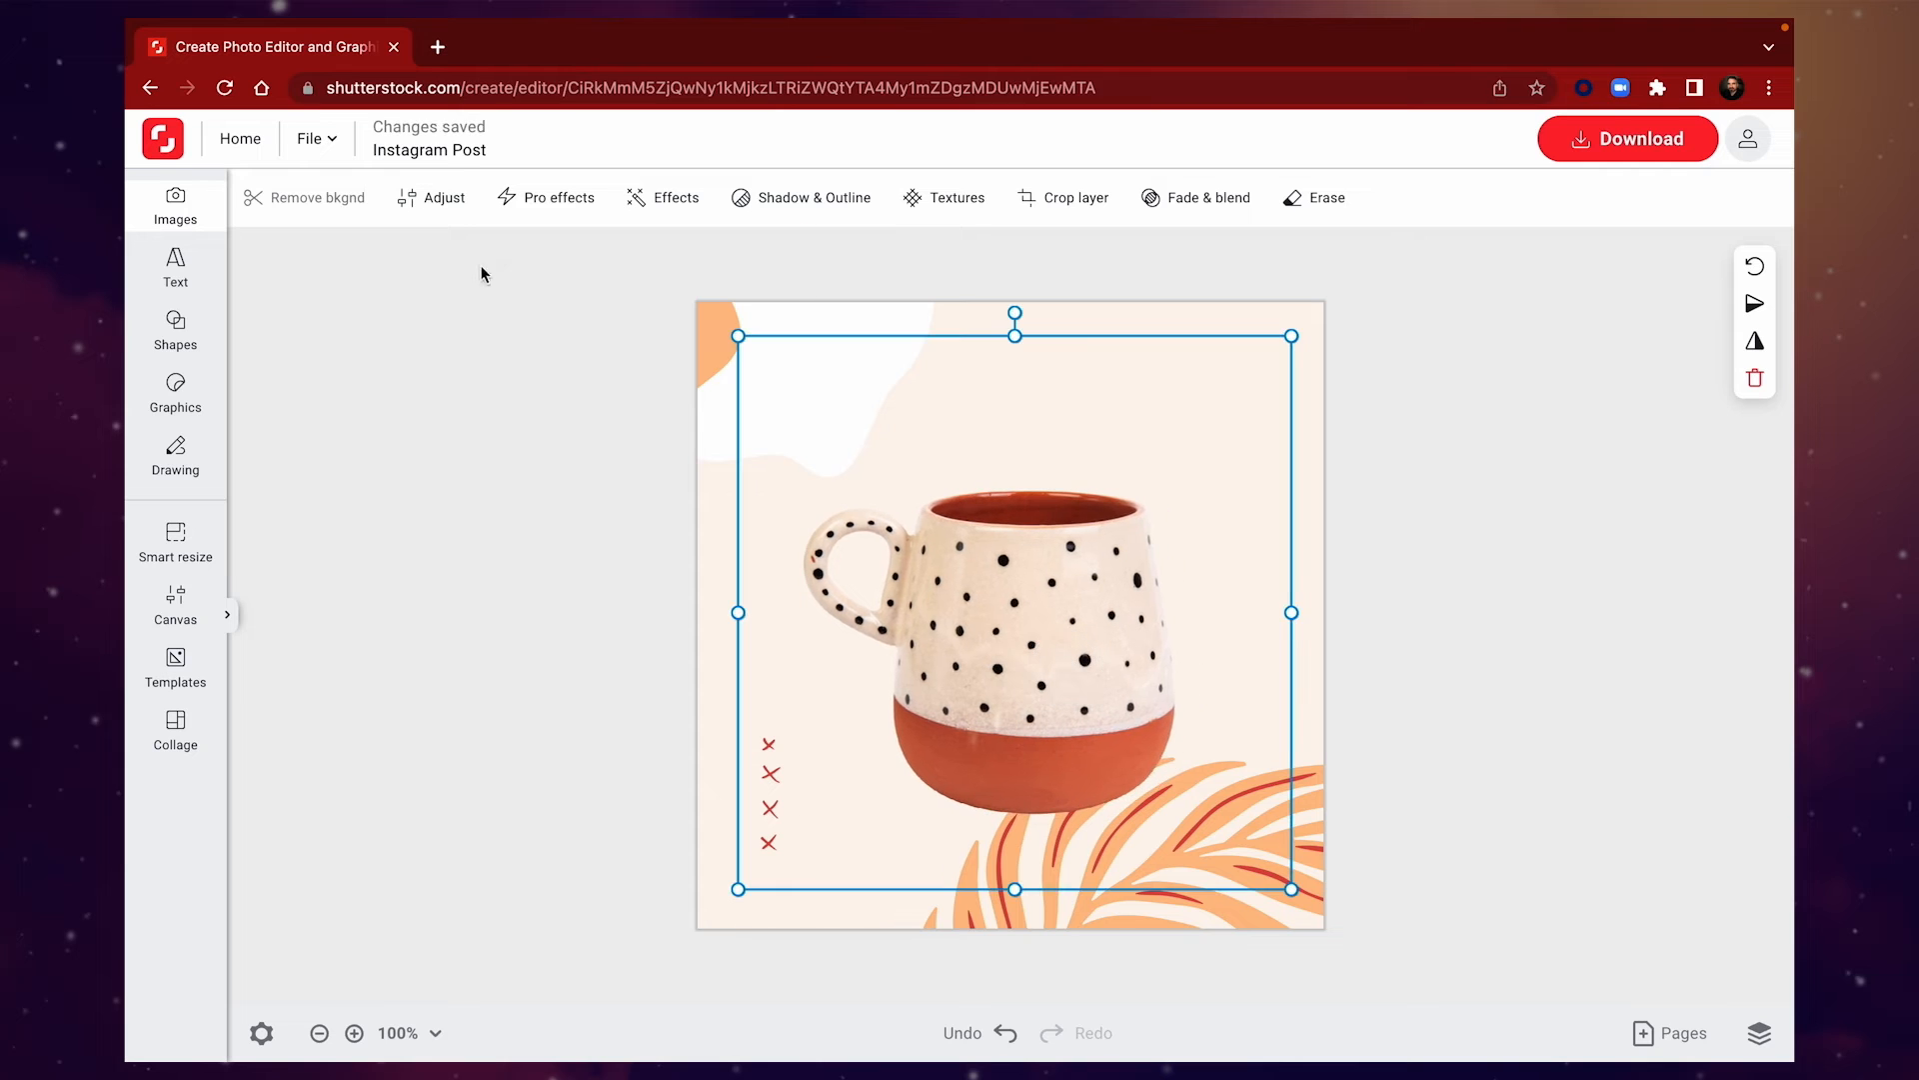
click(444, 198)
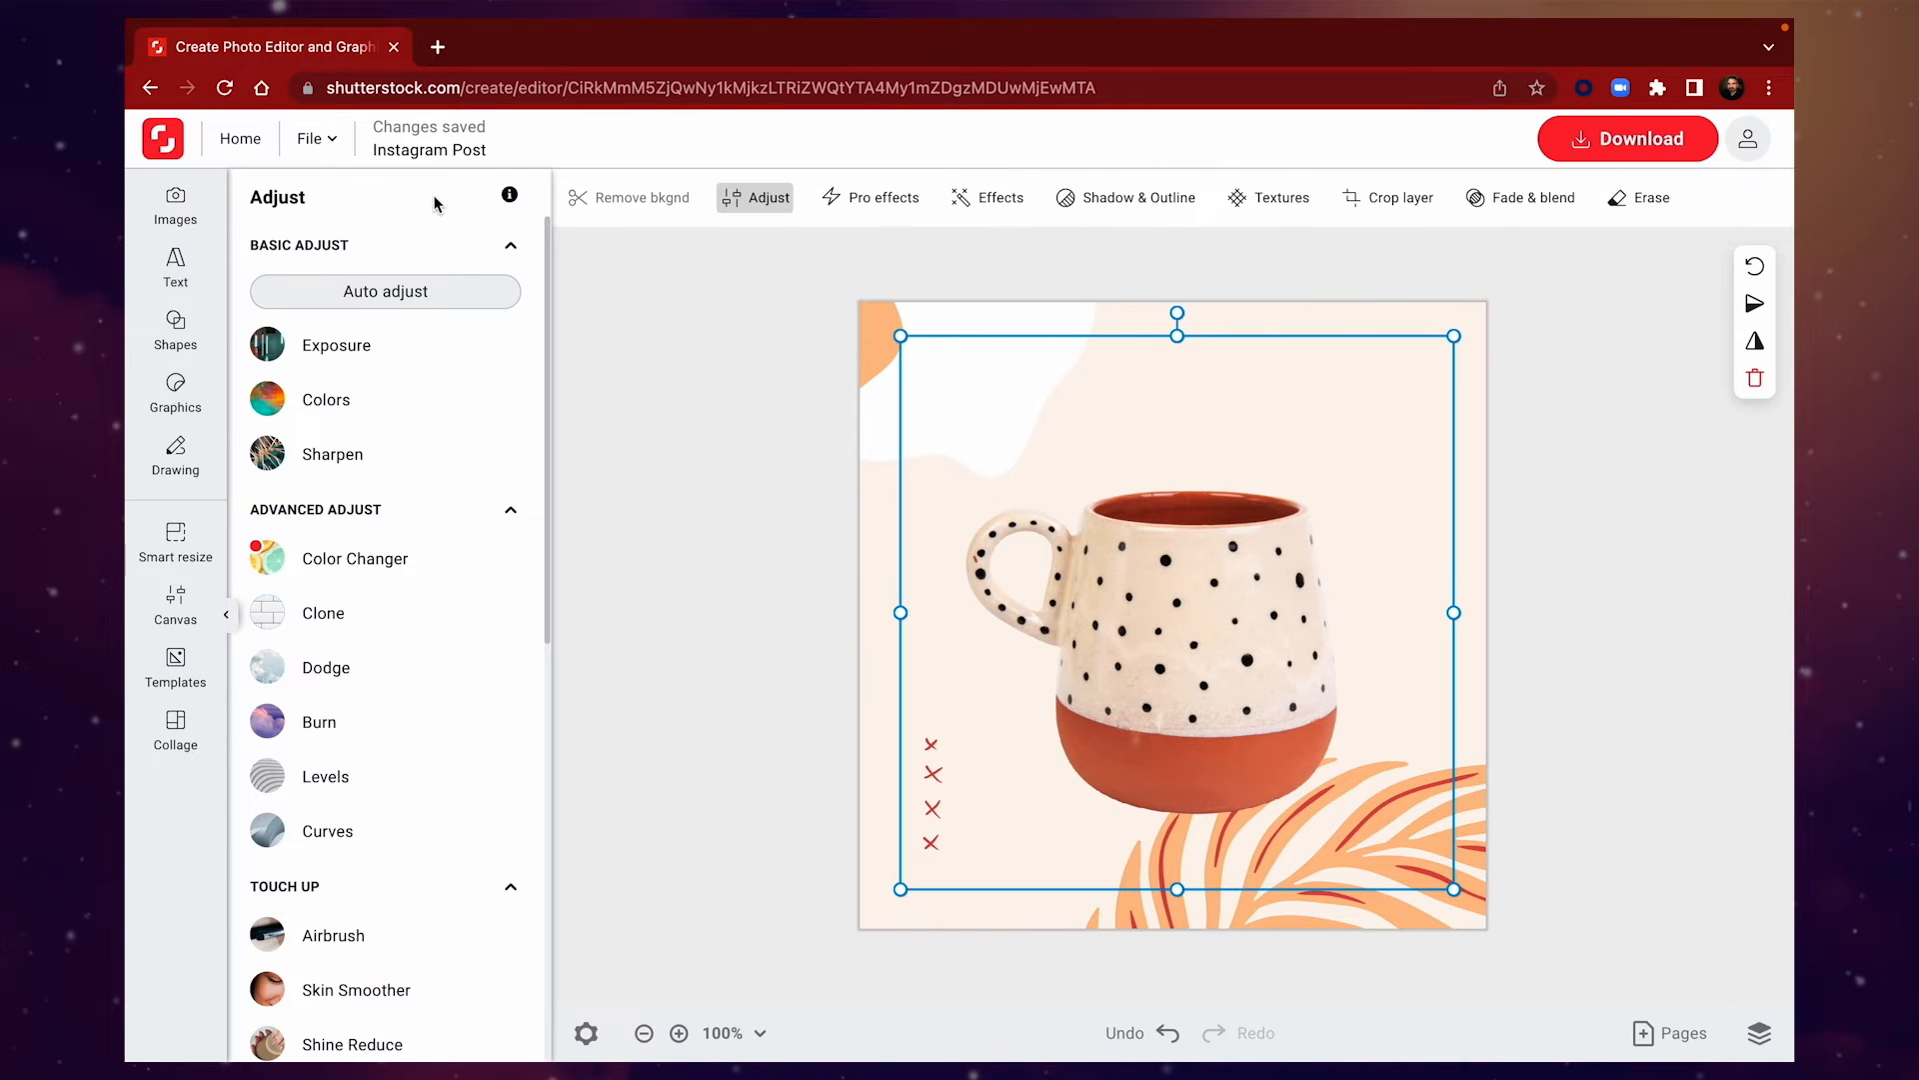
Tune the mug's exposure and add a drop shadow to it
click(336, 344)
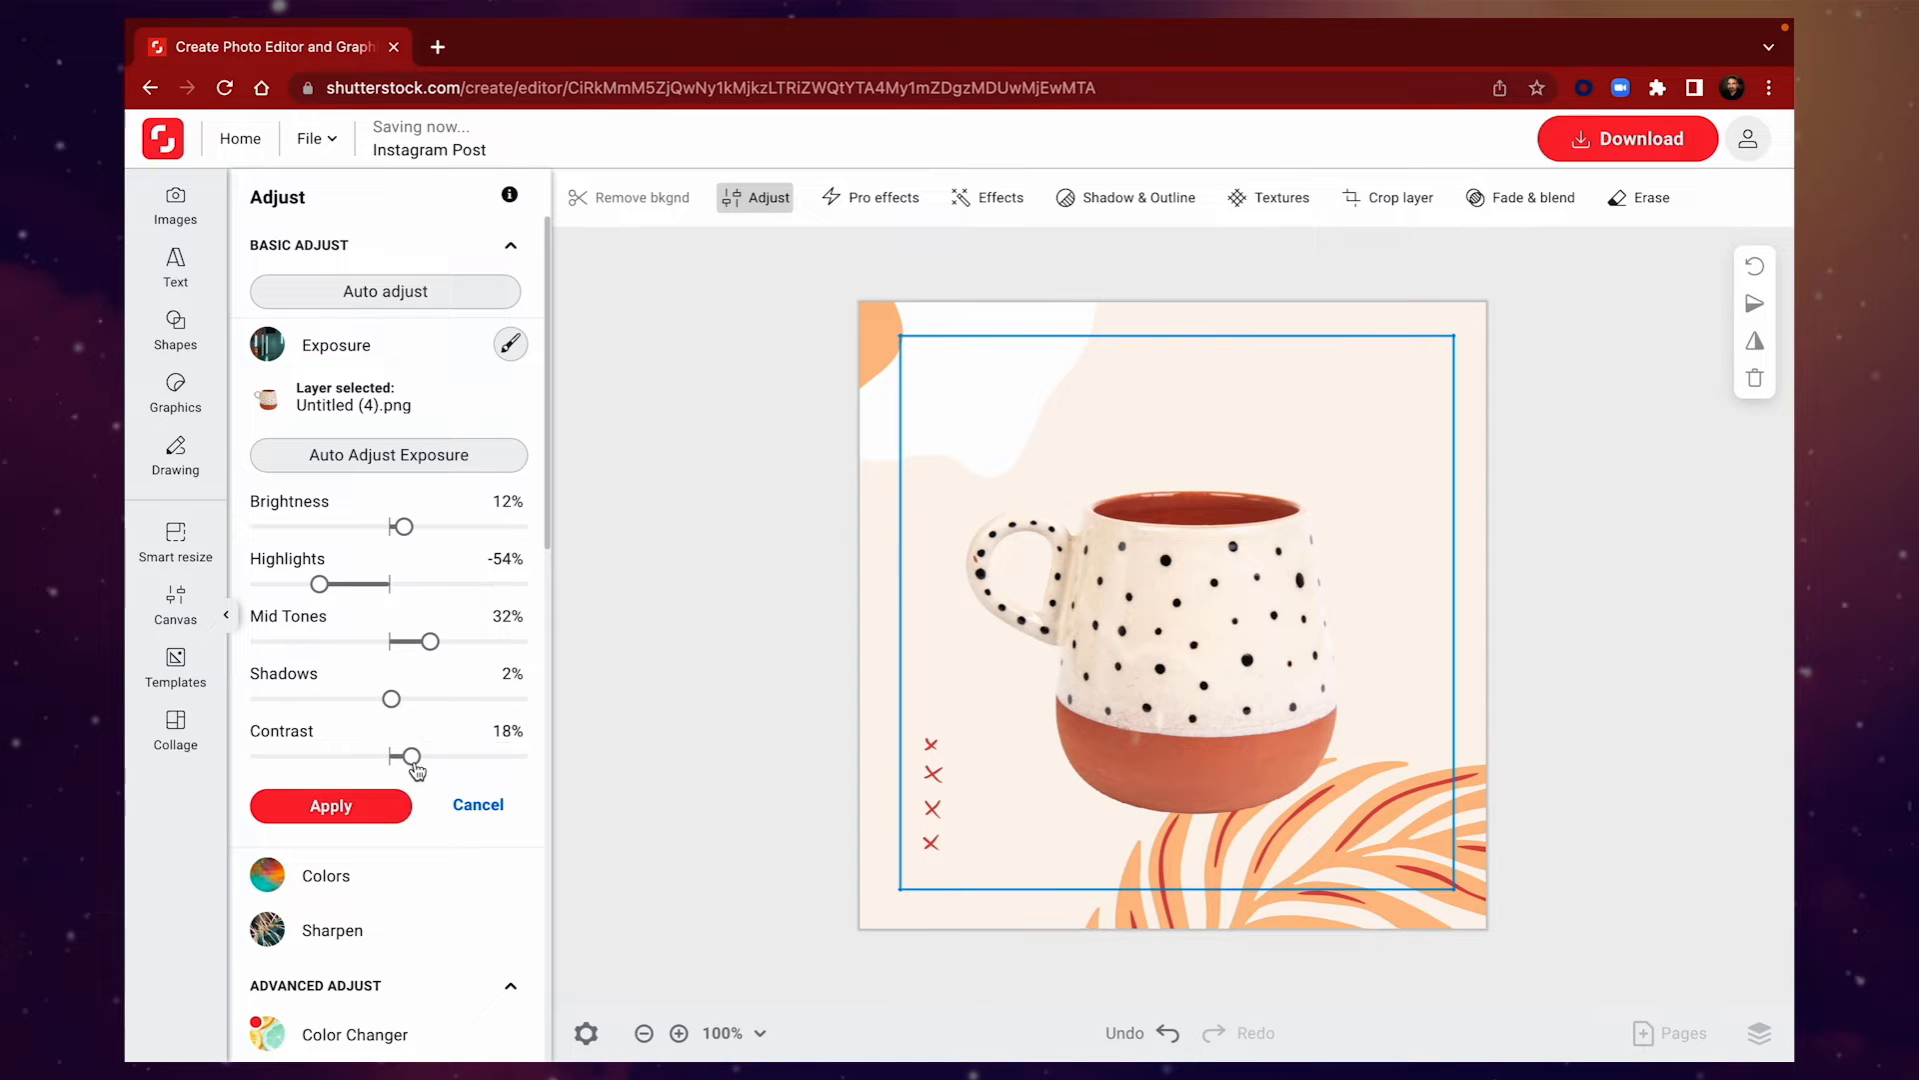
click(1124, 198)
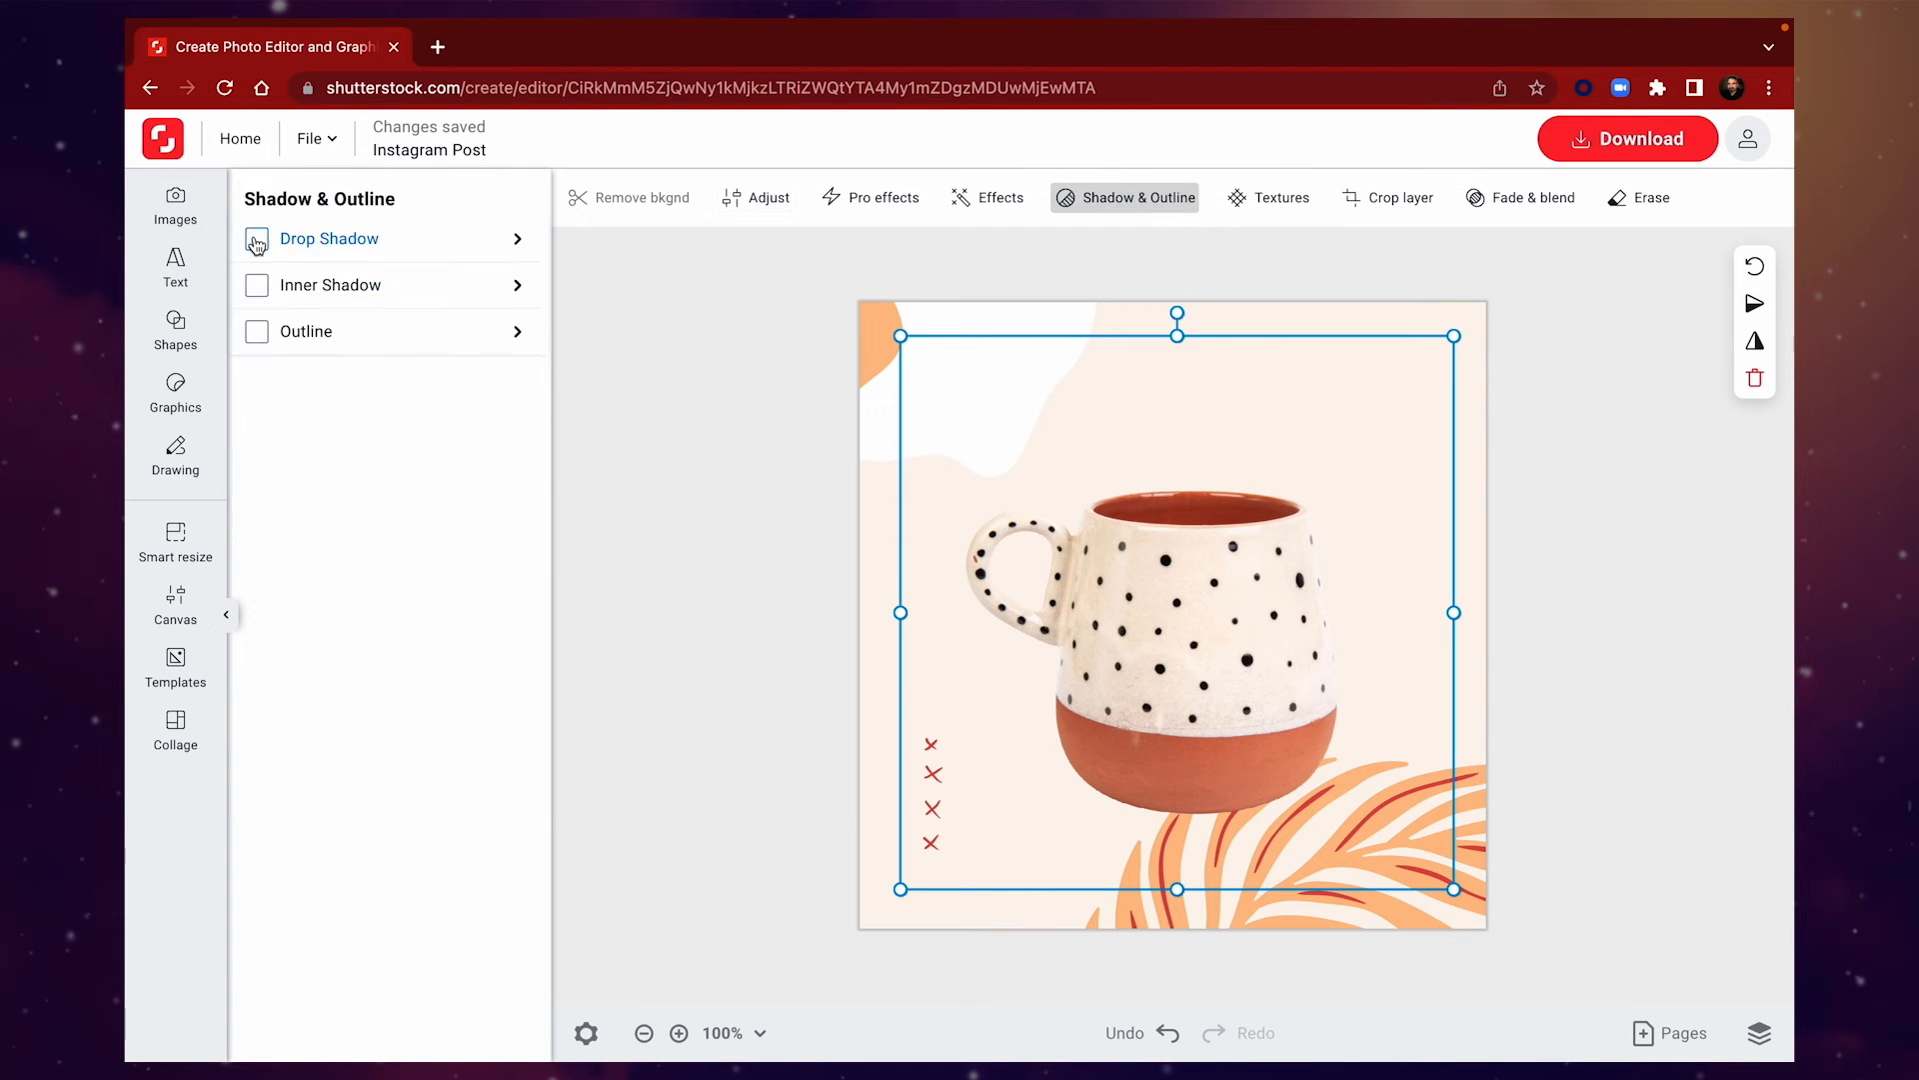
click(258, 238)
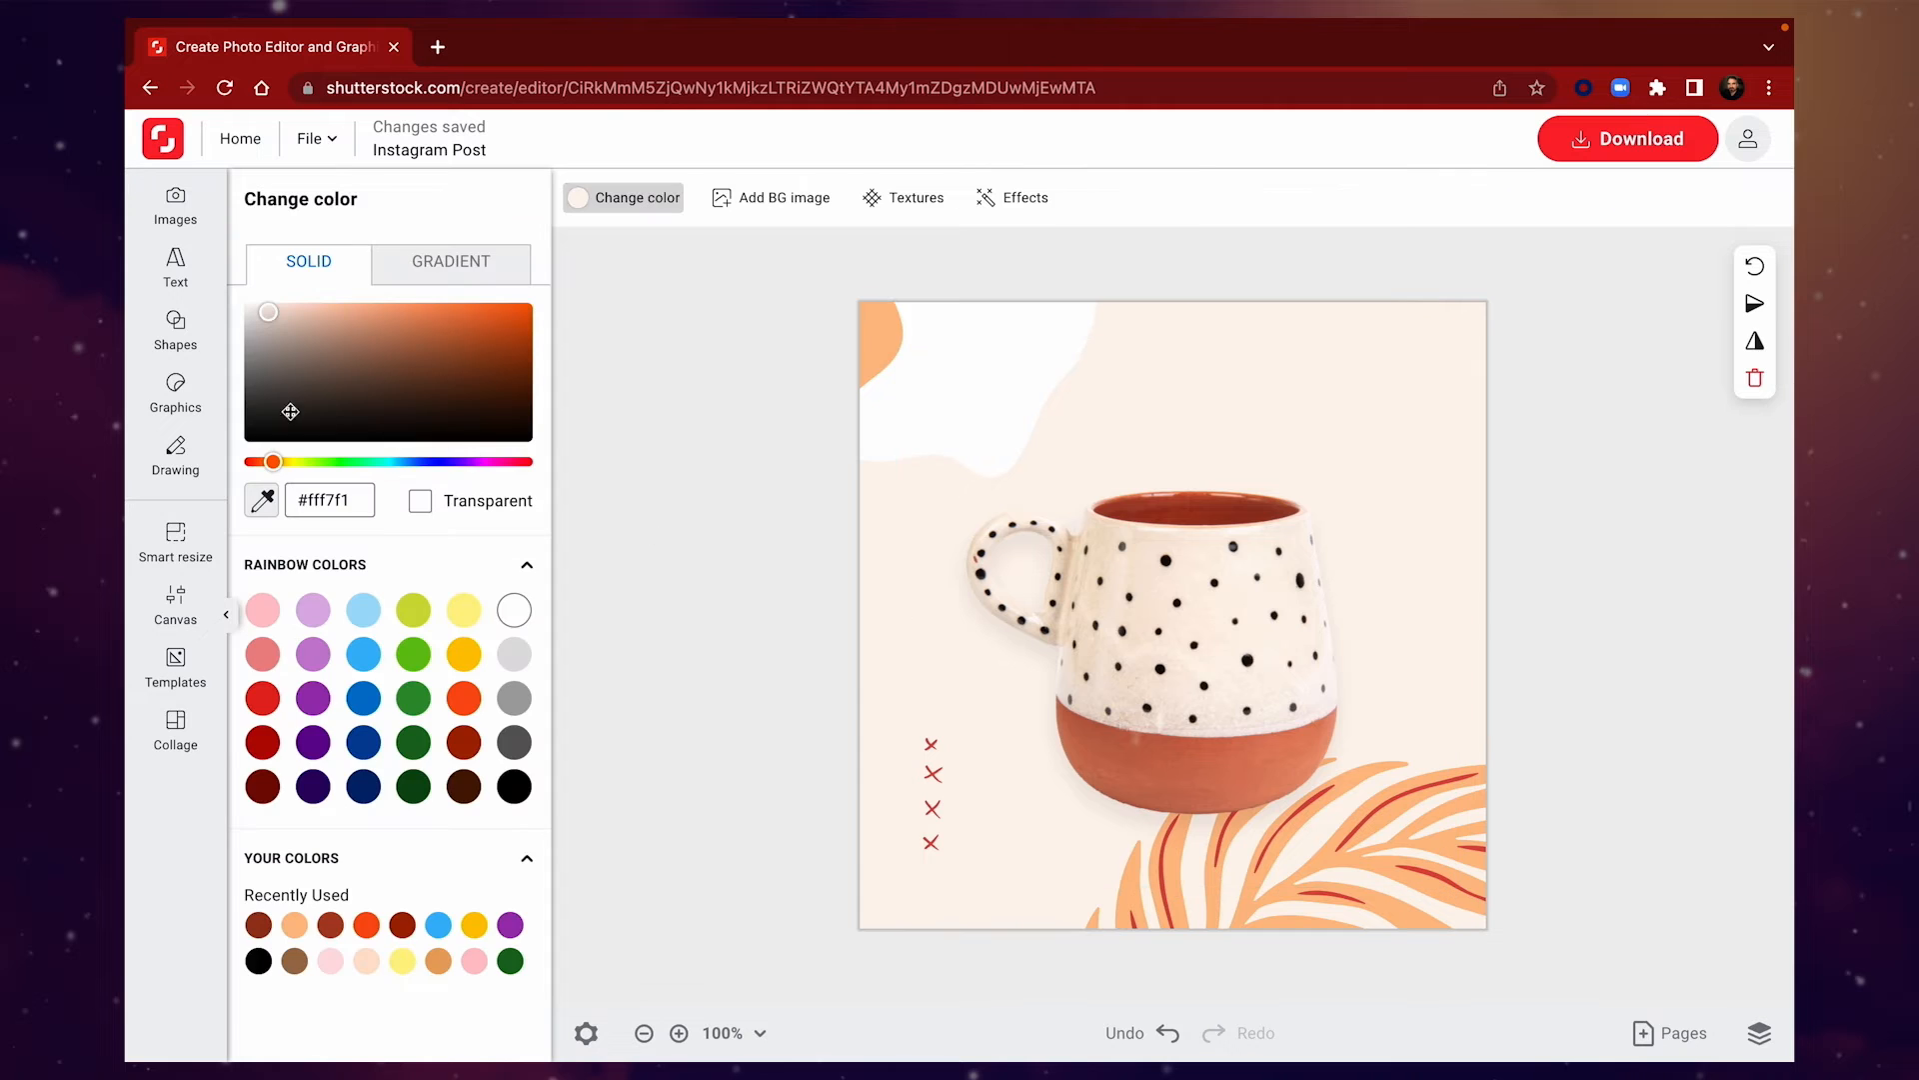
Add a coffee-bean graphic from the Graphics library to the post's lower-right corner
click(176, 394)
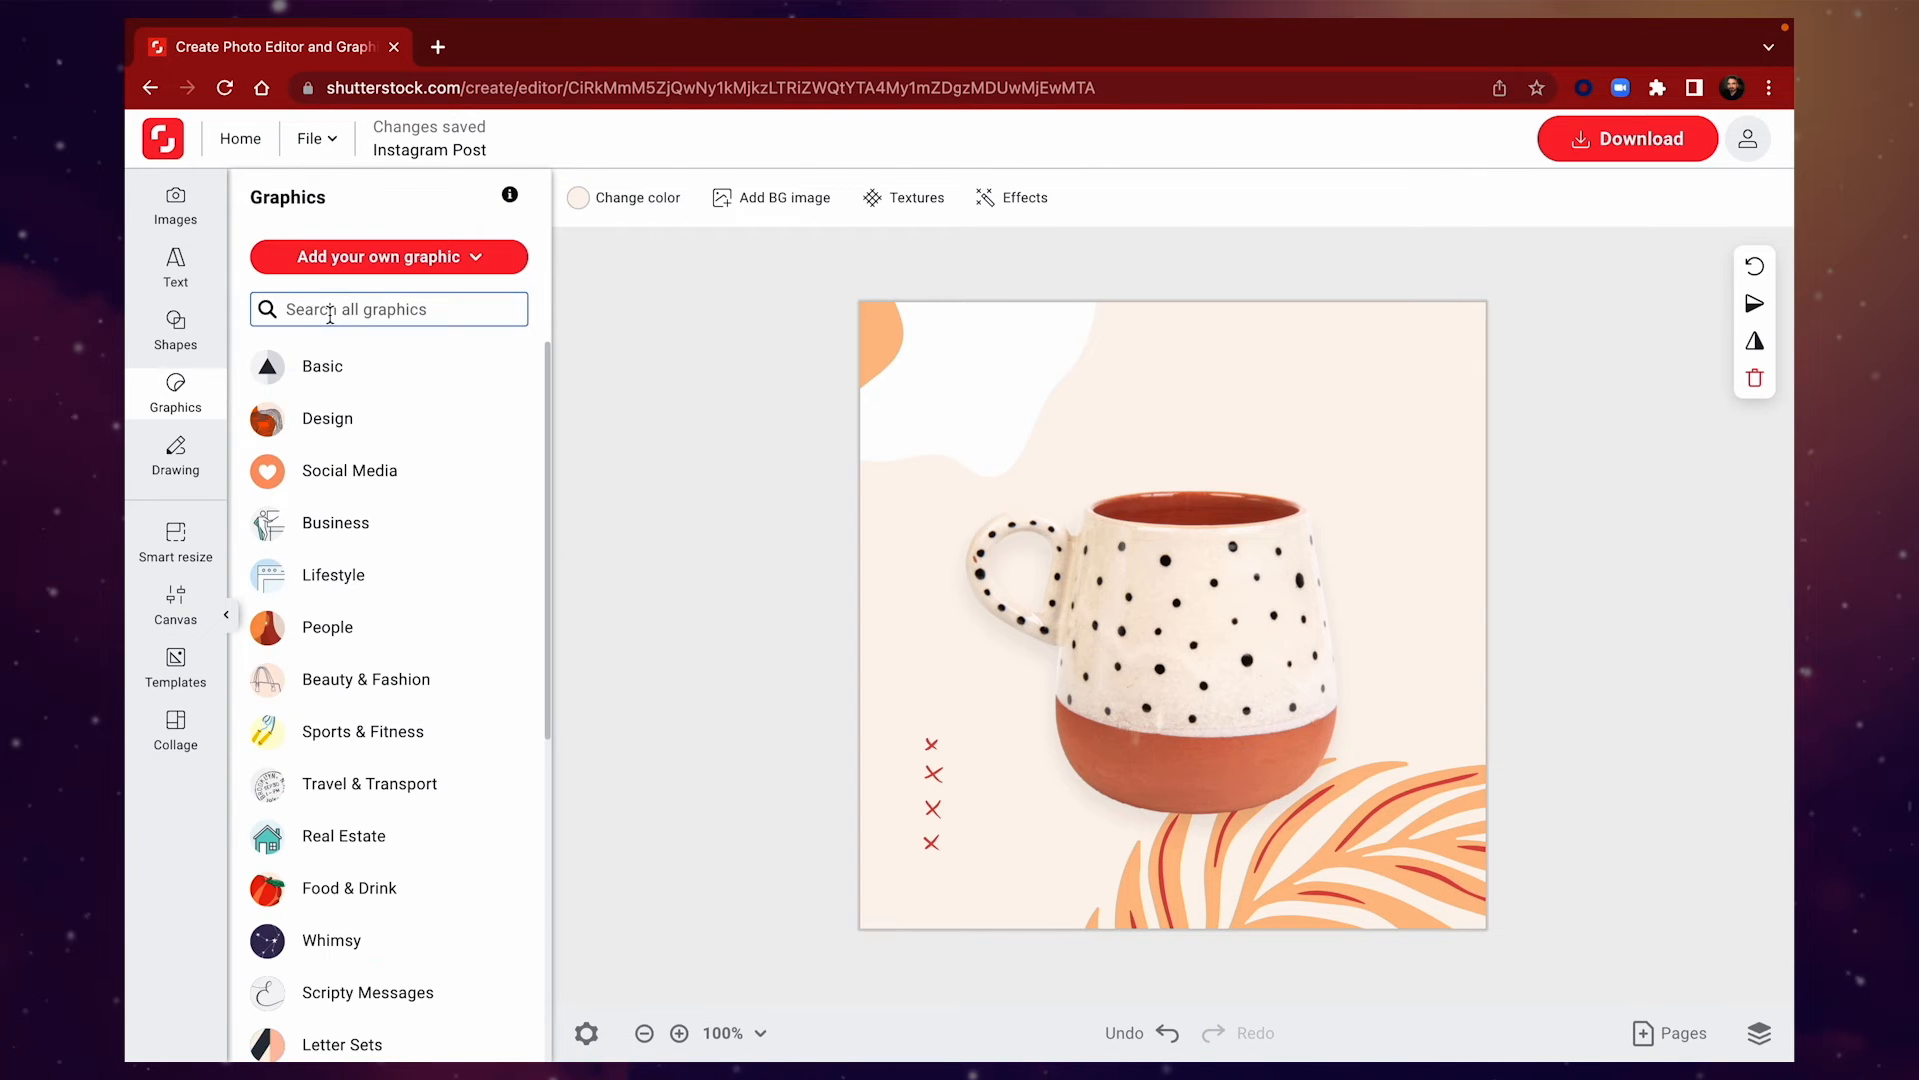
text(coffe)
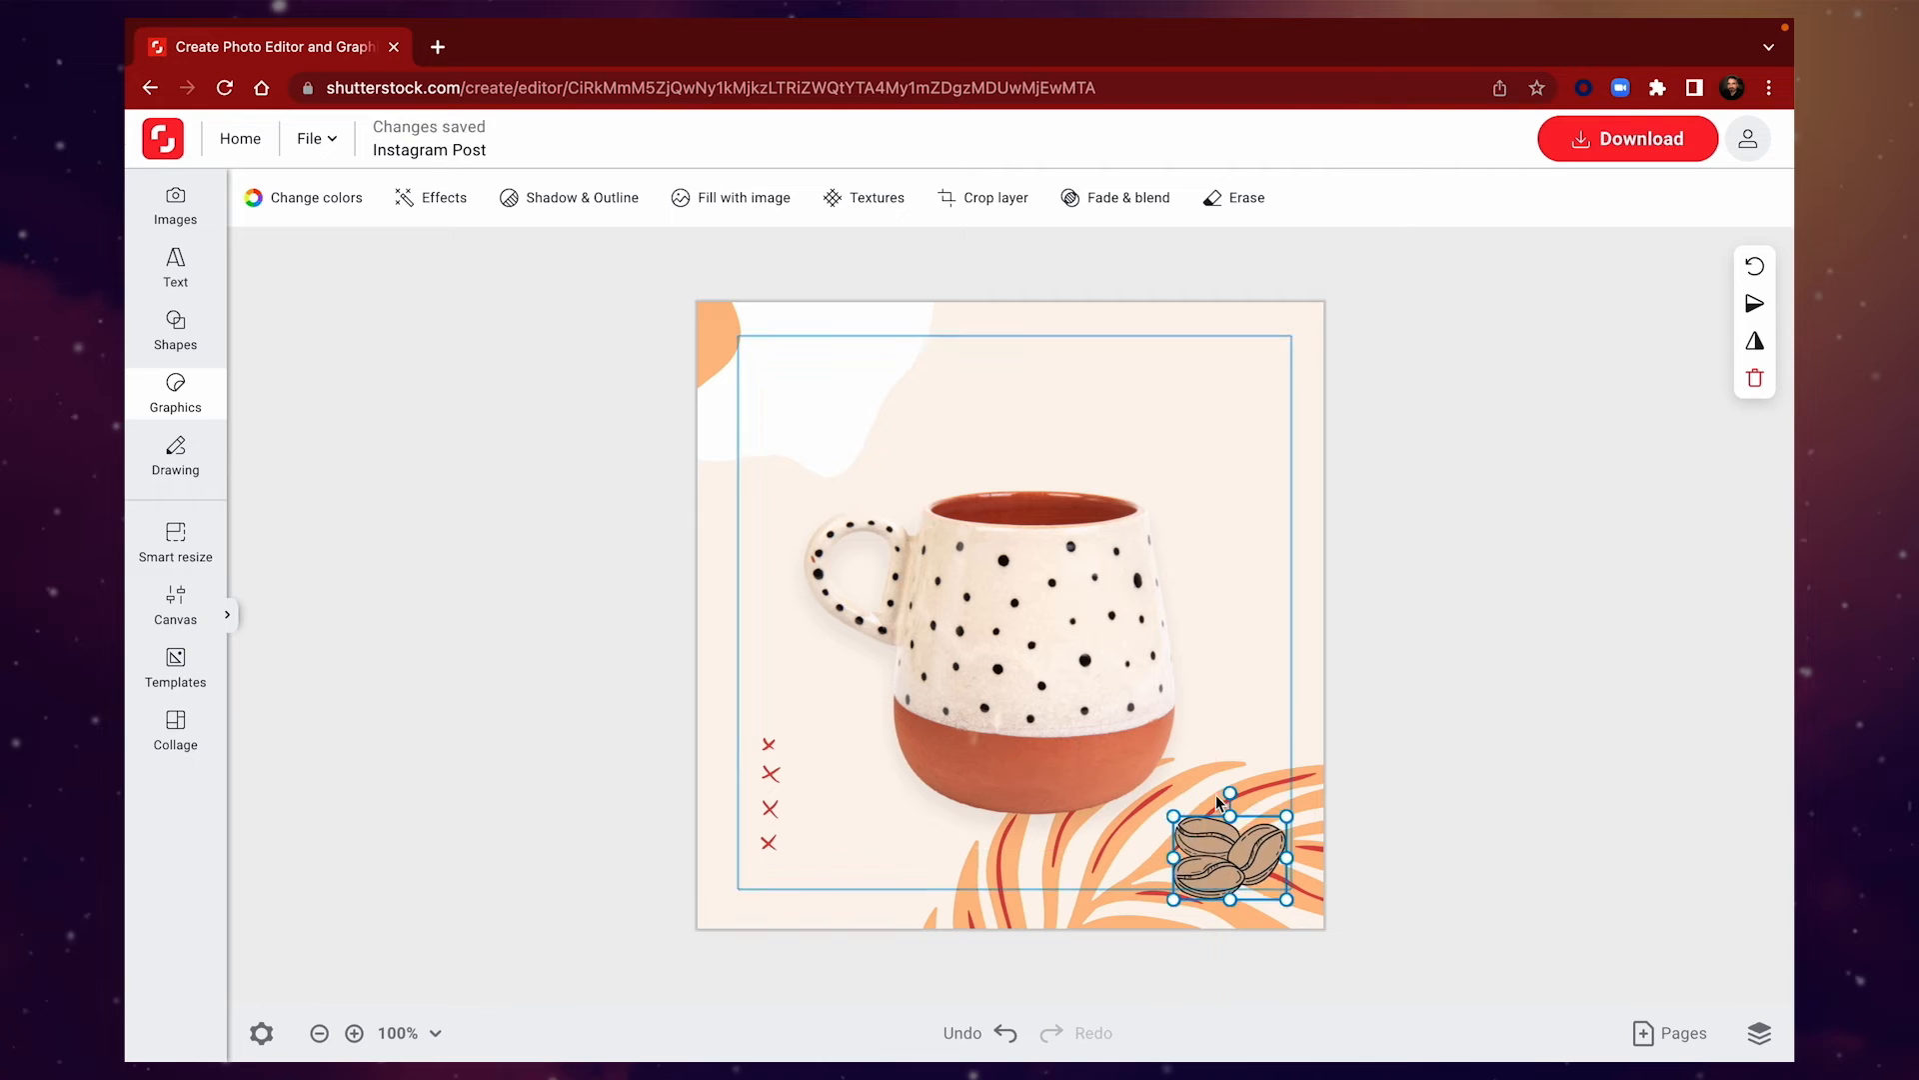
click(314, 197)
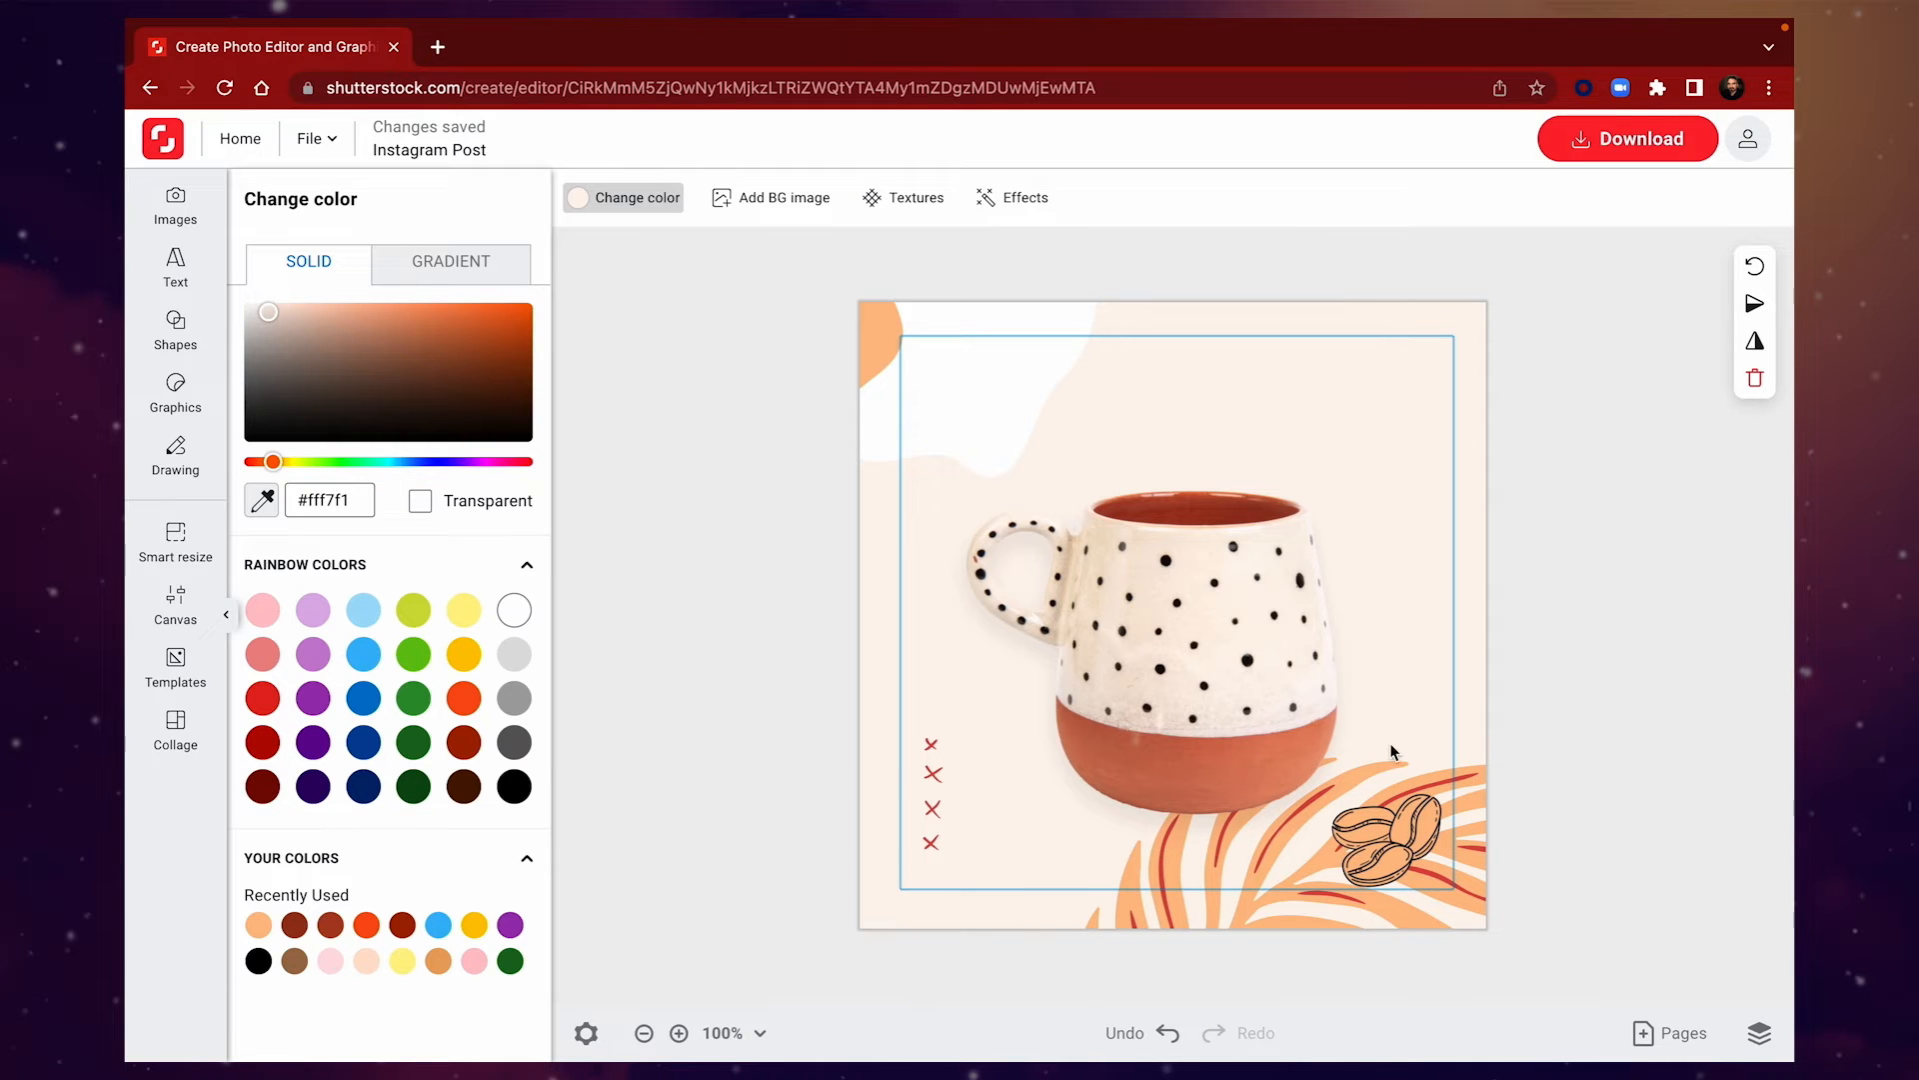
Move the mug layer beneath the cross marks and leaf in the Layers panel
click(1759, 1032)
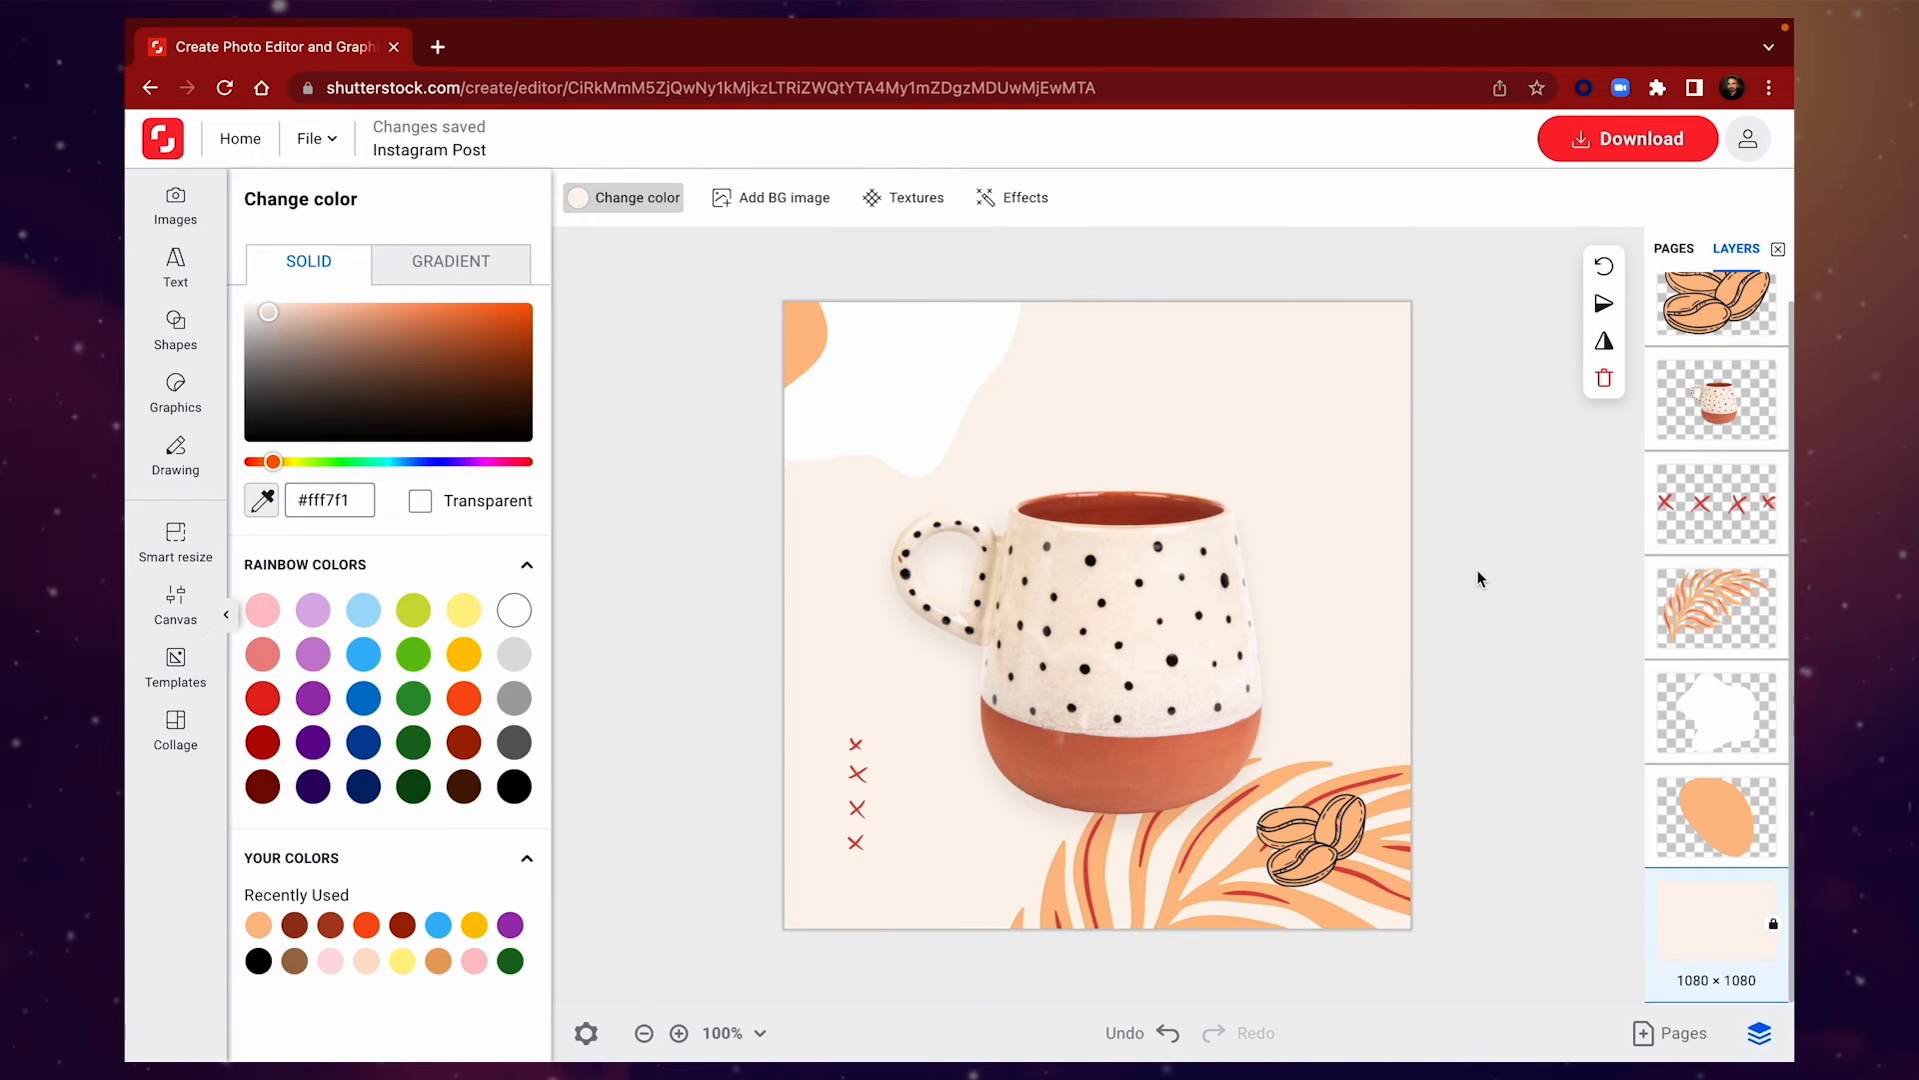
scroll(down, 3)
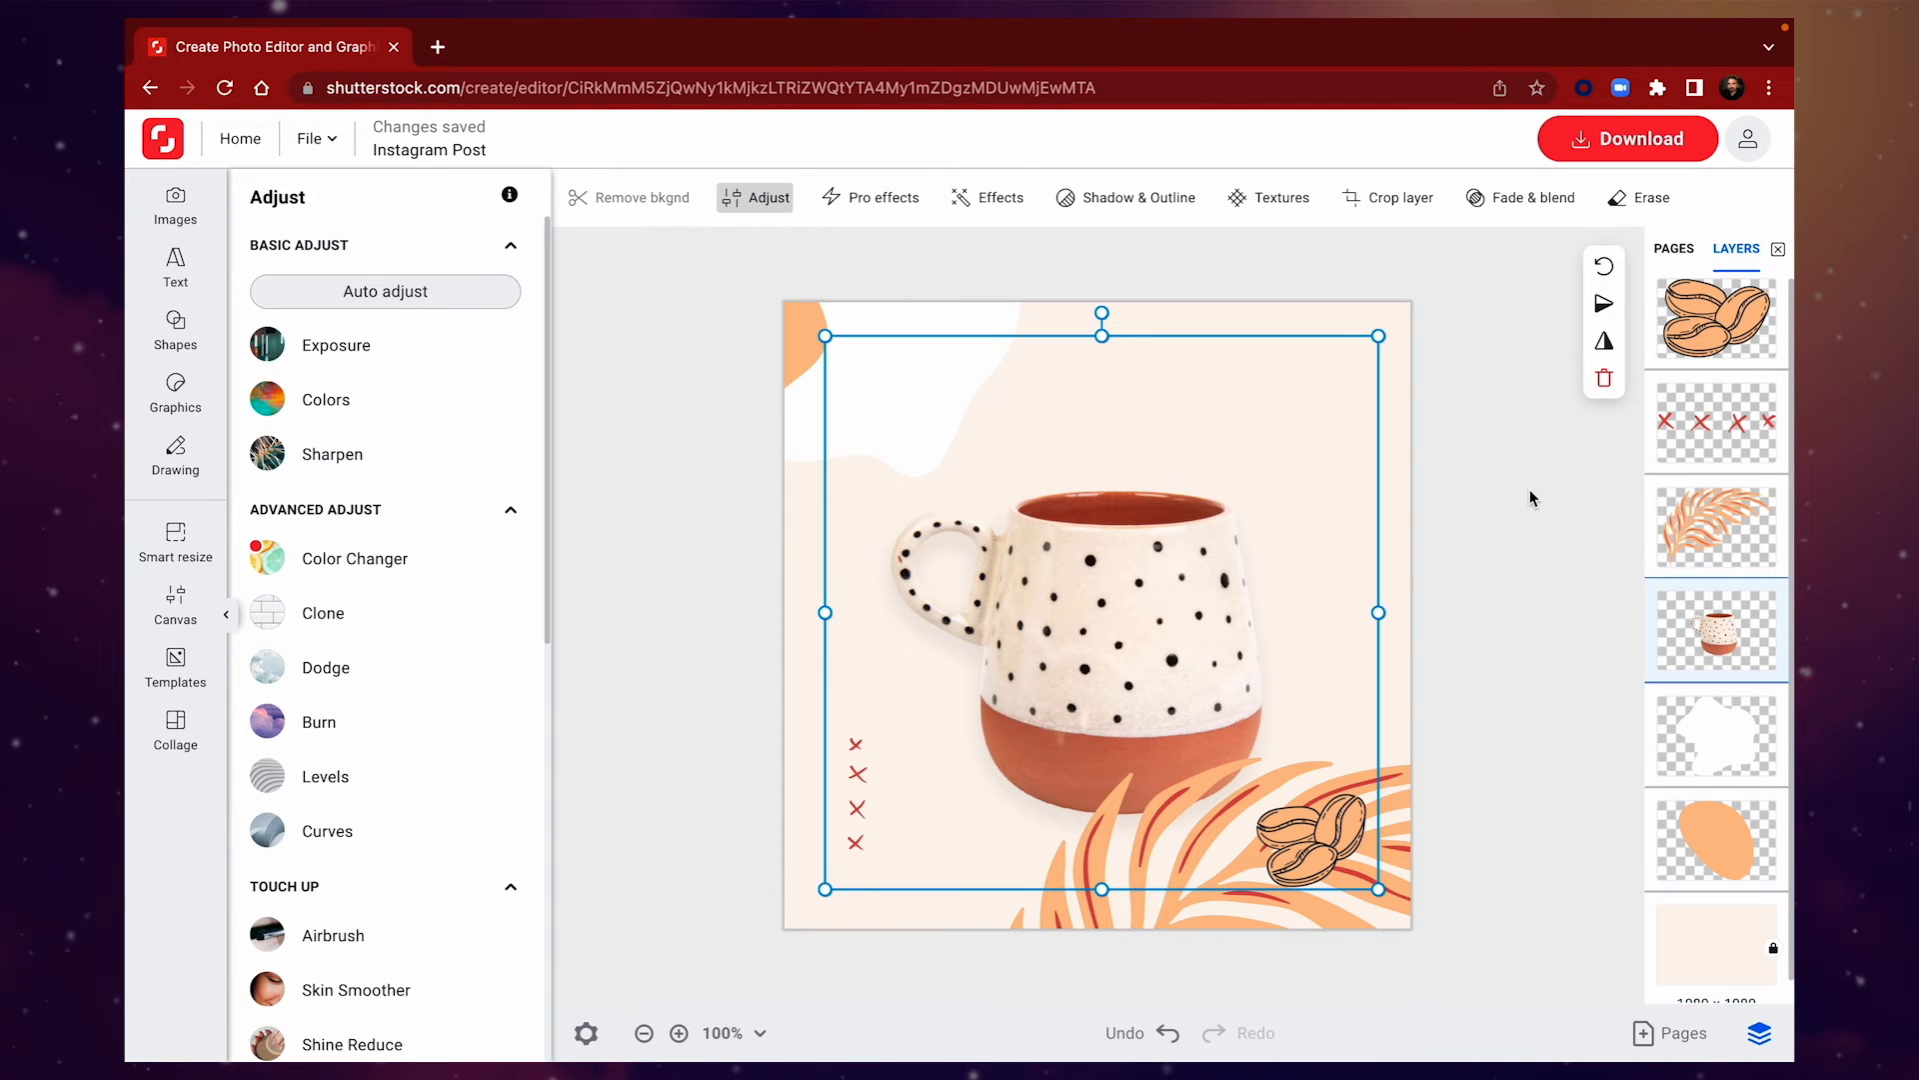
click(1715, 318)
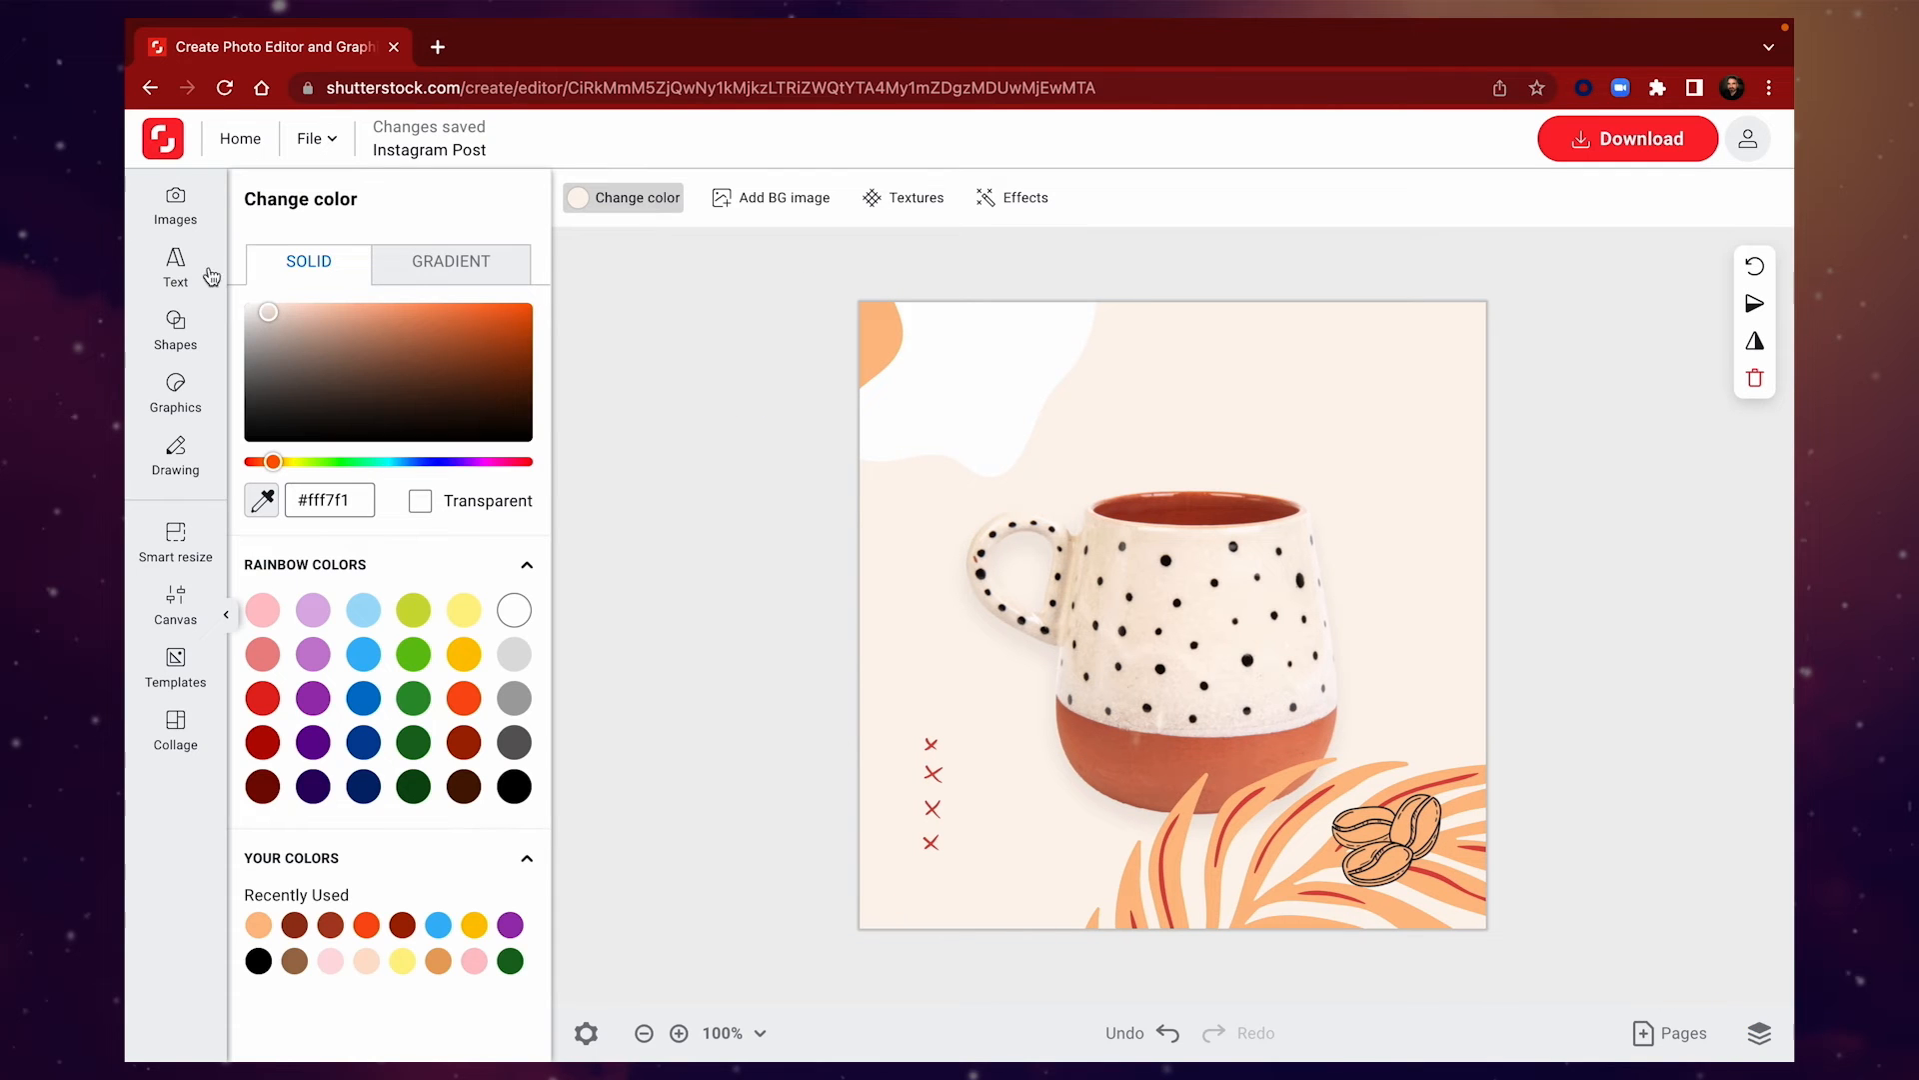
Add a 'New cup' heading above the mug coloured terracotta #a8452b
click(176, 266)
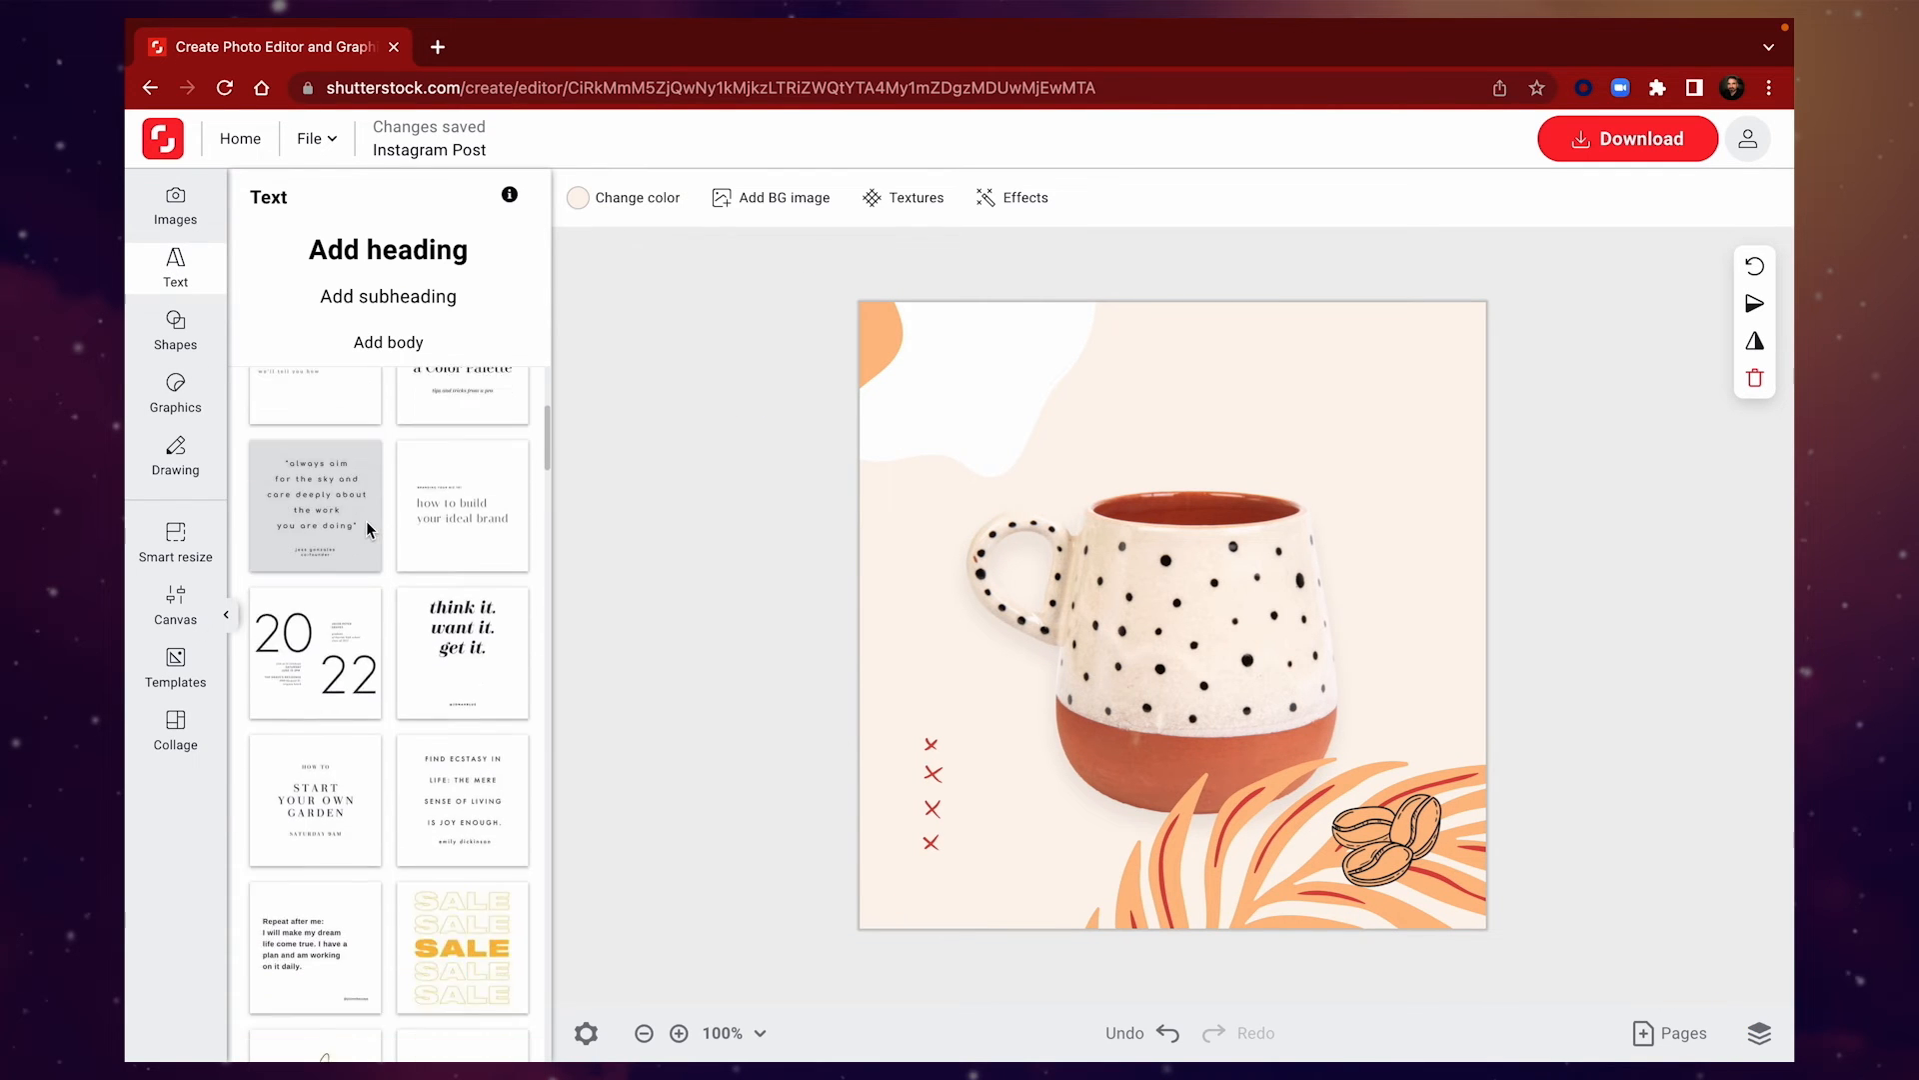
click(388, 250)
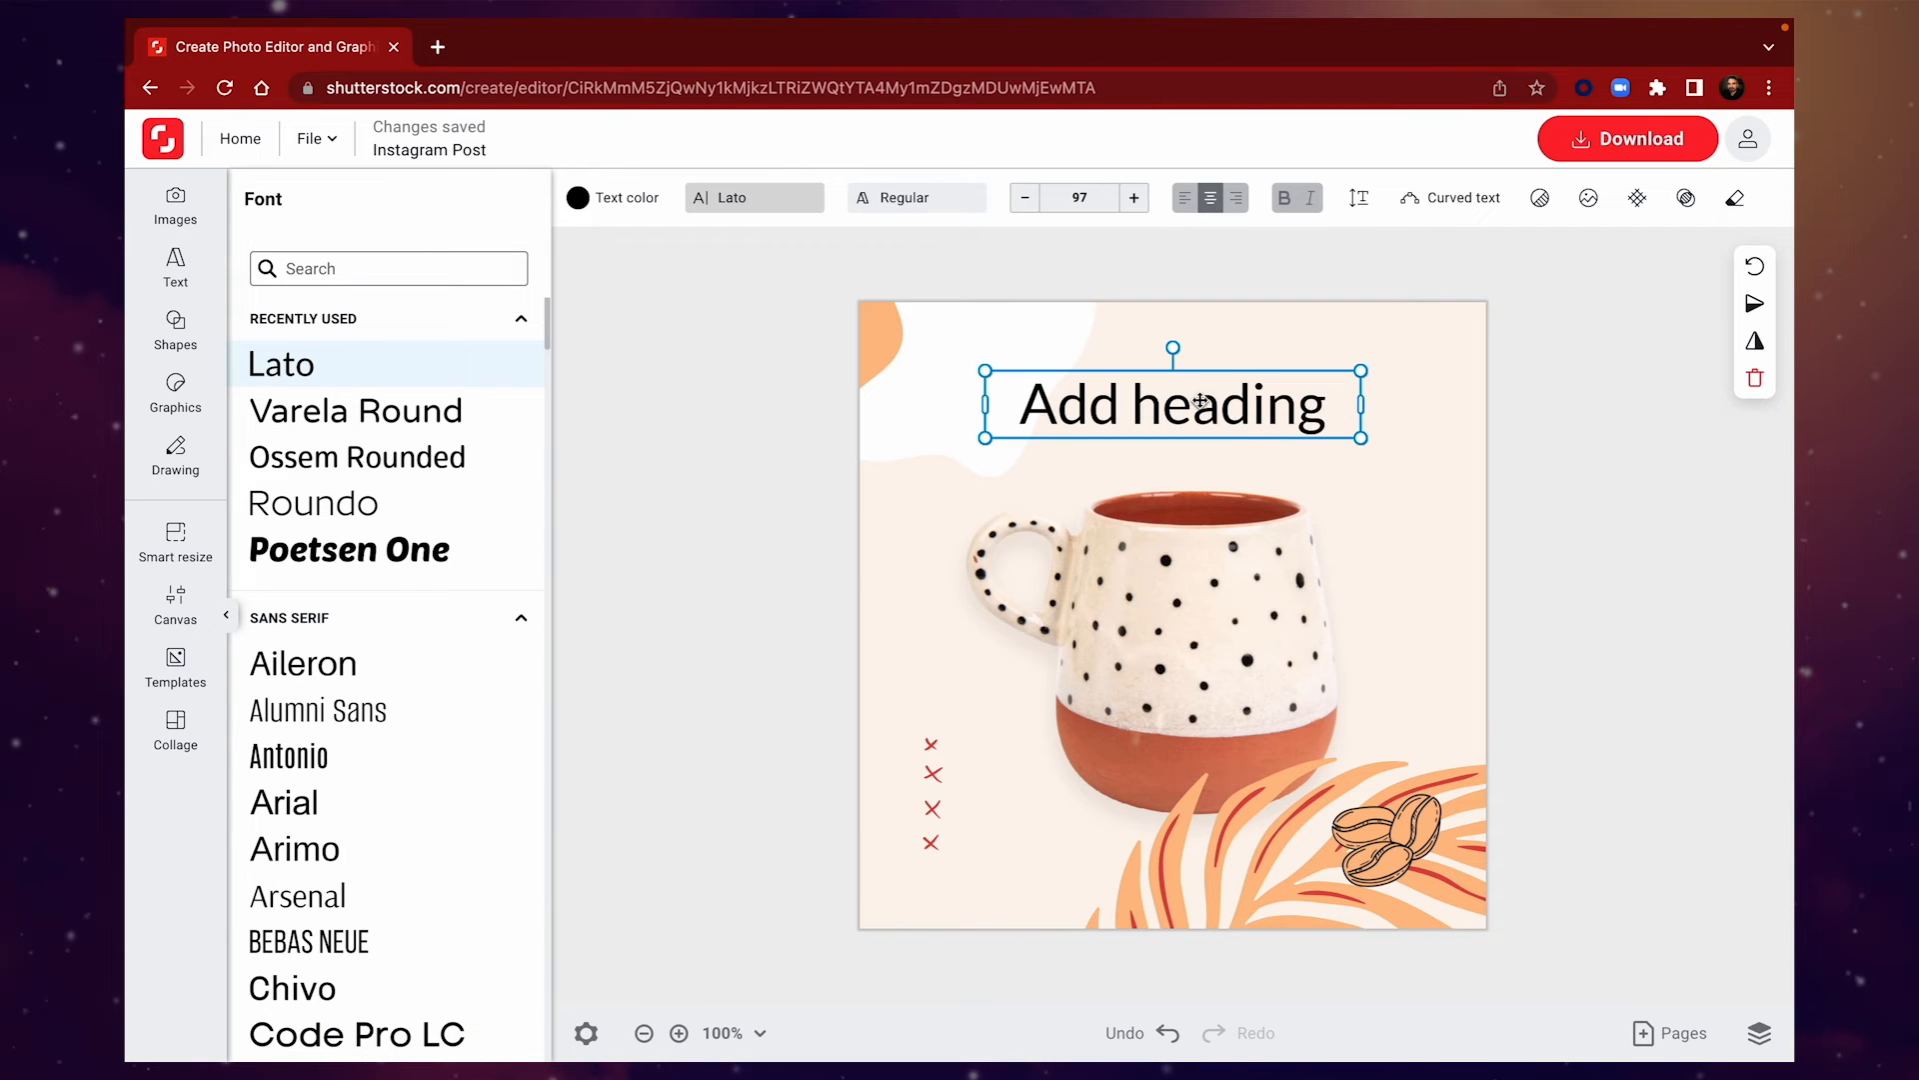
text(New)
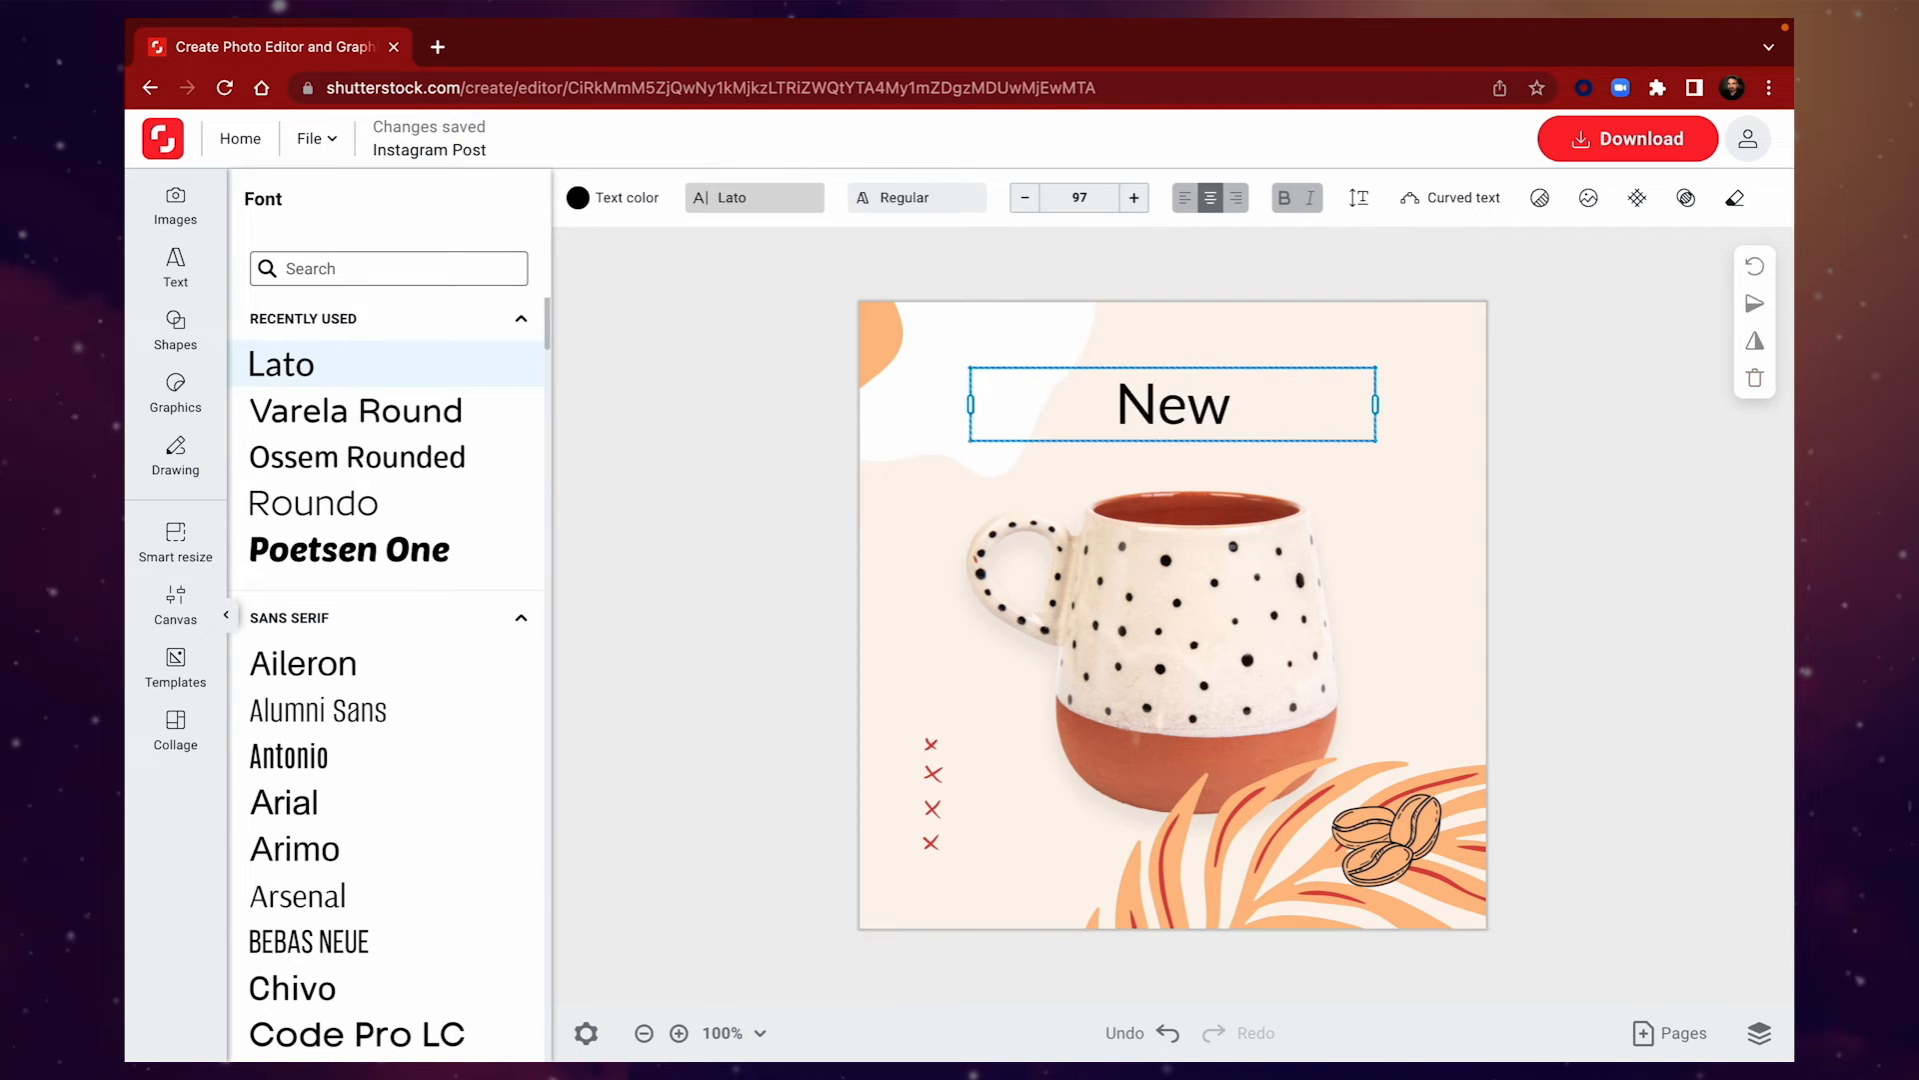
click(612, 197)
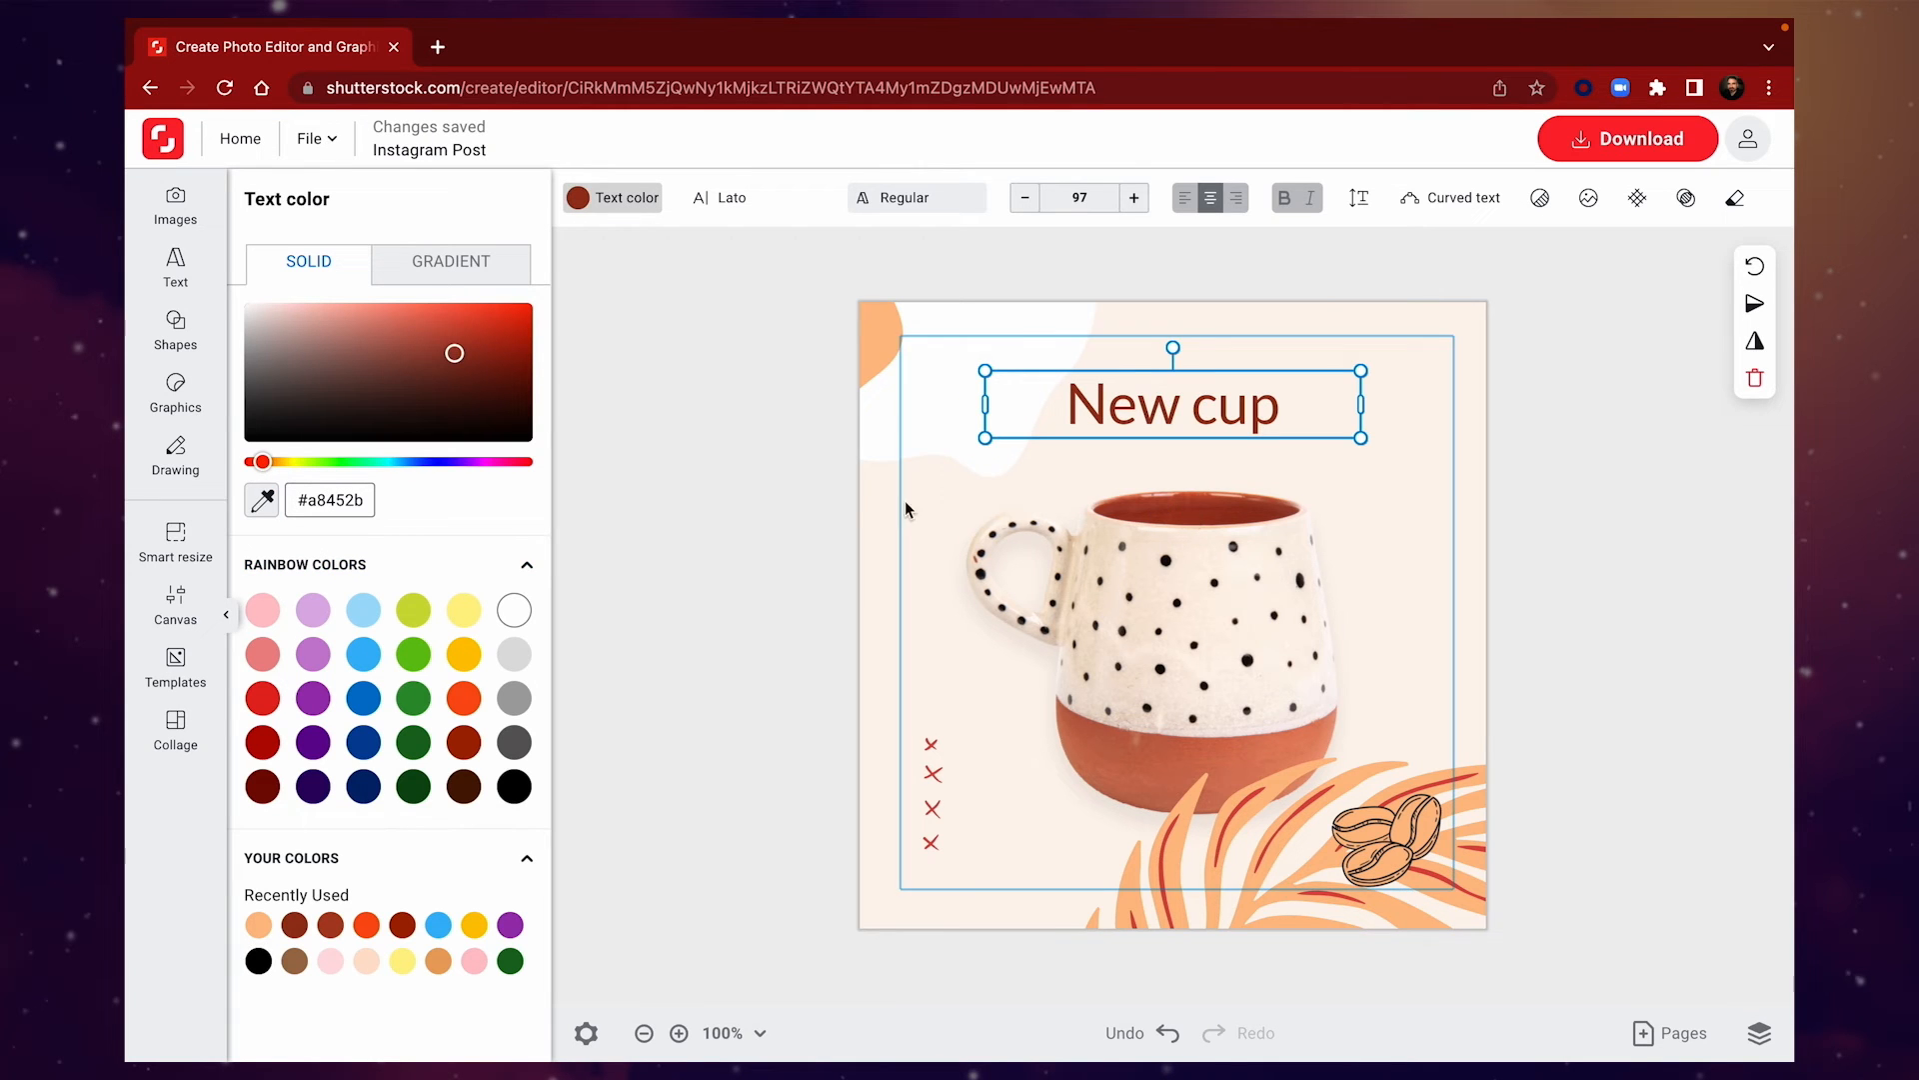
click(753, 197)
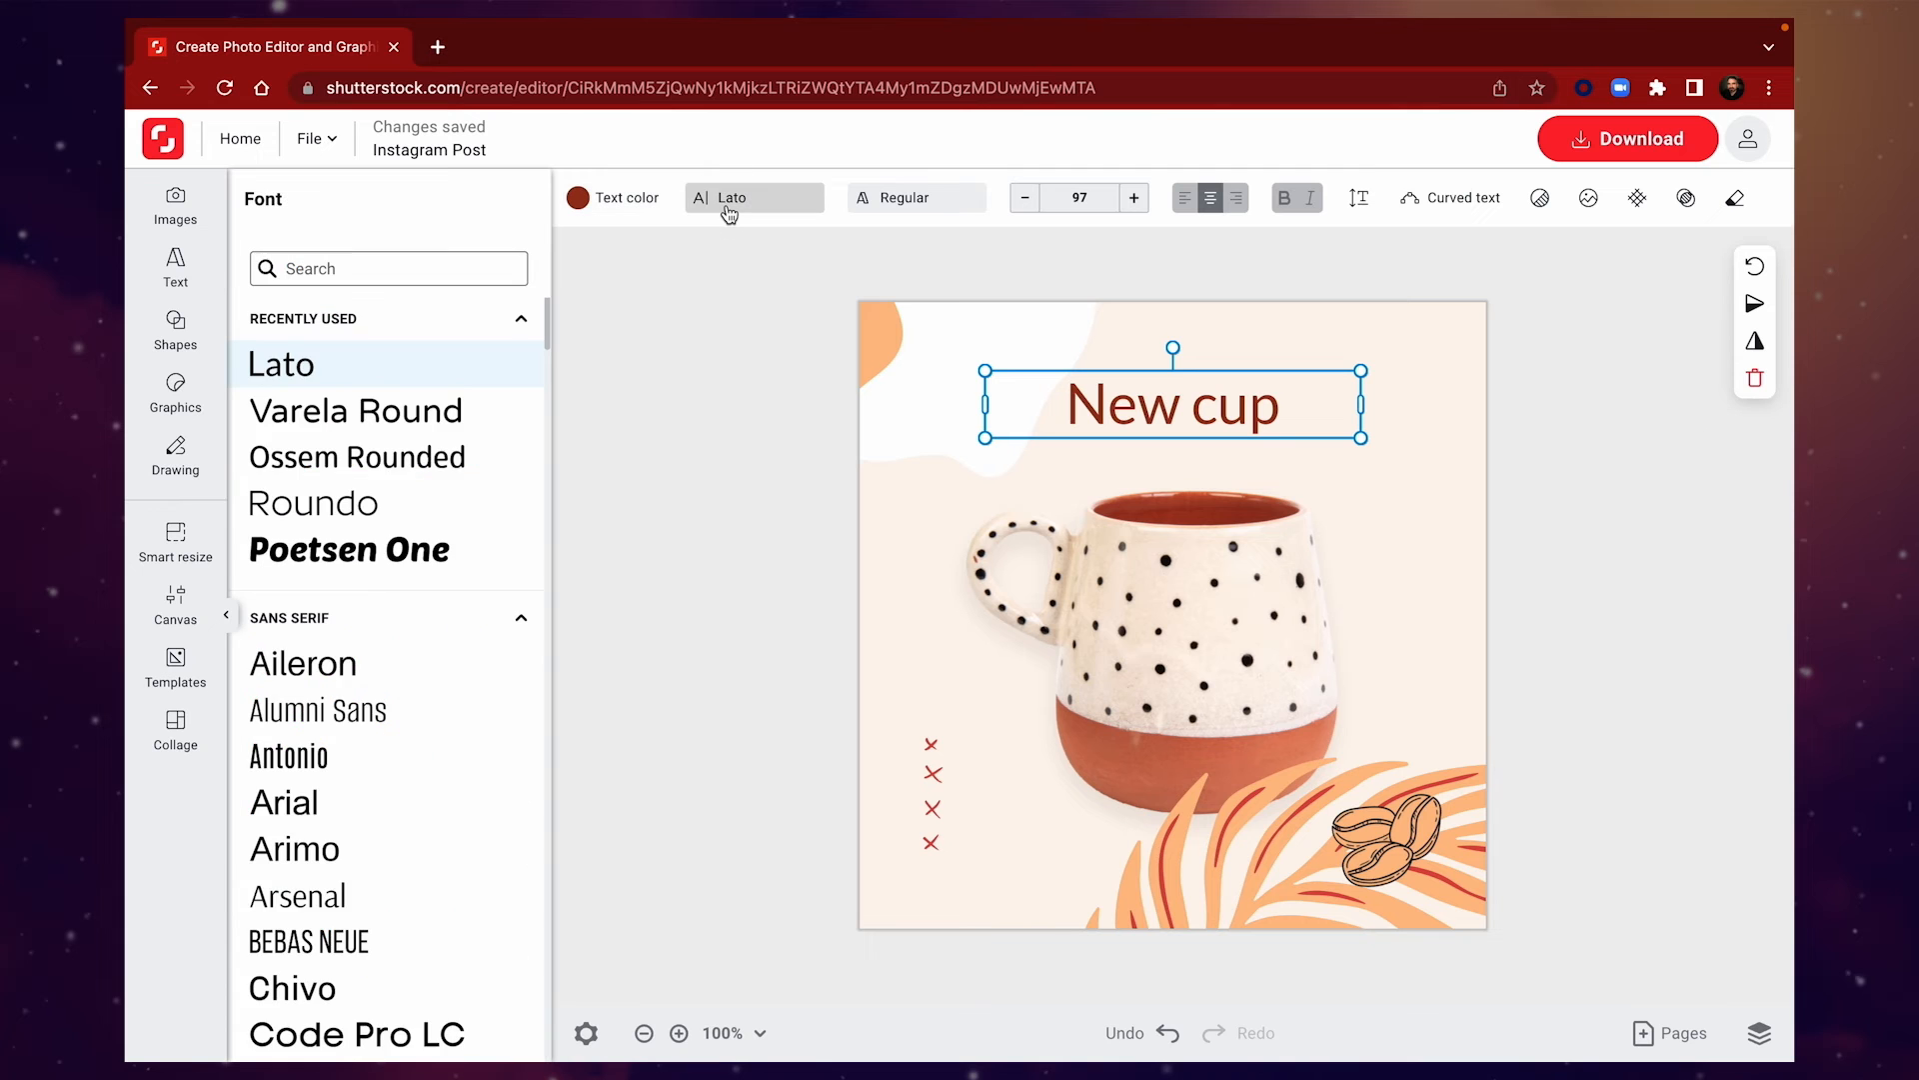
Set the 'New cup' heading in the Ossem Rounded font
scroll(down, 3)
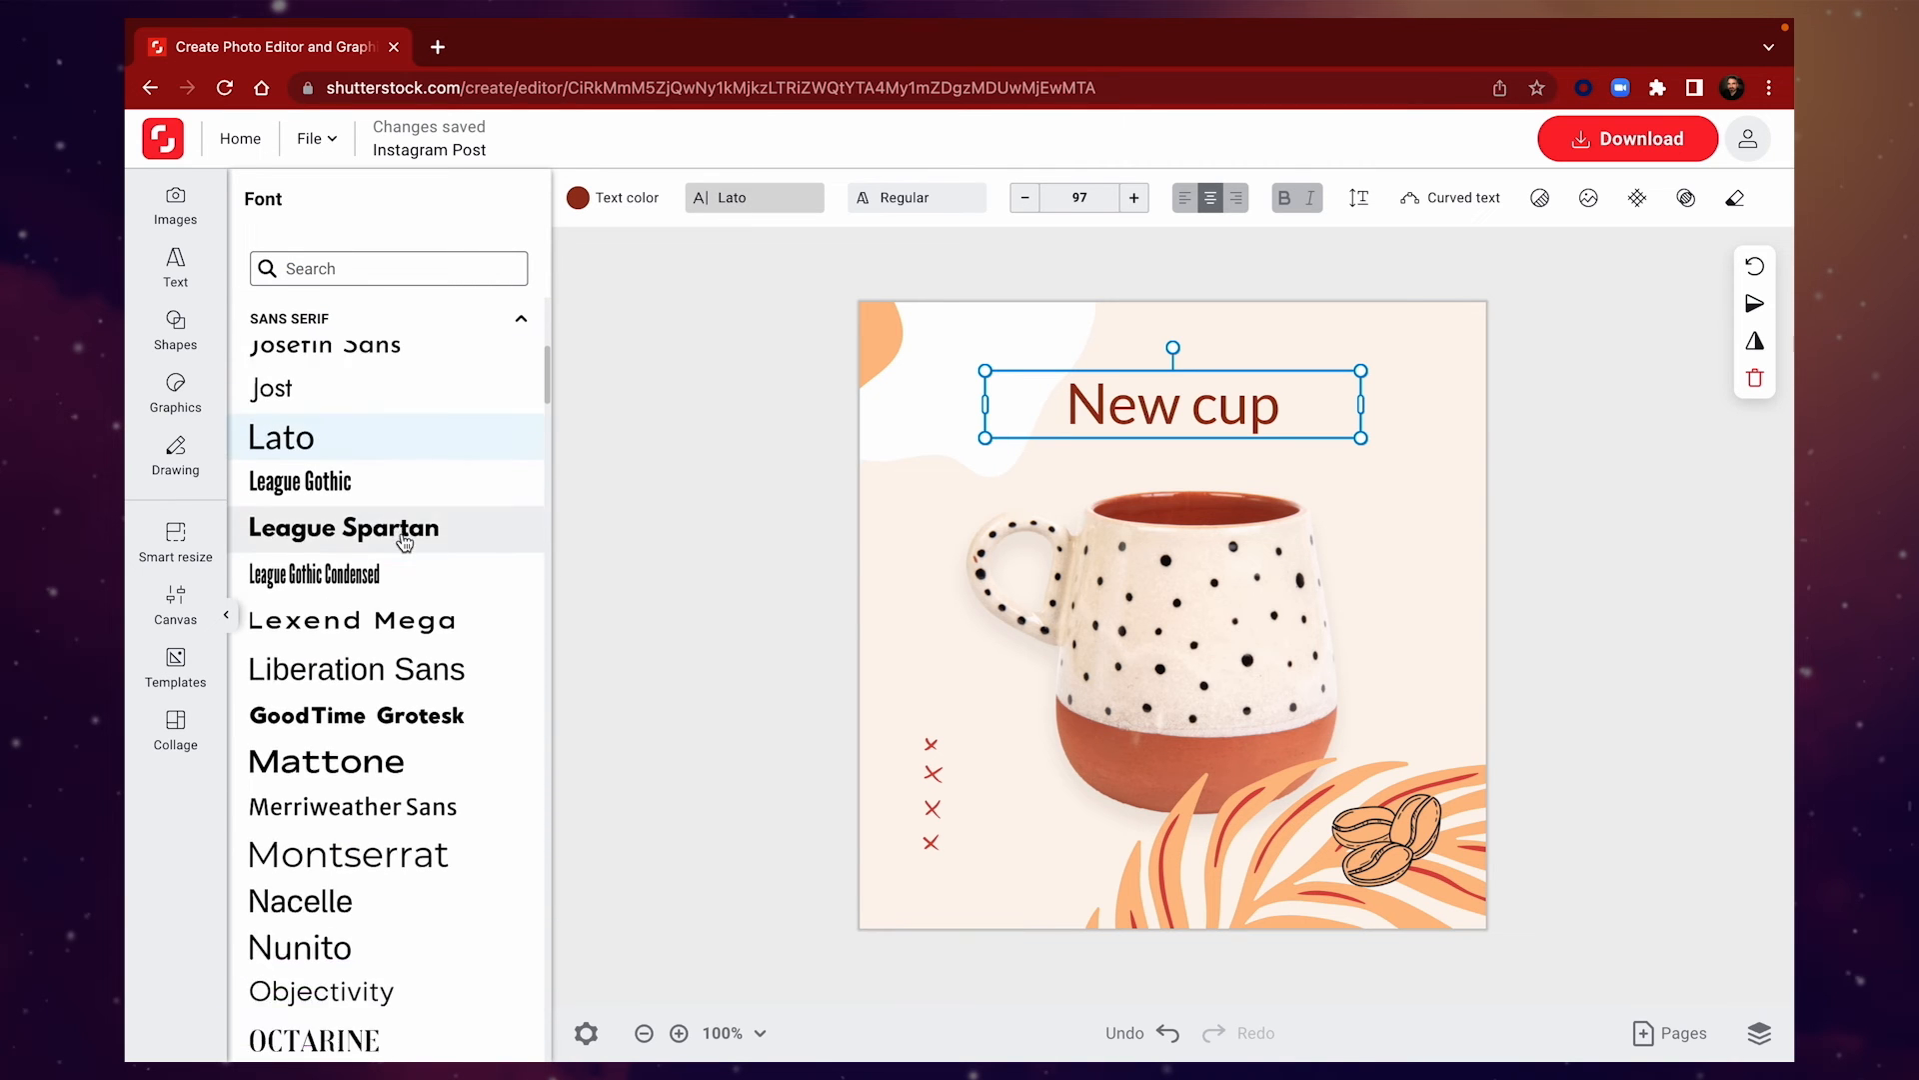
scroll(down, 3)
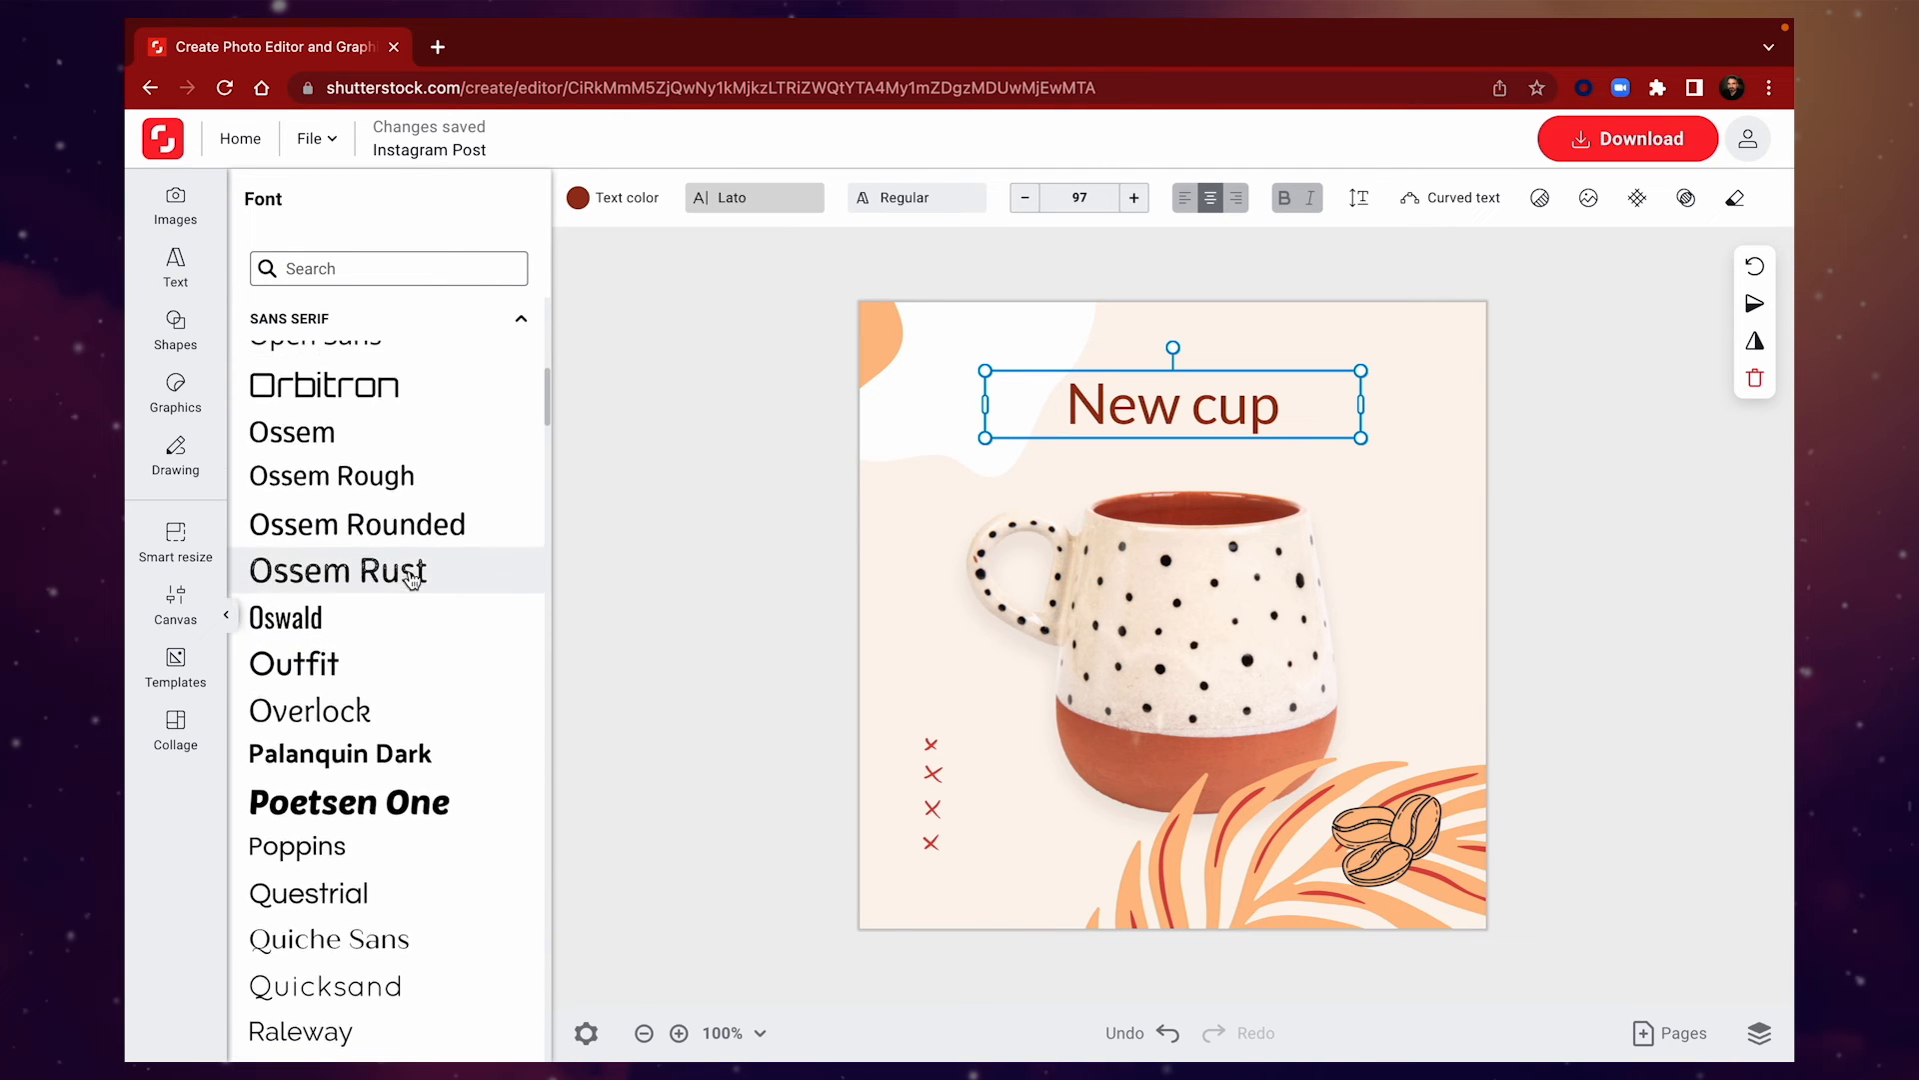
click(356, 542)
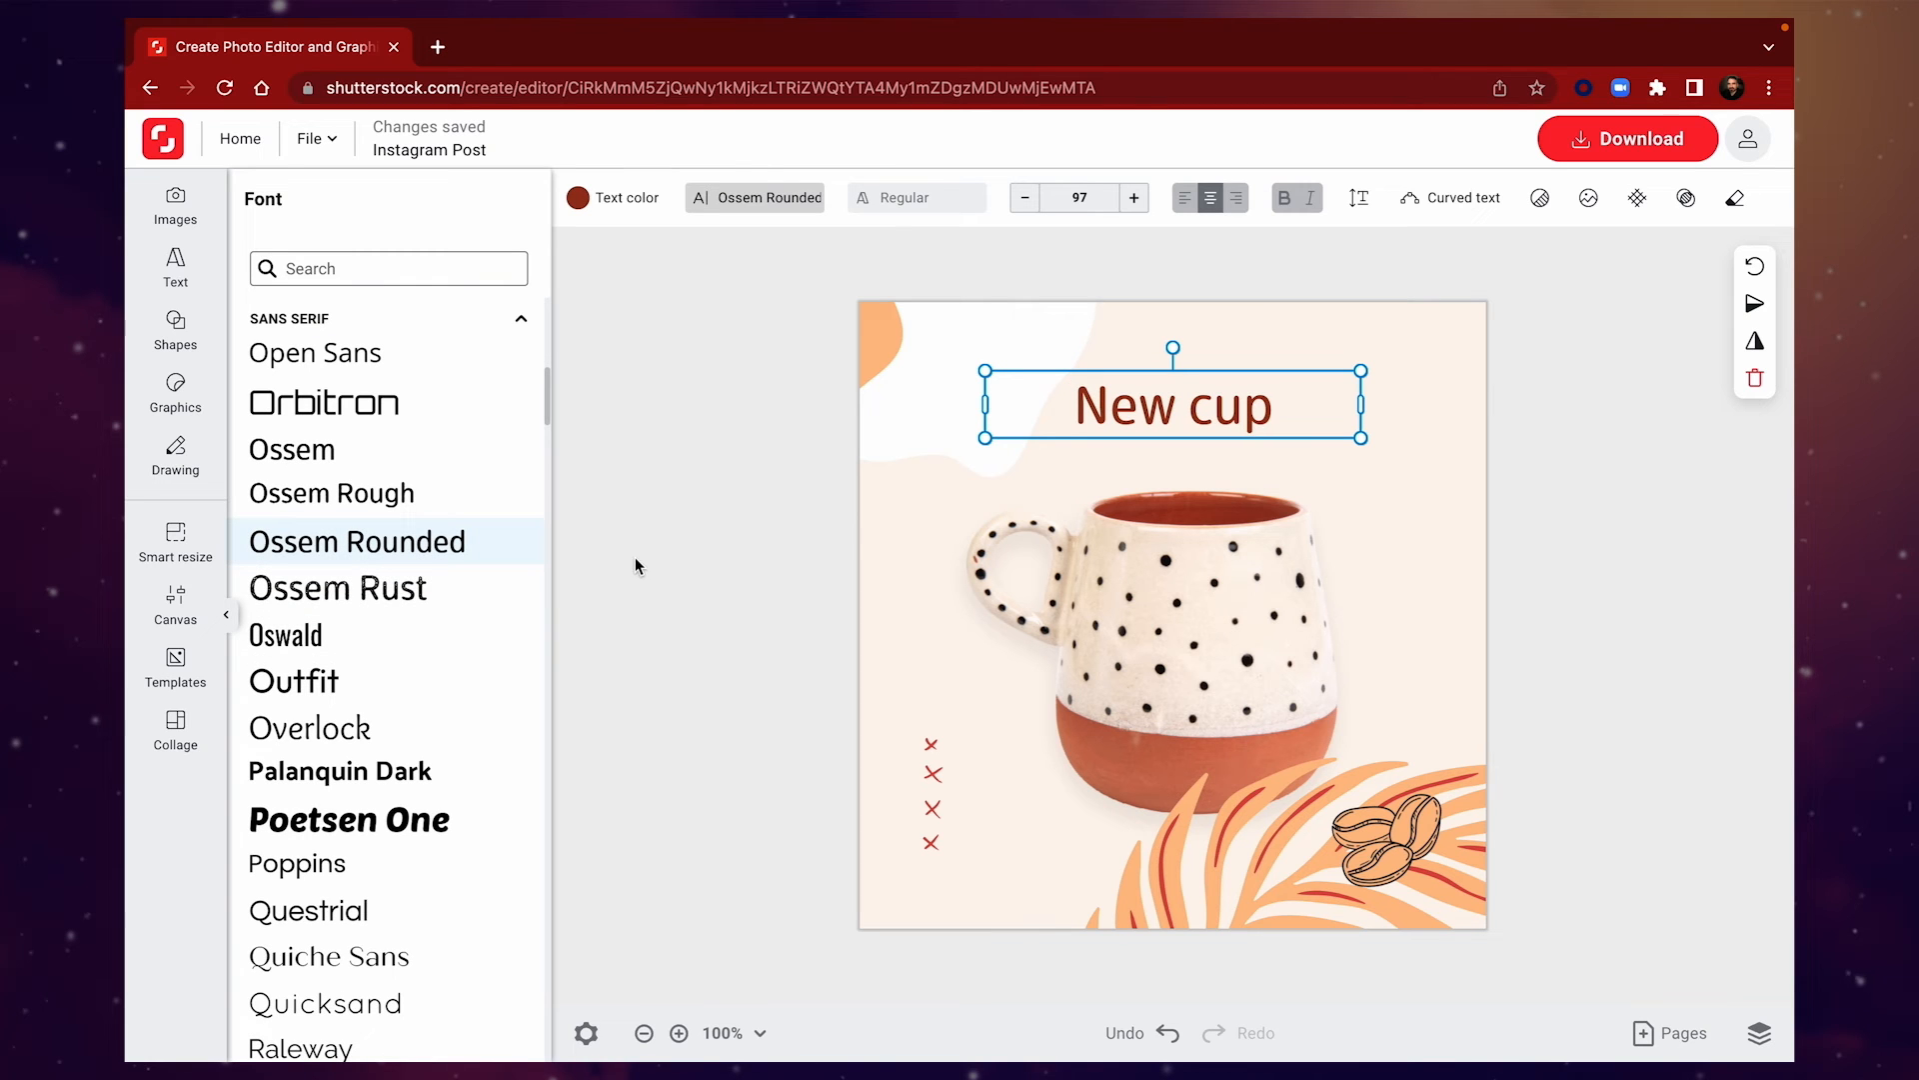
click(1132, 198)
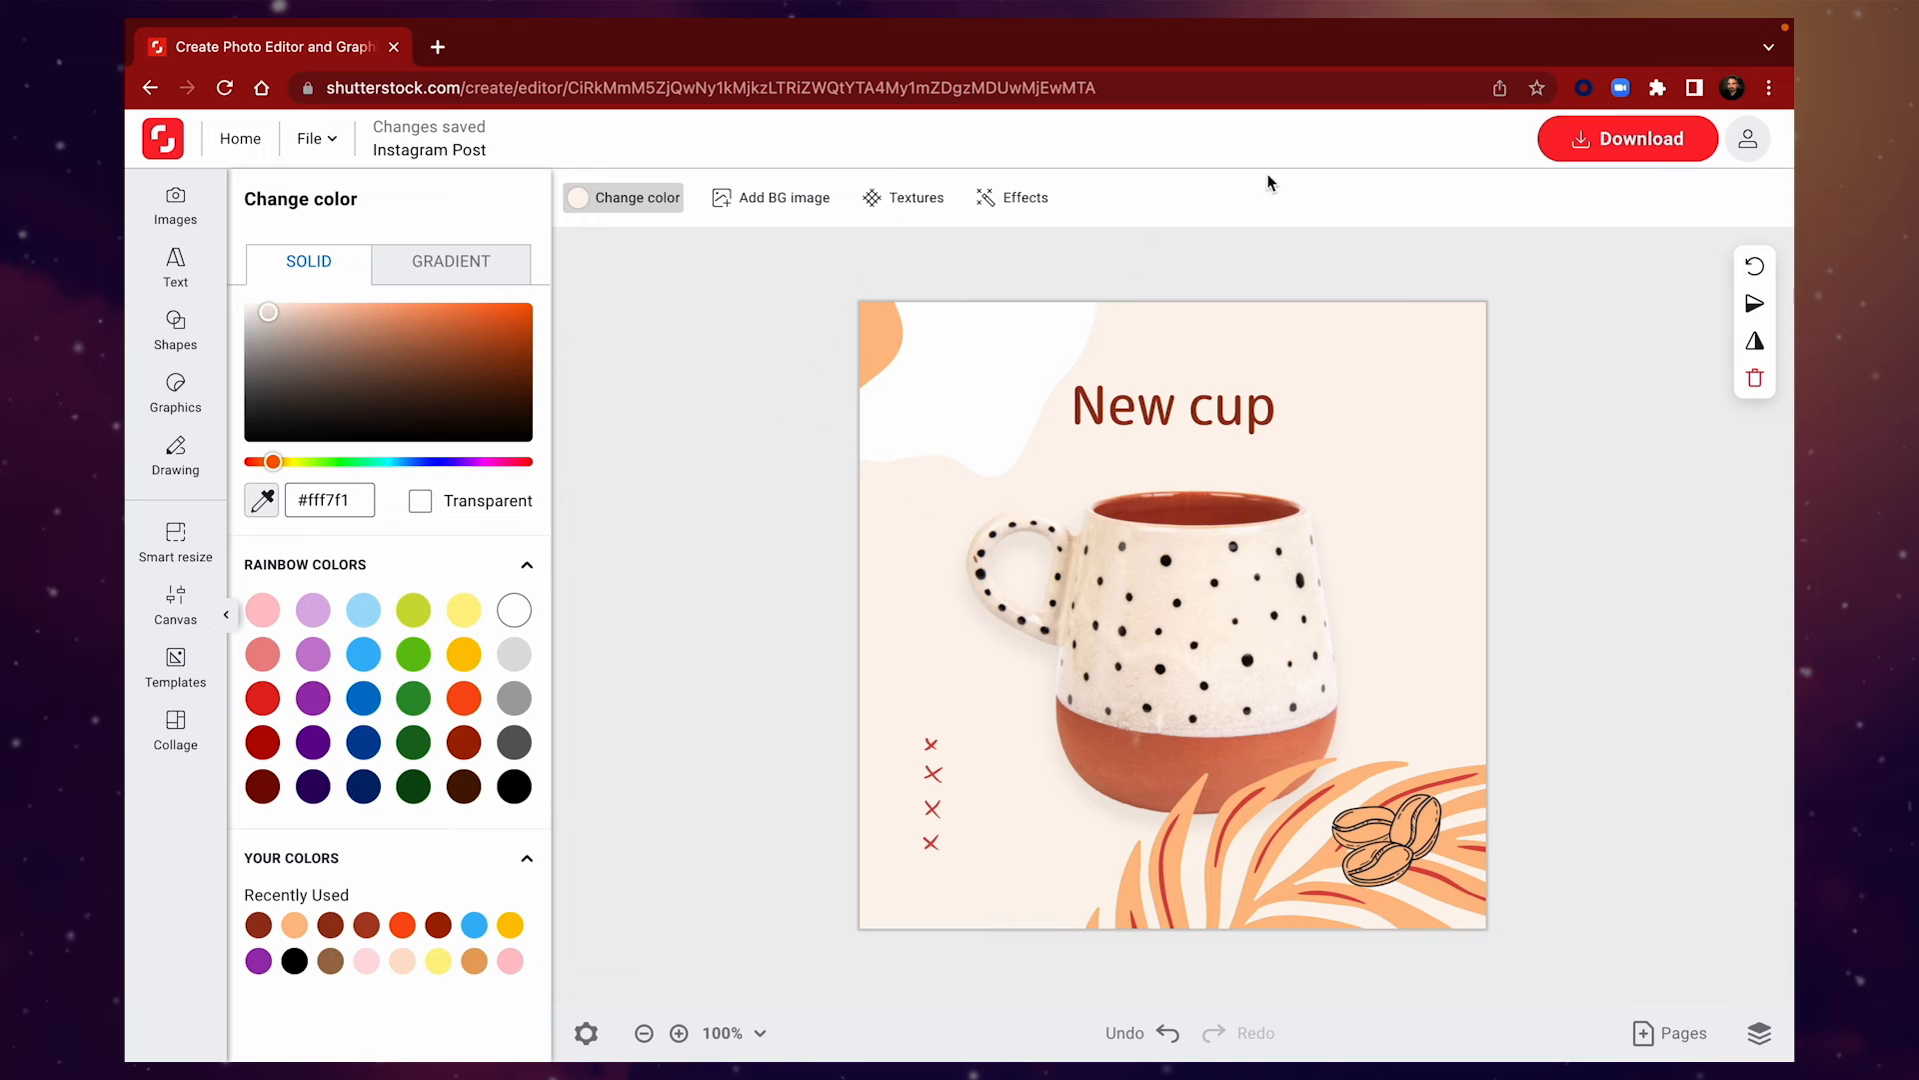
click(1628, 138)
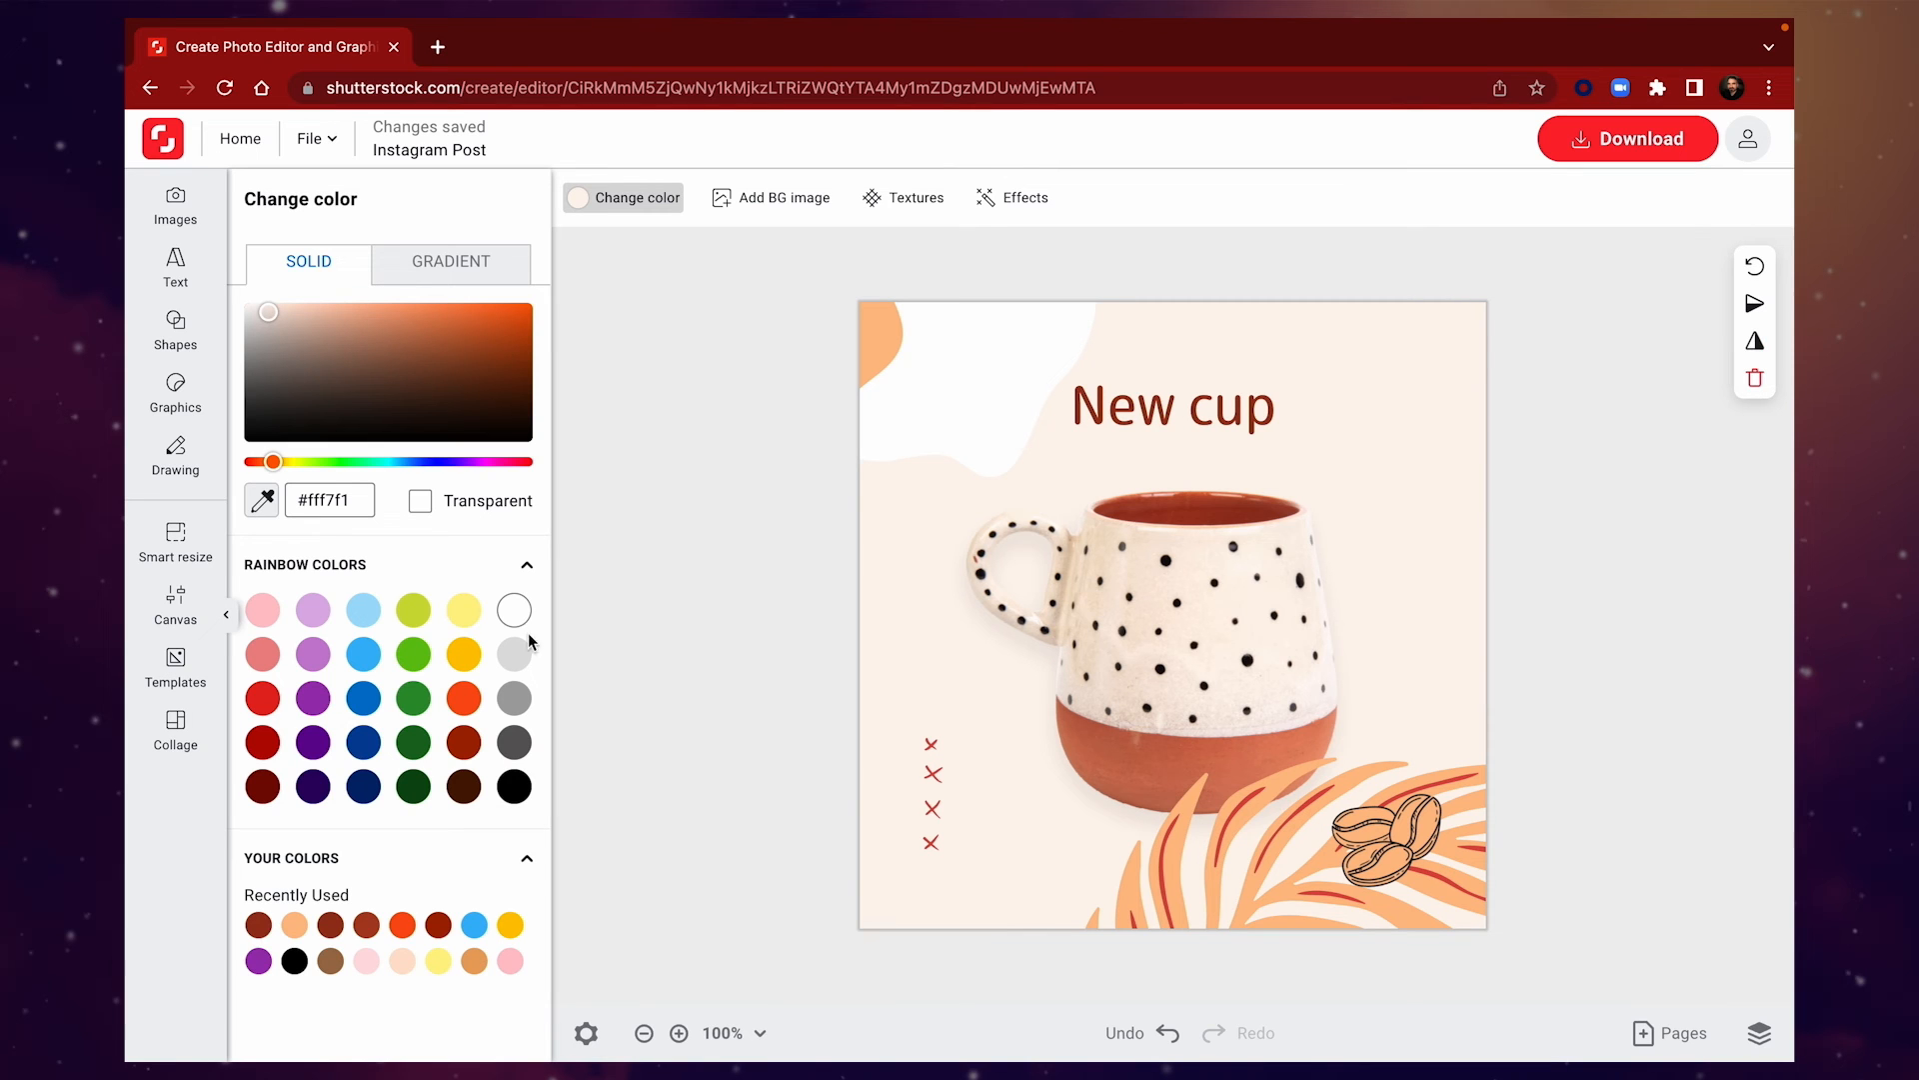
click(176, 537)
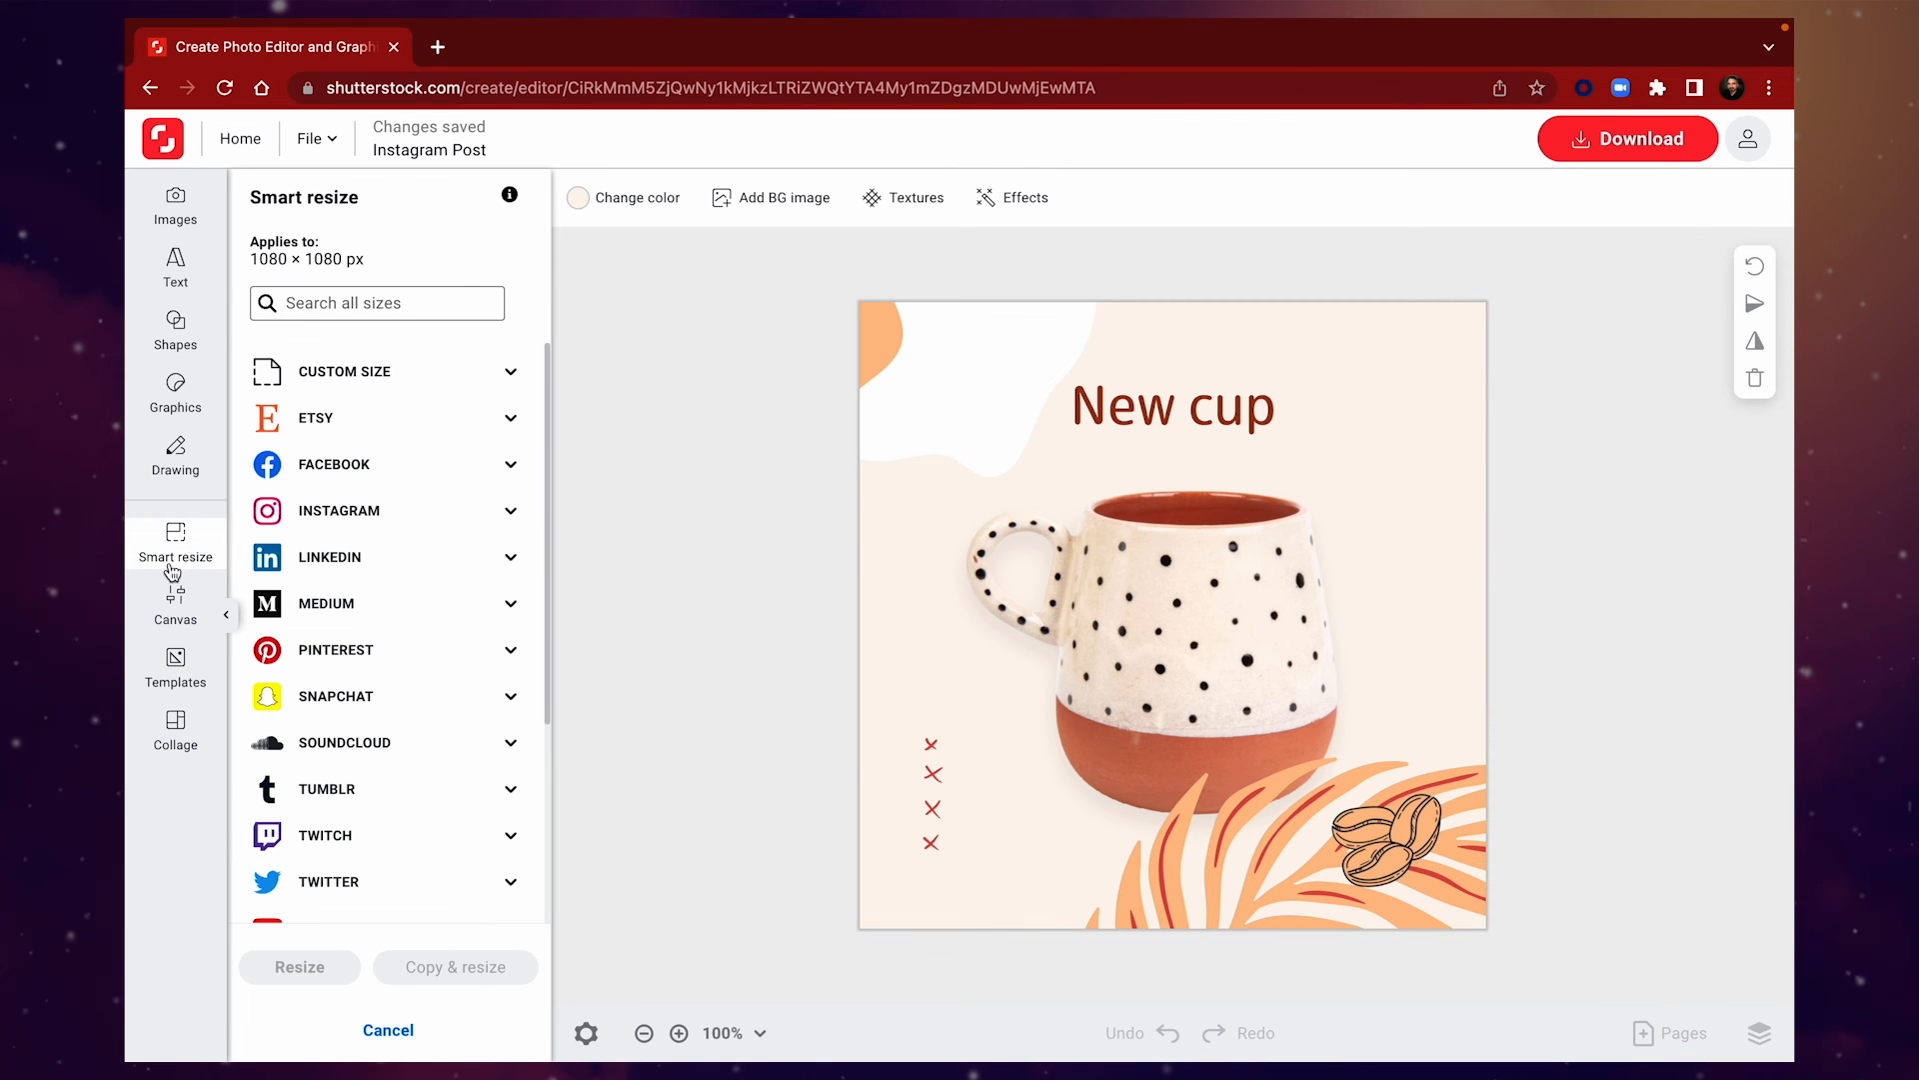
Resize the design to Instagram Story, 1080 × 1920 px
click(337, 510)
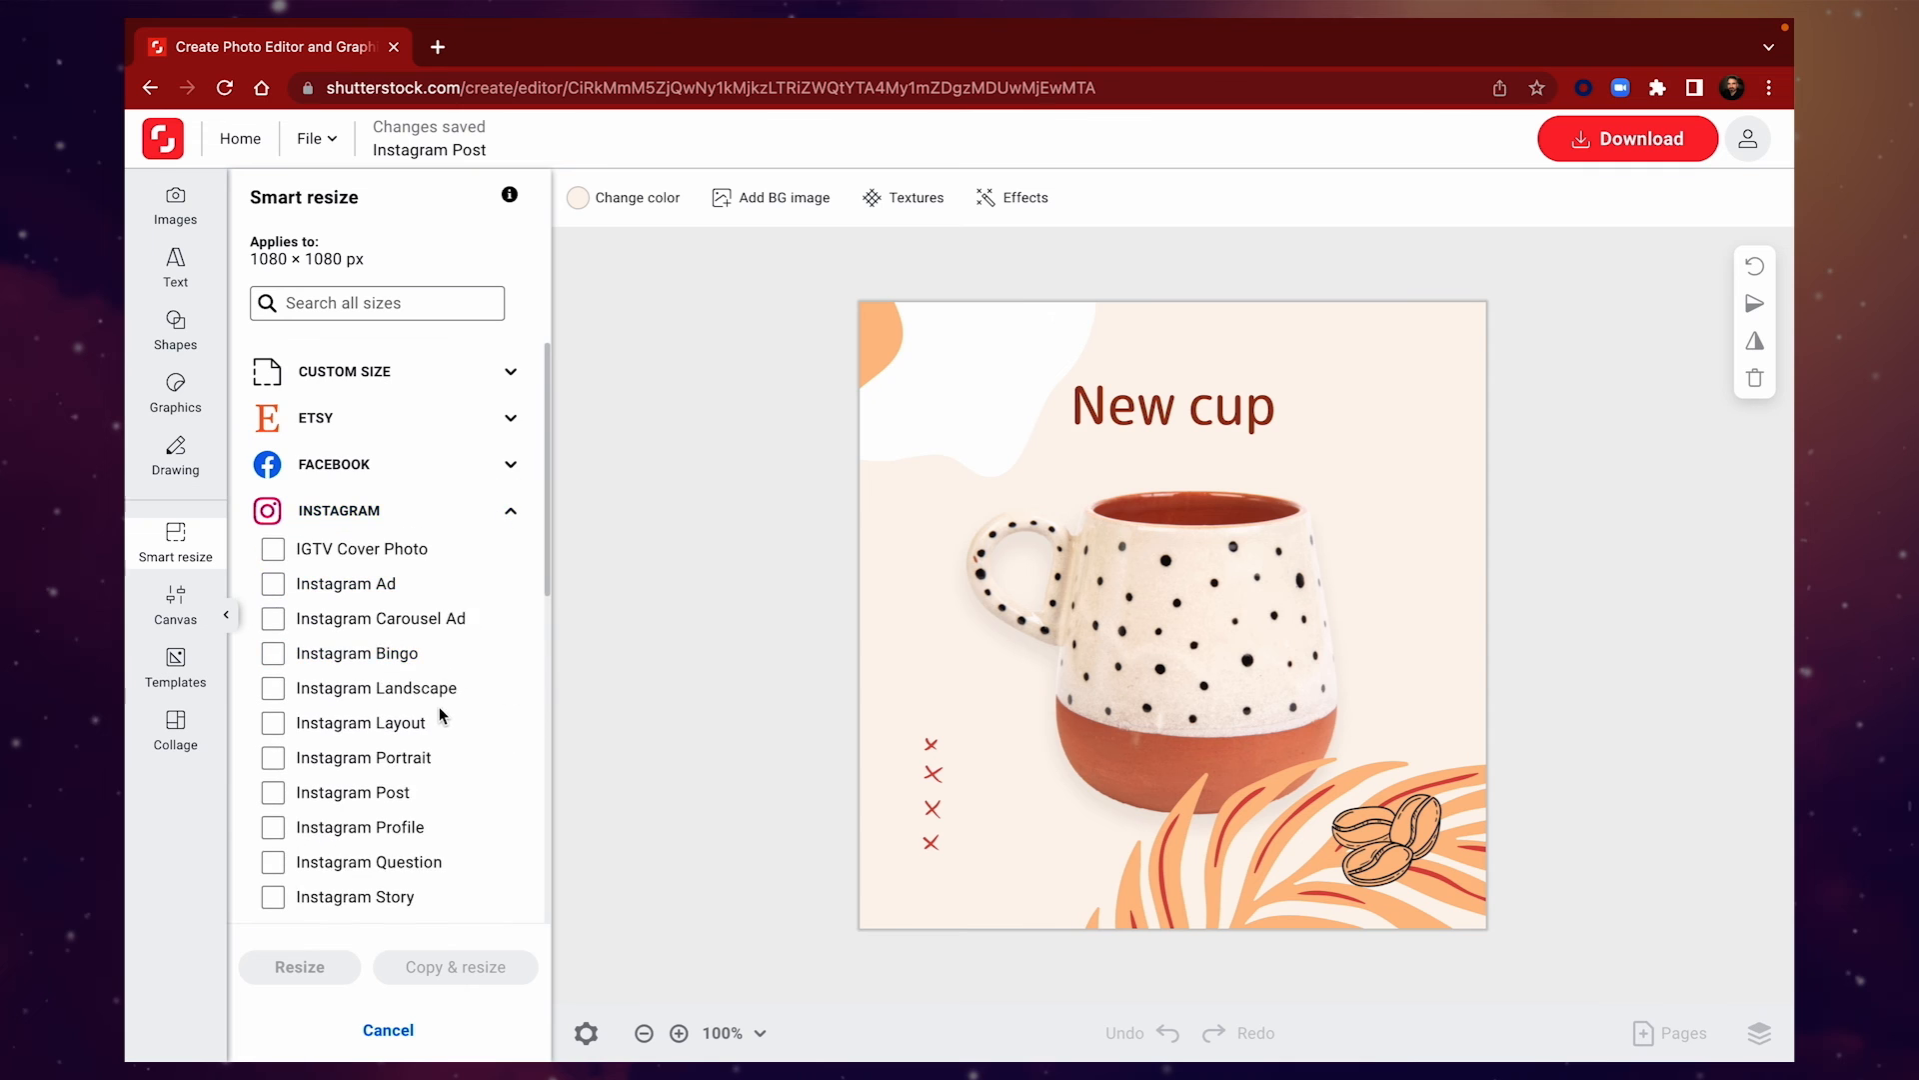
click(274, 707)
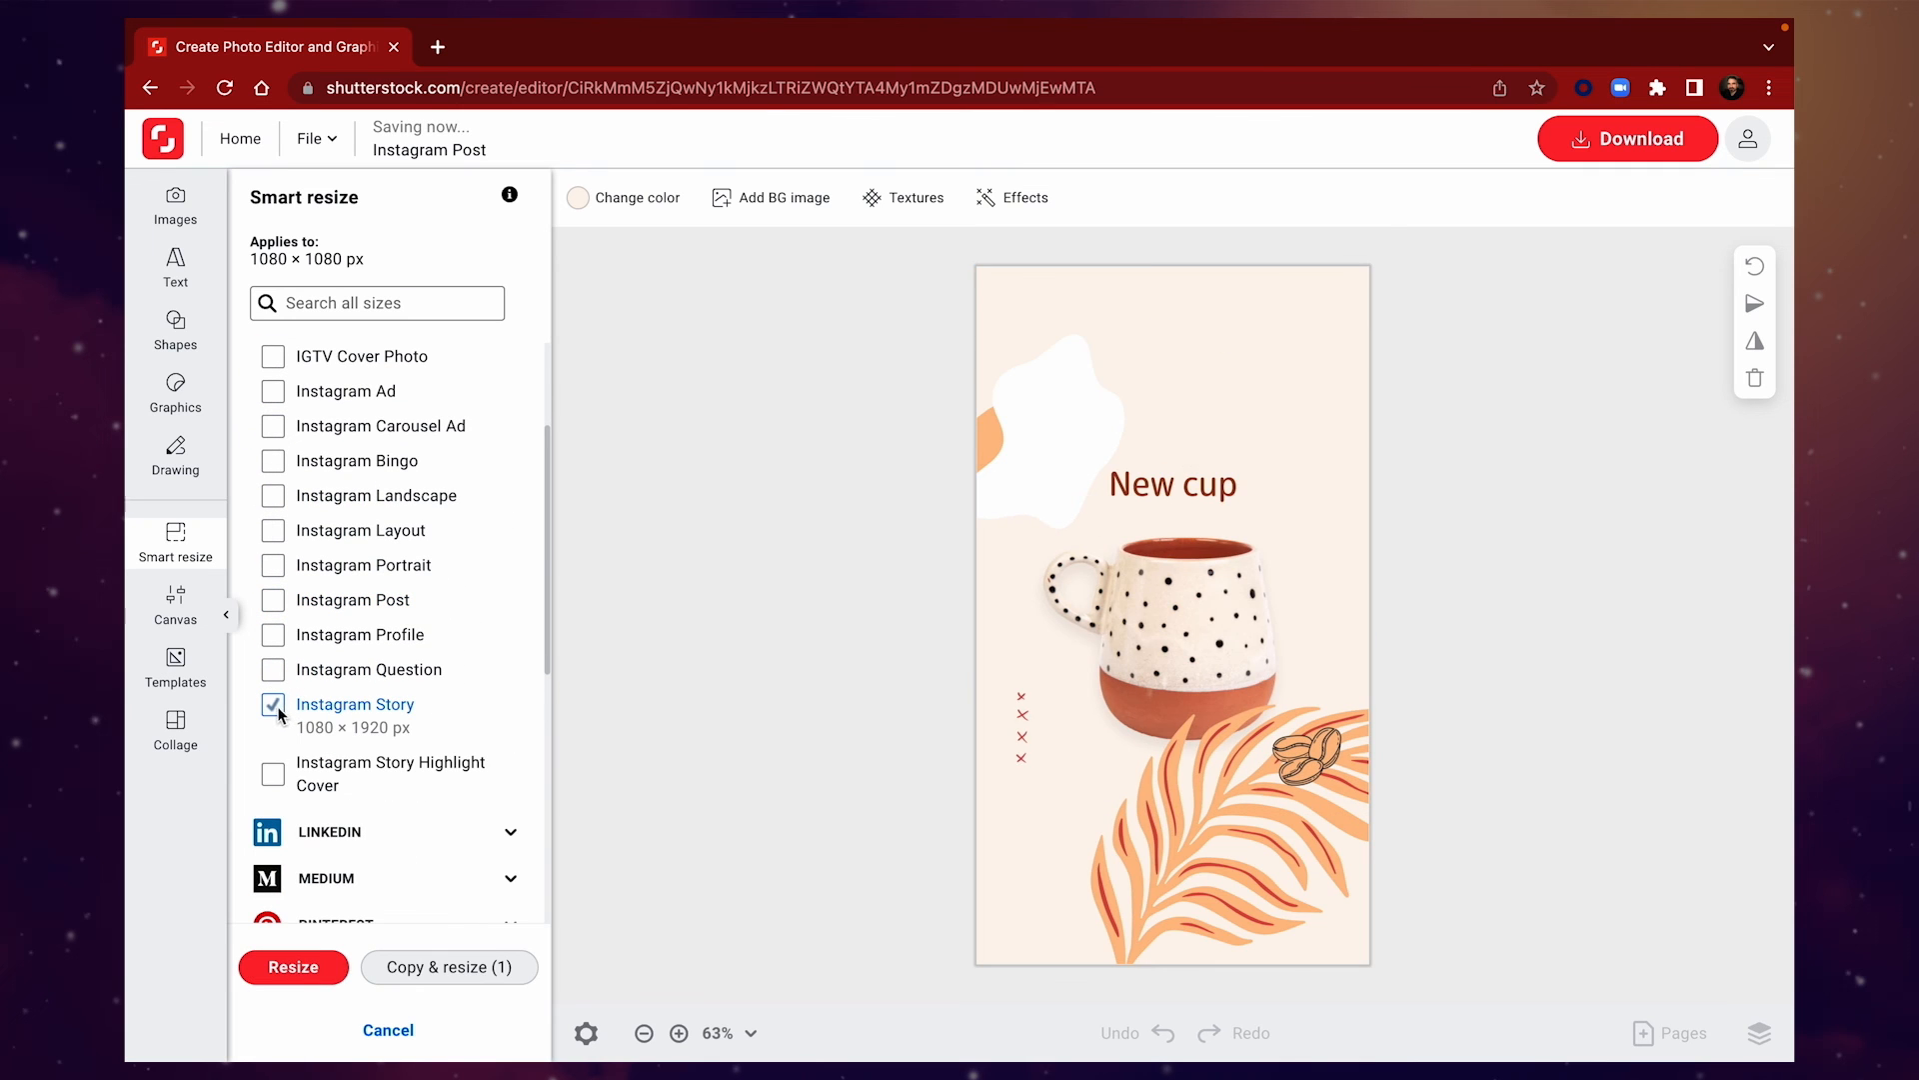